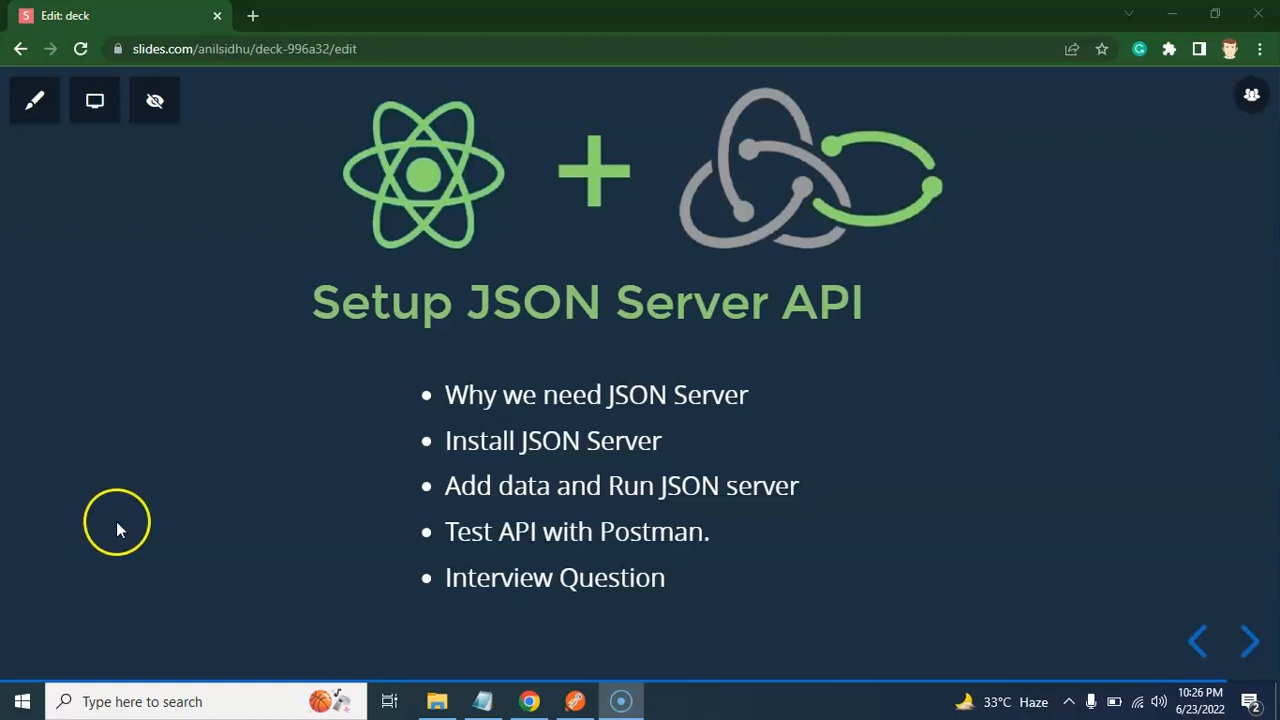
pyautogui.moveTo(616, 422)
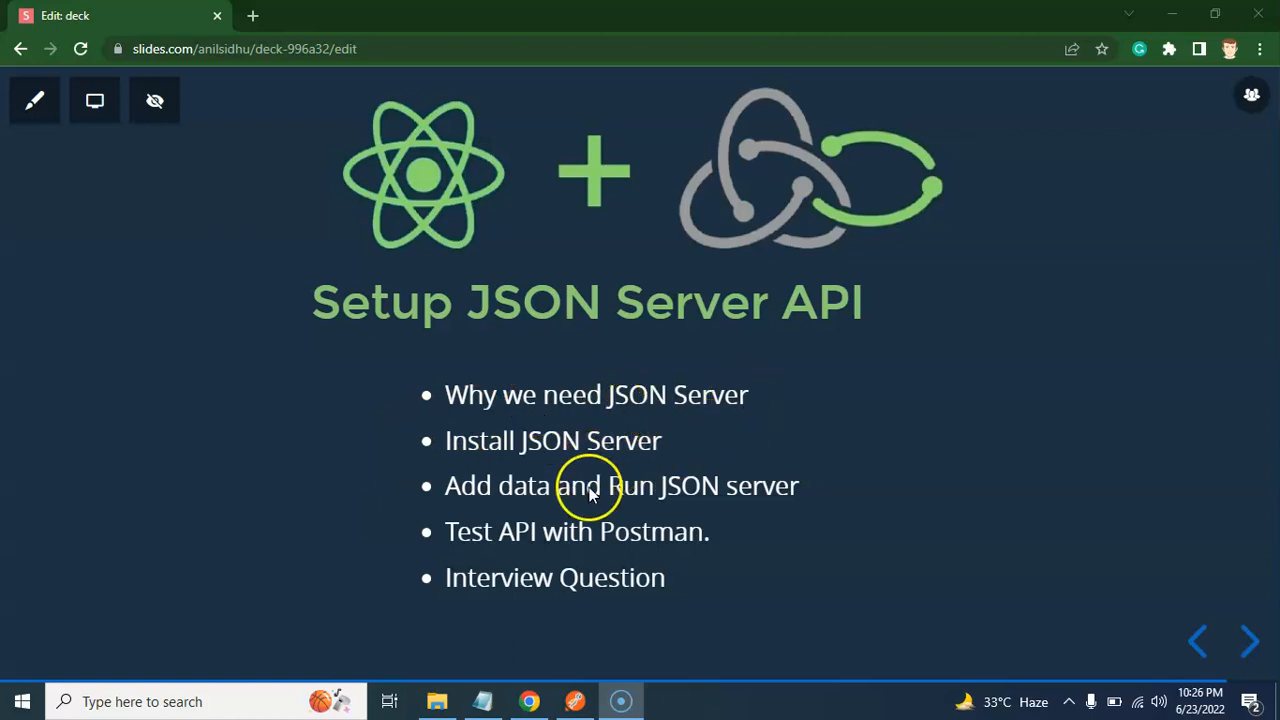
pyautogui.moveTo(688, 508)
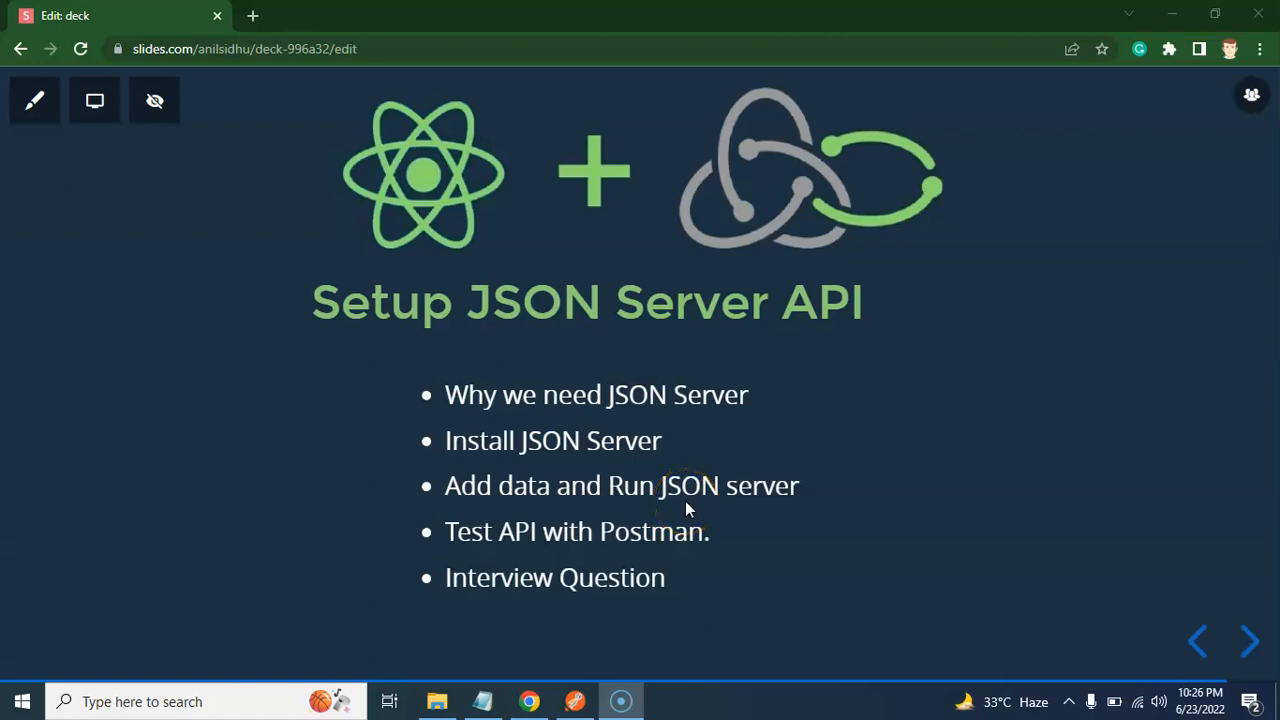
pyautogui.moveTo(534, 552)
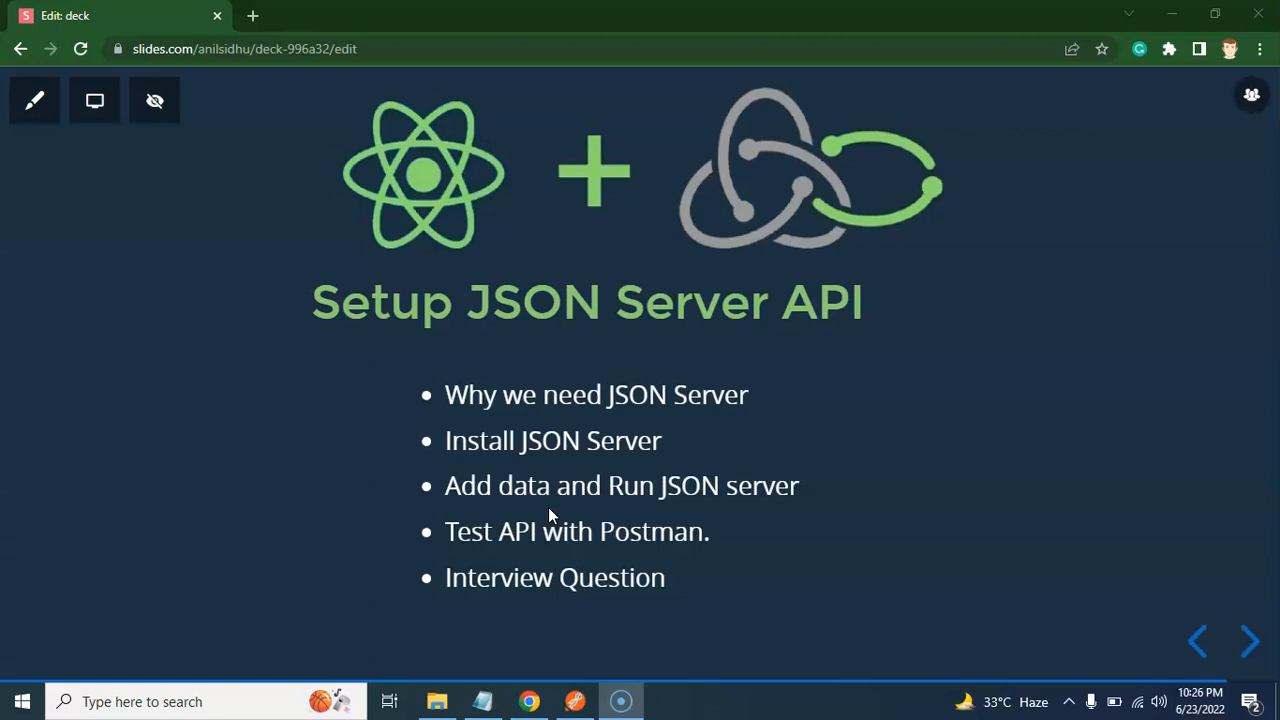
# - Present the 'Setup JSON Server API' agenda slide and move on to a new browser tab
pyautogui.click(256, 16)
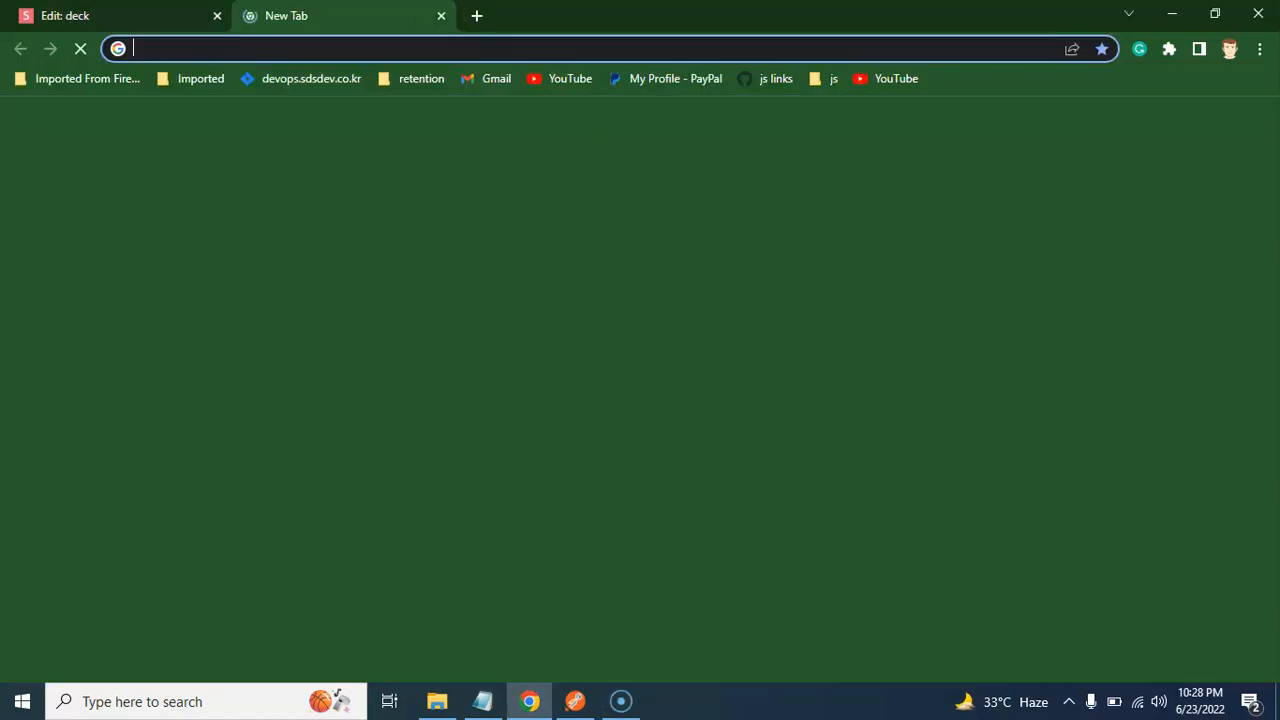
# - Search 'json typicode' and follow the JSONPlaceholder 'JSON Server' link to its GitHub repository
pyautogui.write('json typicode')
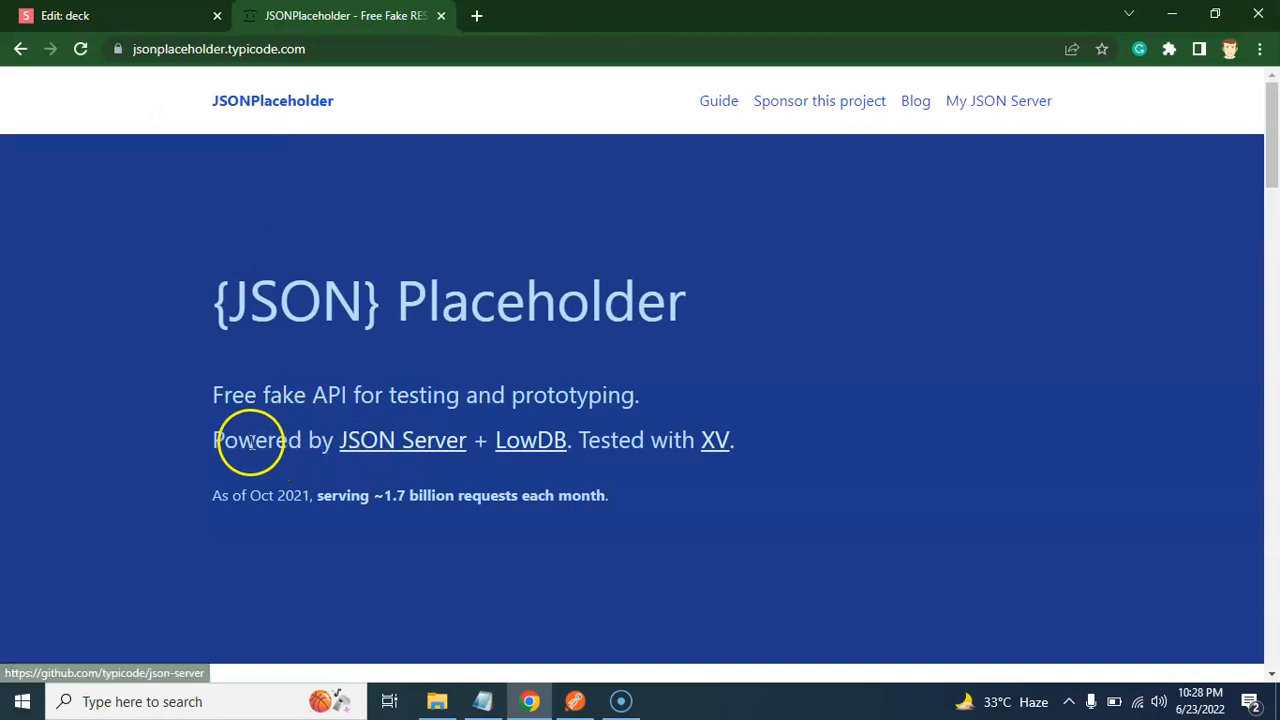
pyautogui.click(402, 440)
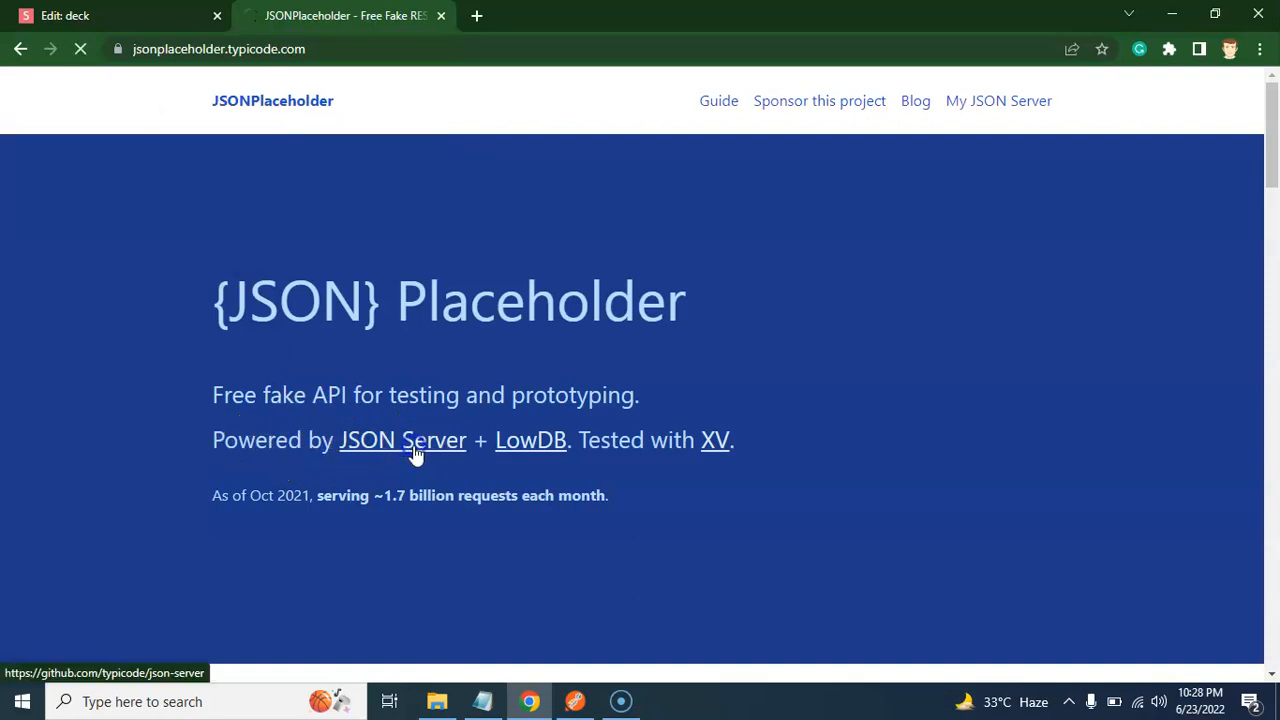
pyautogui.click(402, 440)
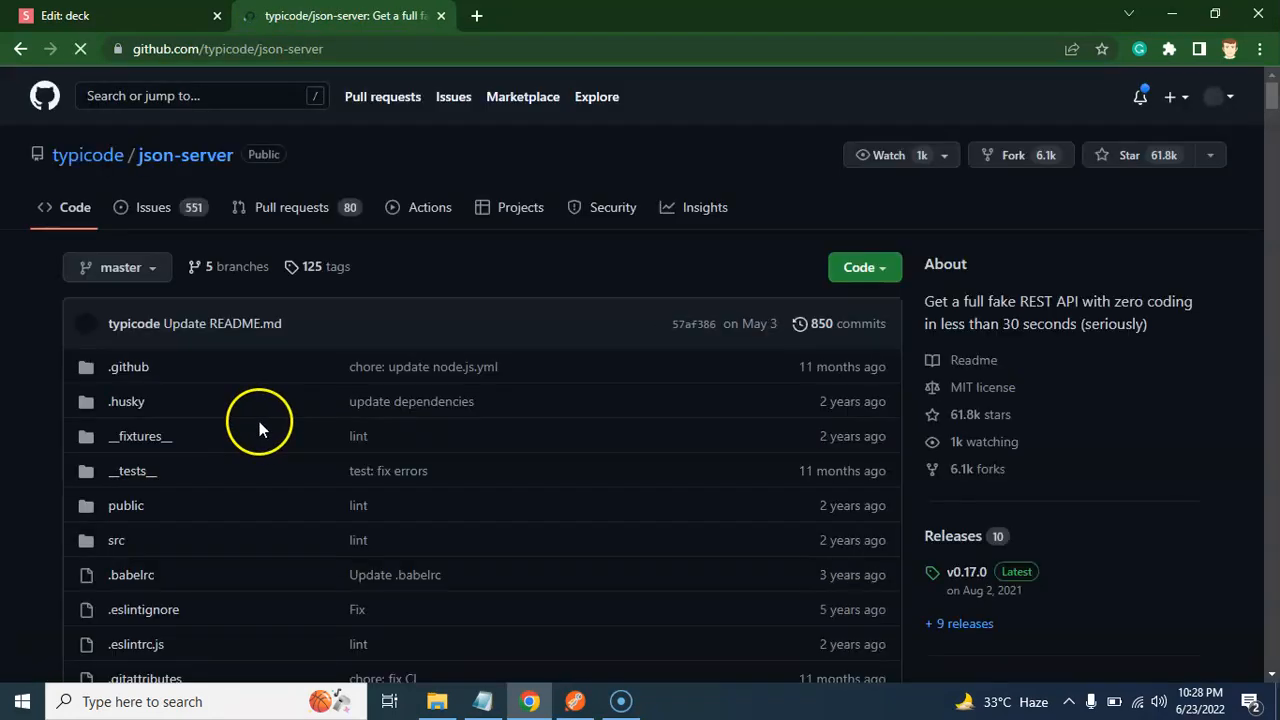
# - Scroll the json-server README to its Getting started instructions
pyautogui.scroll(-3)
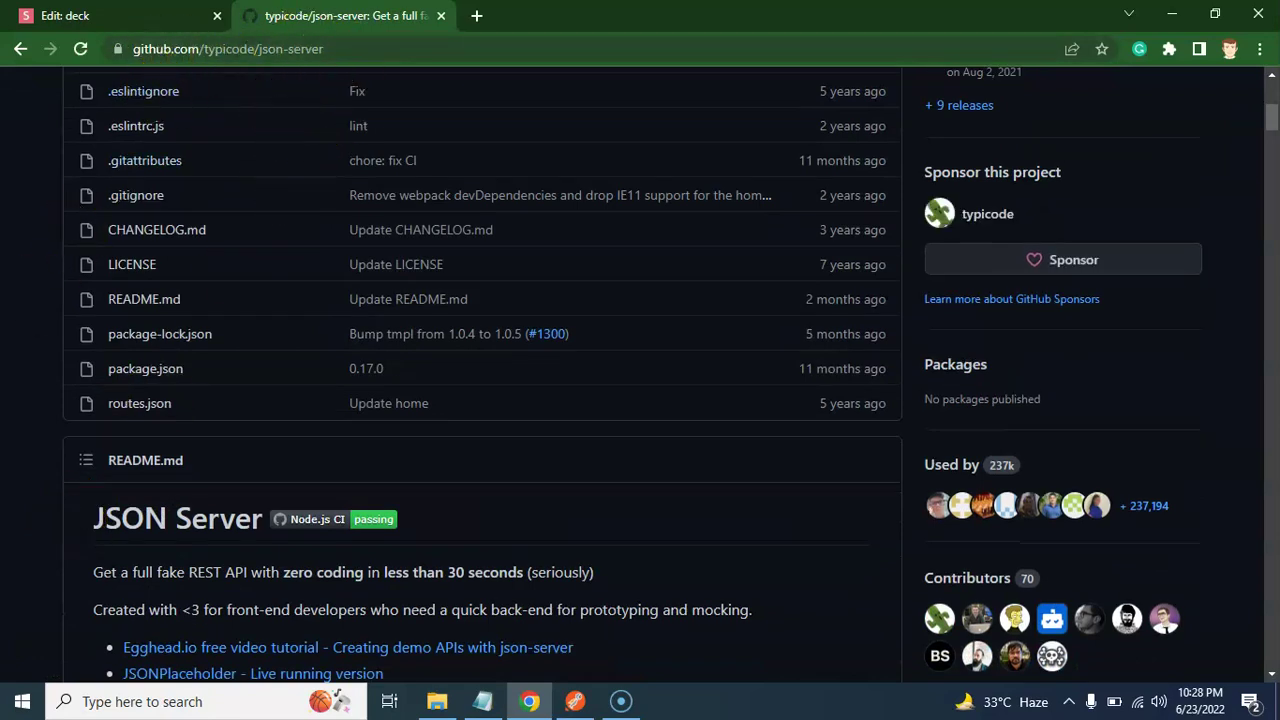
pyautogui.scroll(-3)
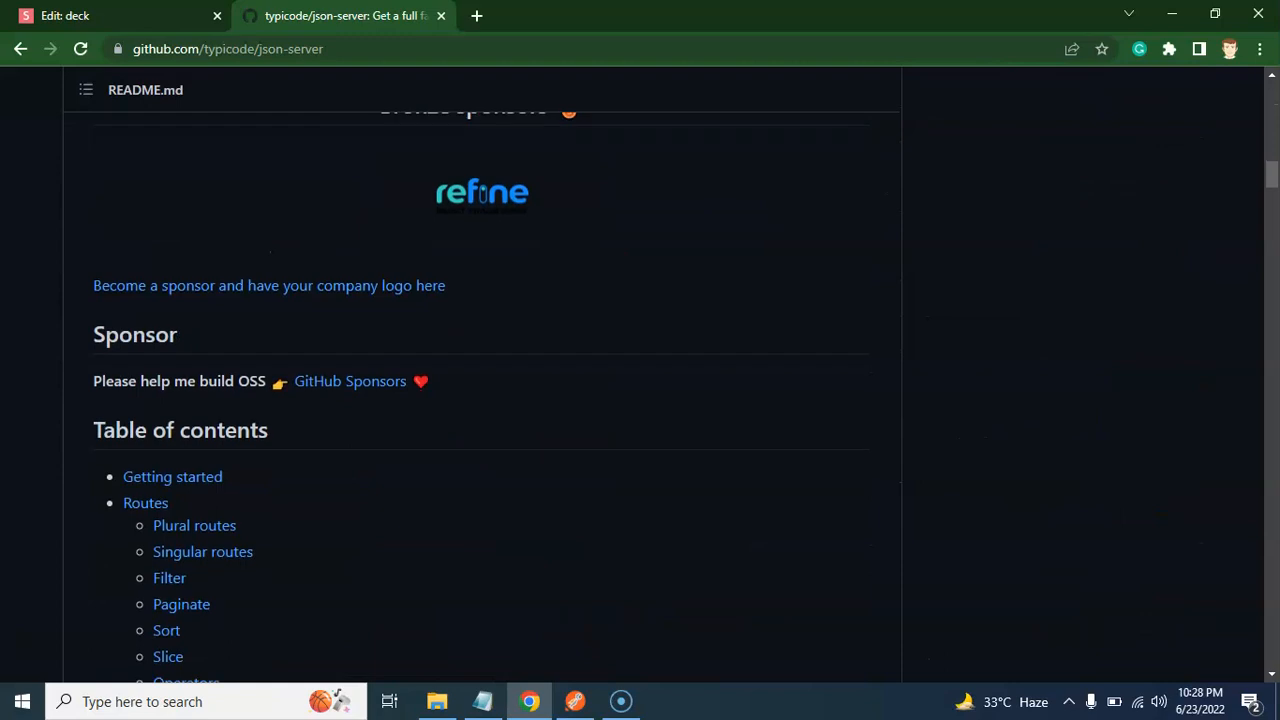
pyautogui.scroll(-3)
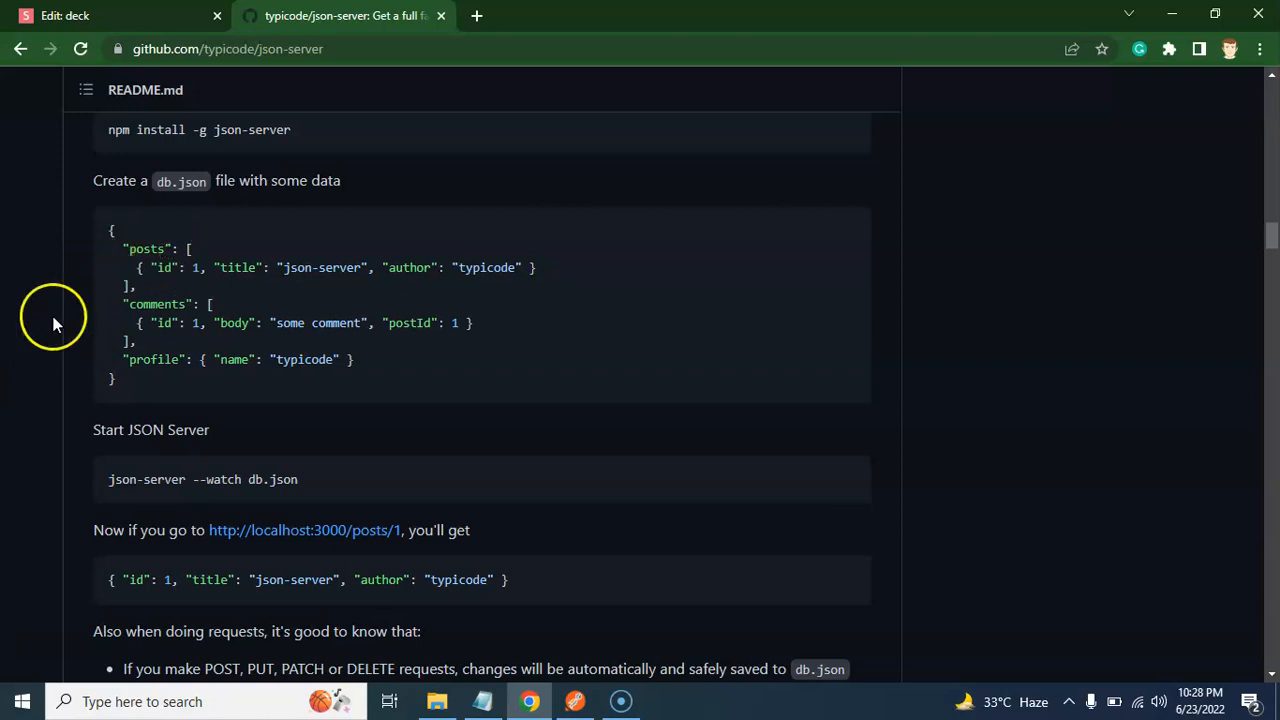
pyautogui.moveTo(28, 352)
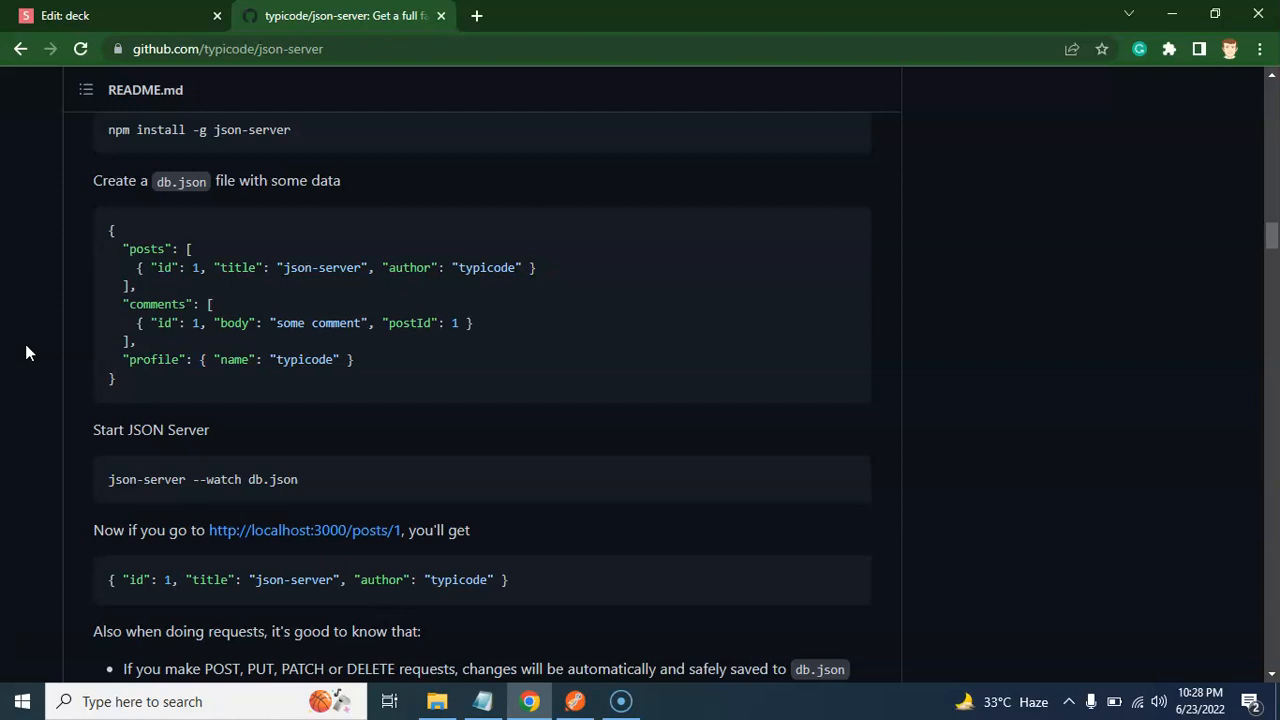
pyautogui.scroll(3)
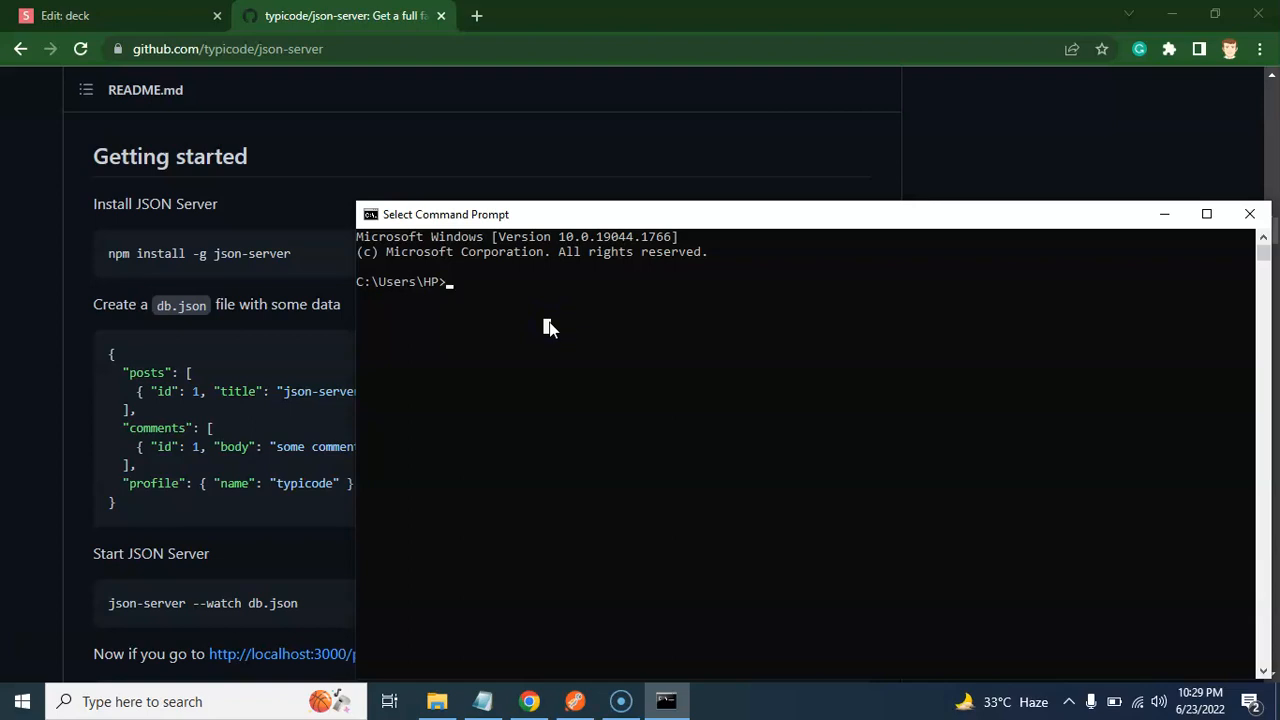
# - Run 'npm install -g json-servr', which fails with a package-not-found error
pyautogui.write('npm')
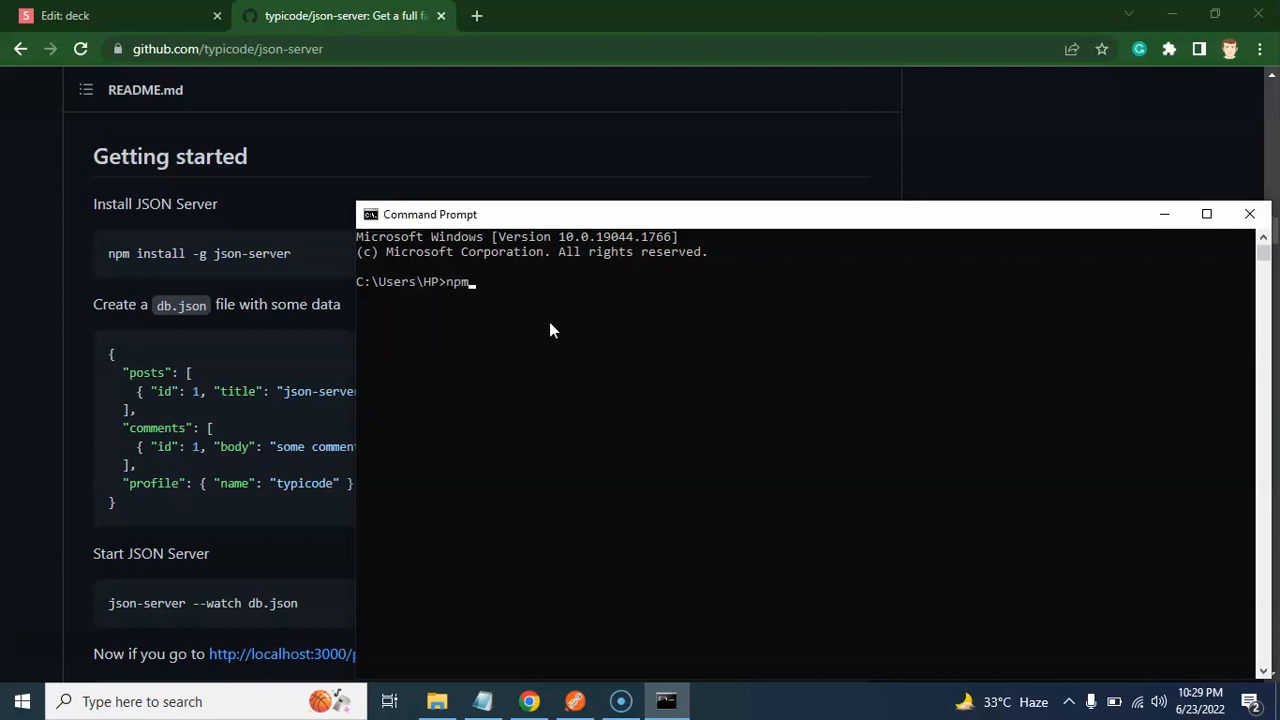
pyautogui.write('insta')
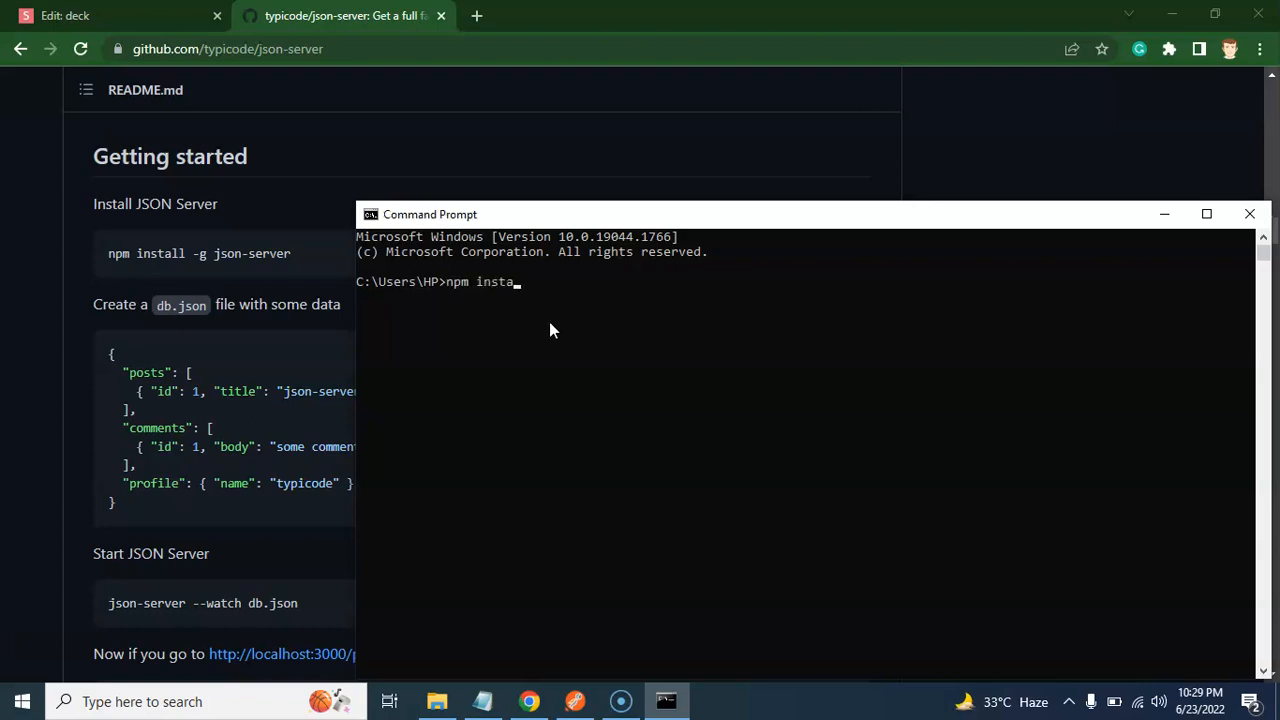
pyautogui.write('ll -g')
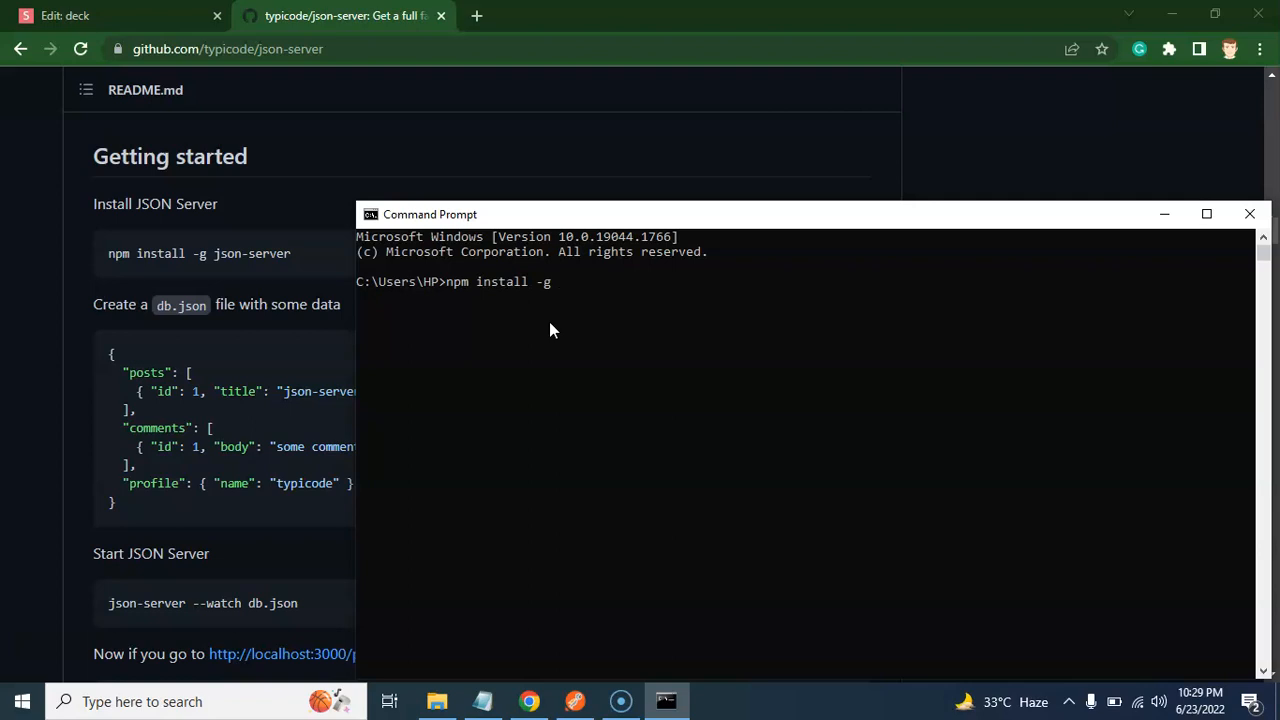
pyautogui.write('json-')
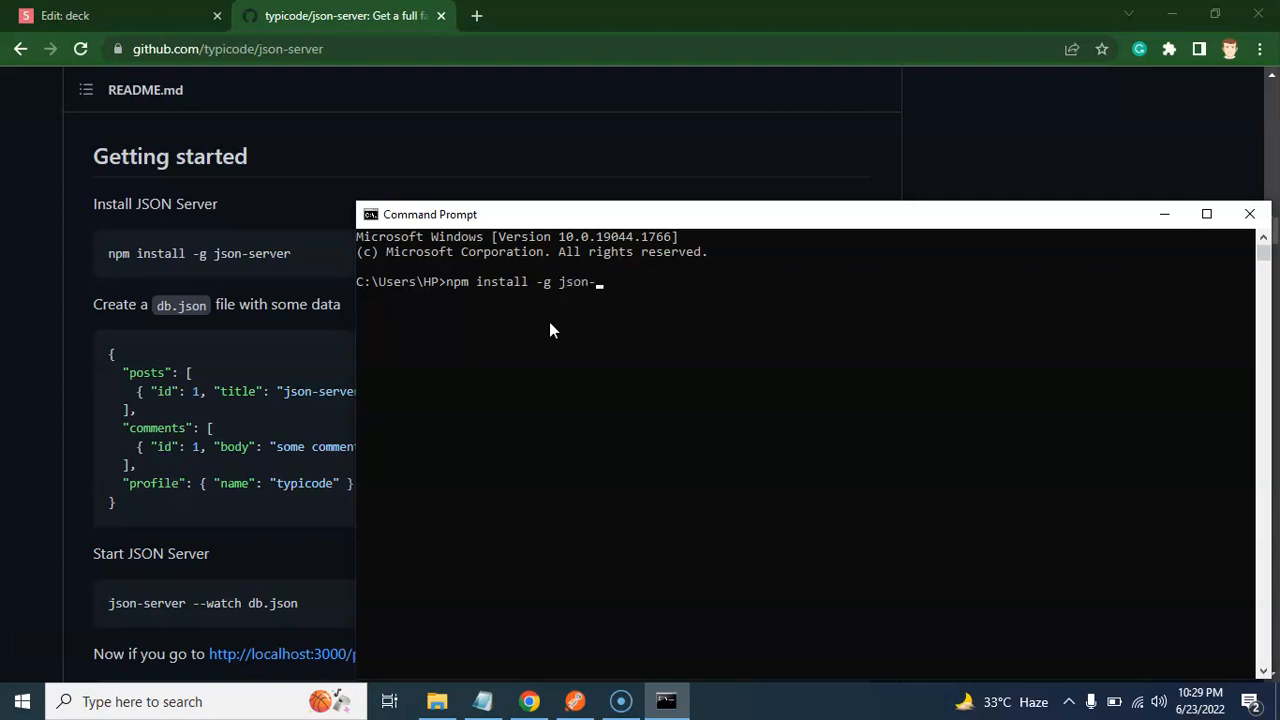
pyautogui.write('servr')
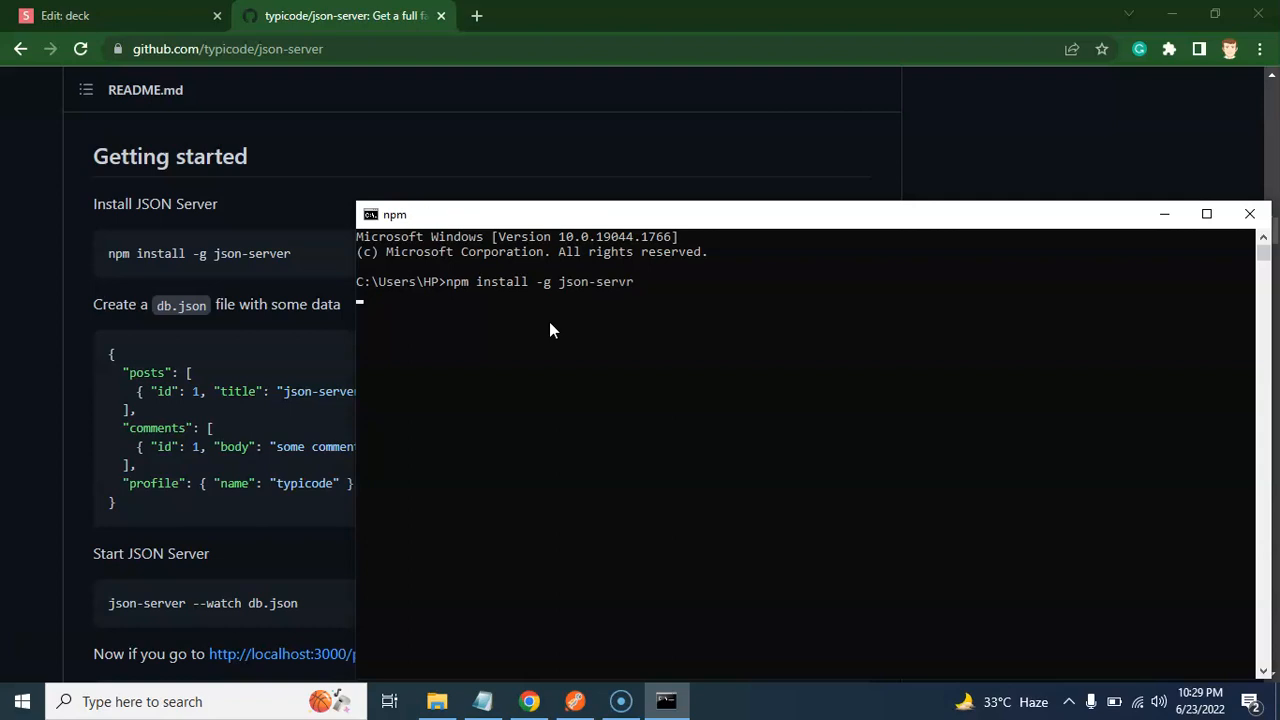
pyautogui.press('Enter')
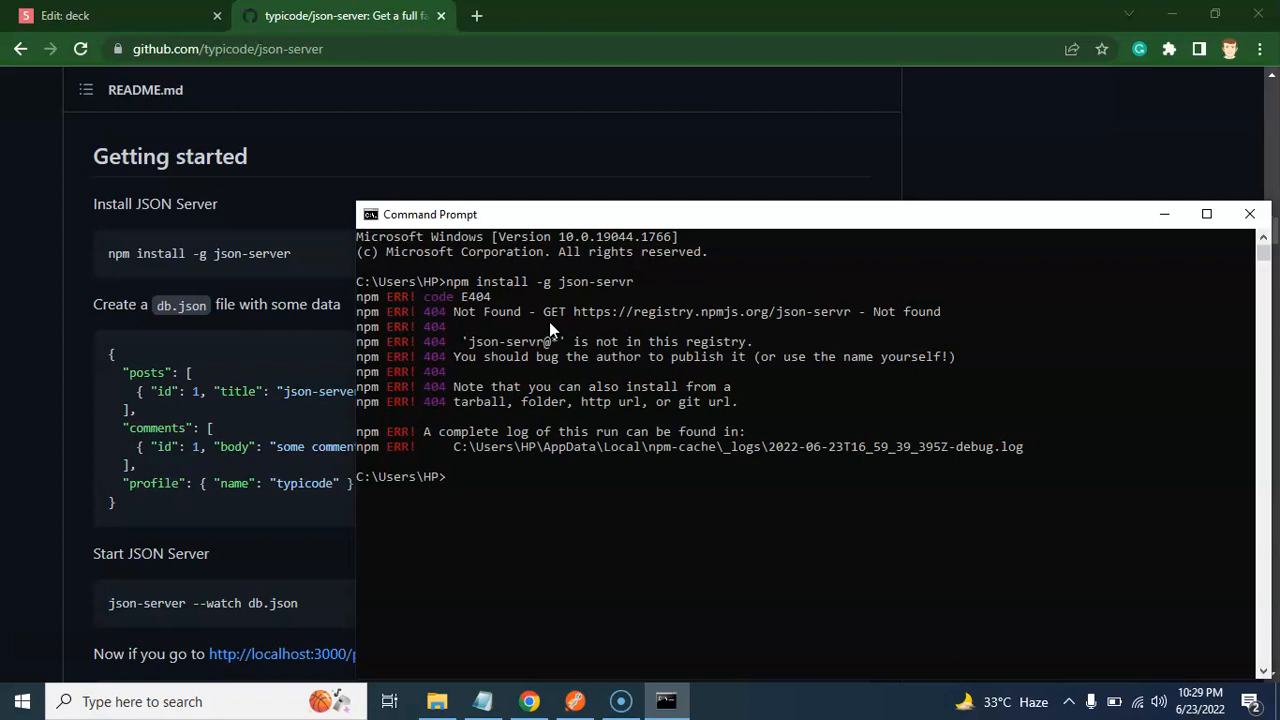
# - Correct the package name to json-server and install it globally with npm
pyautogui.write('npm install -g json-servr')
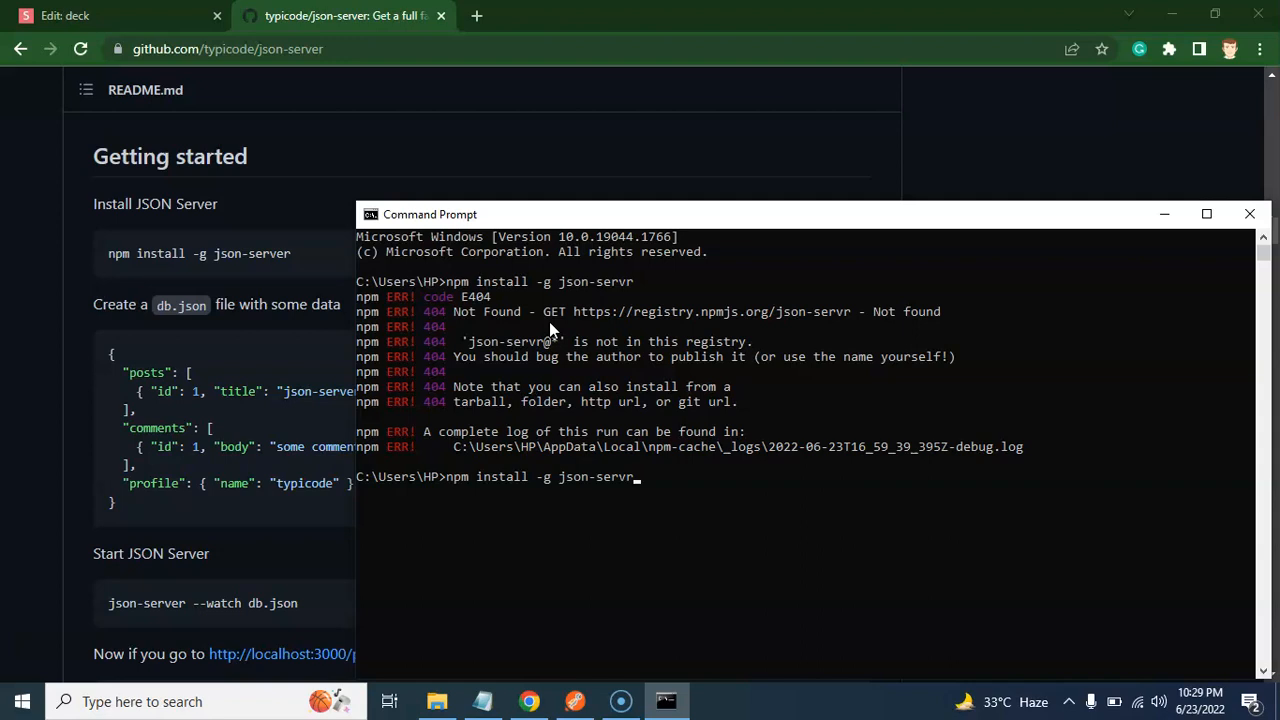
pyautogui.press('Backspace')
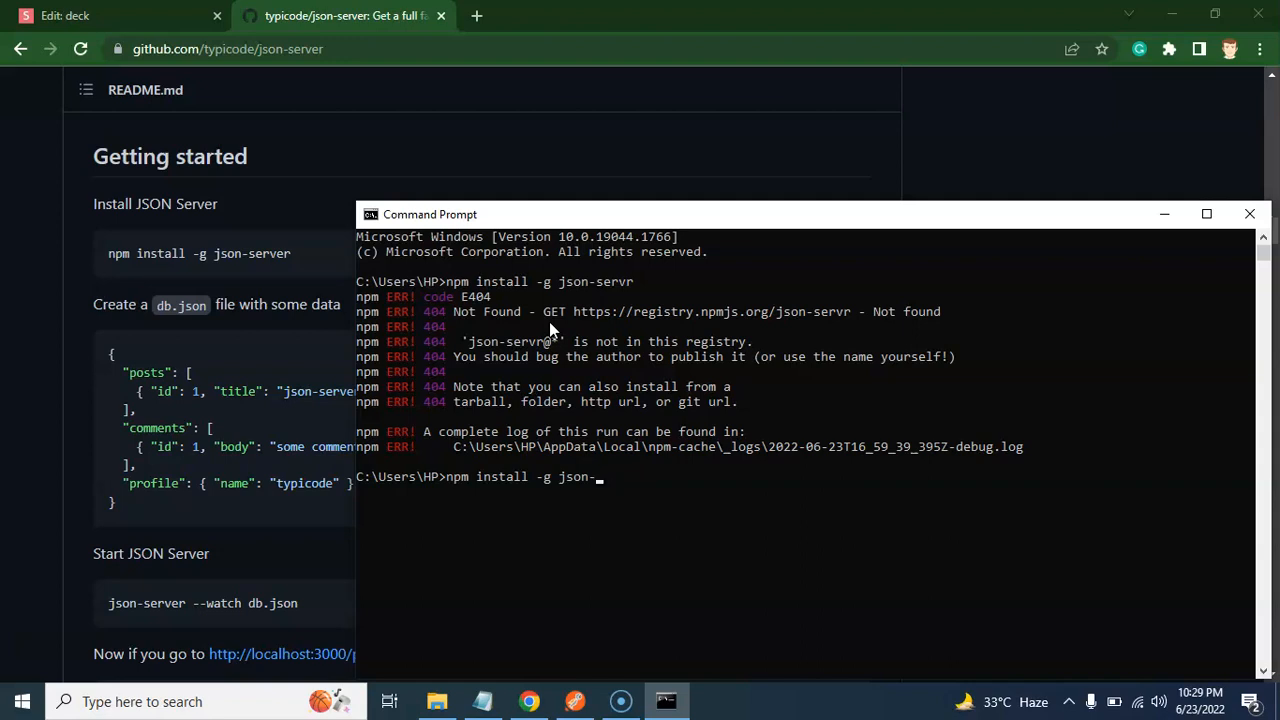
pyautogui.write('serve')
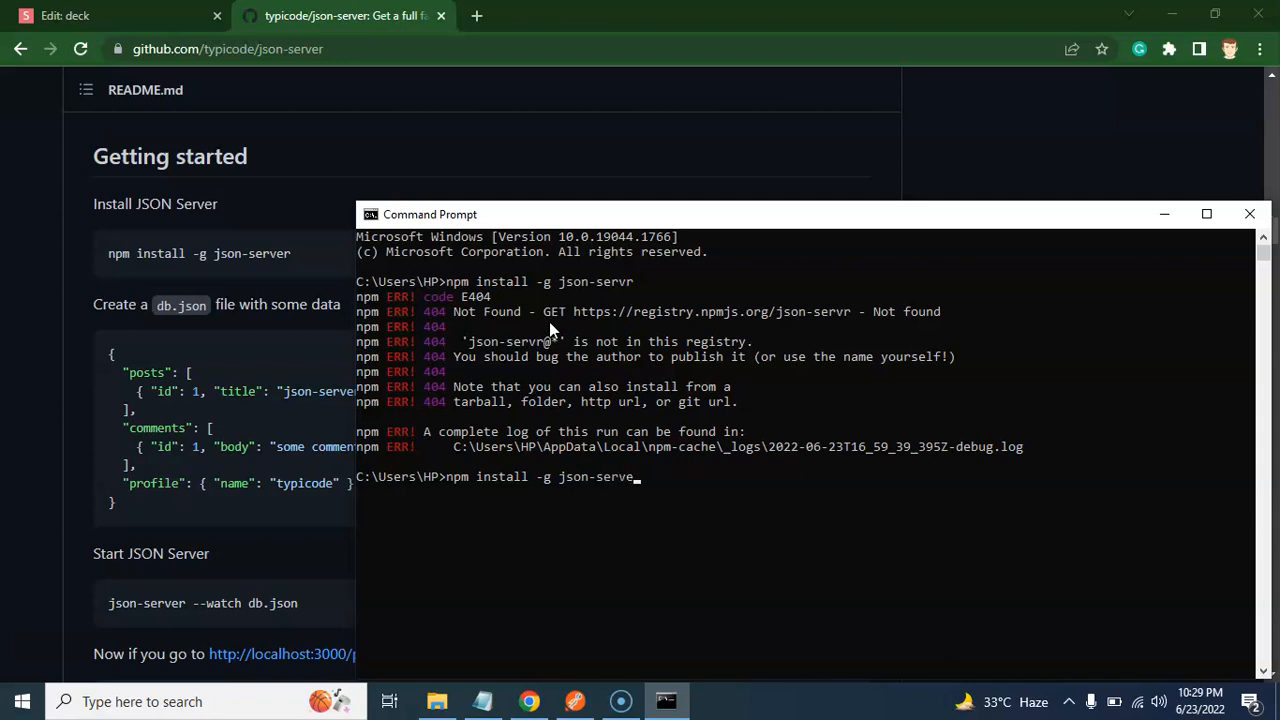
pyautogui.write('r')
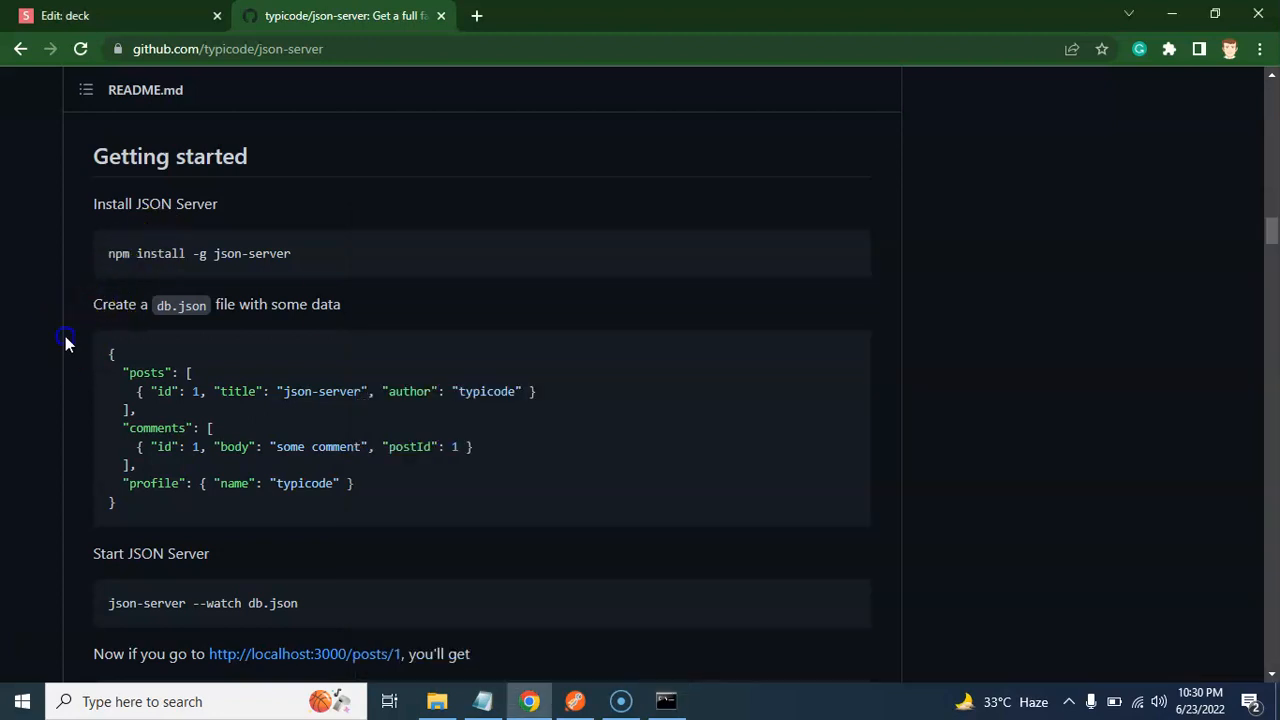
pyautogui.doubleClick(180, 304)
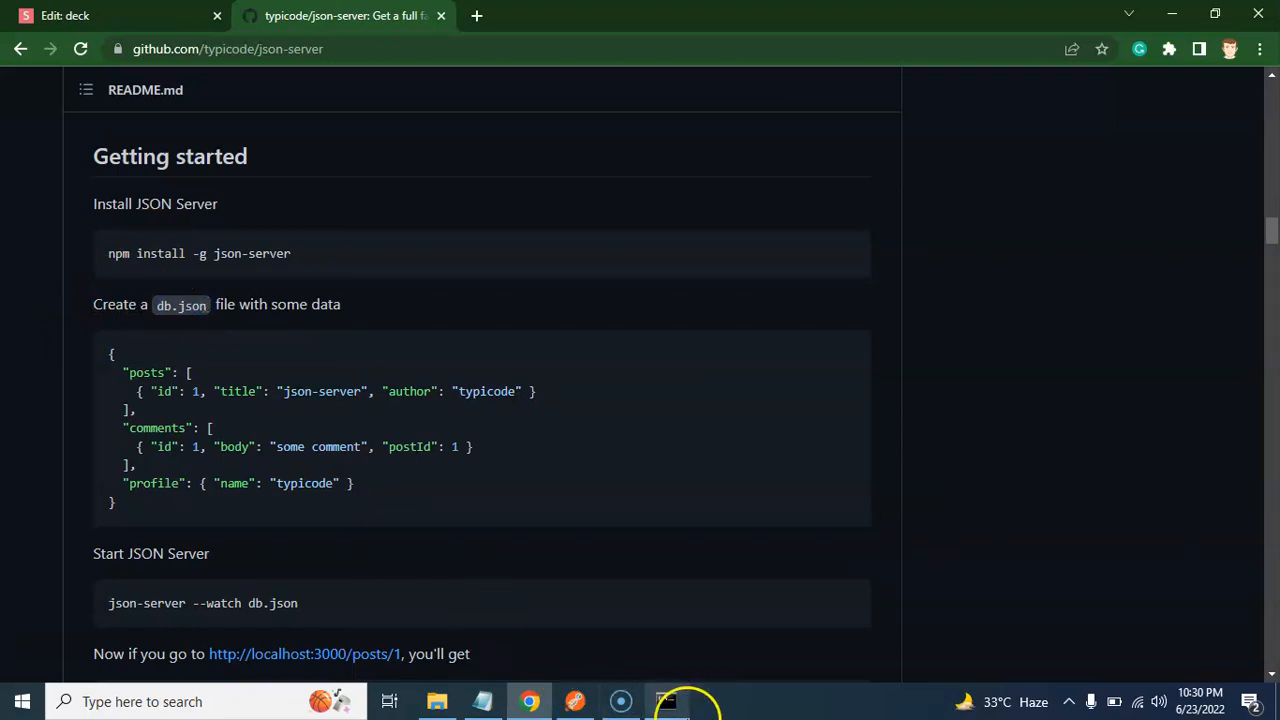
pyautogui.click(666, 700)
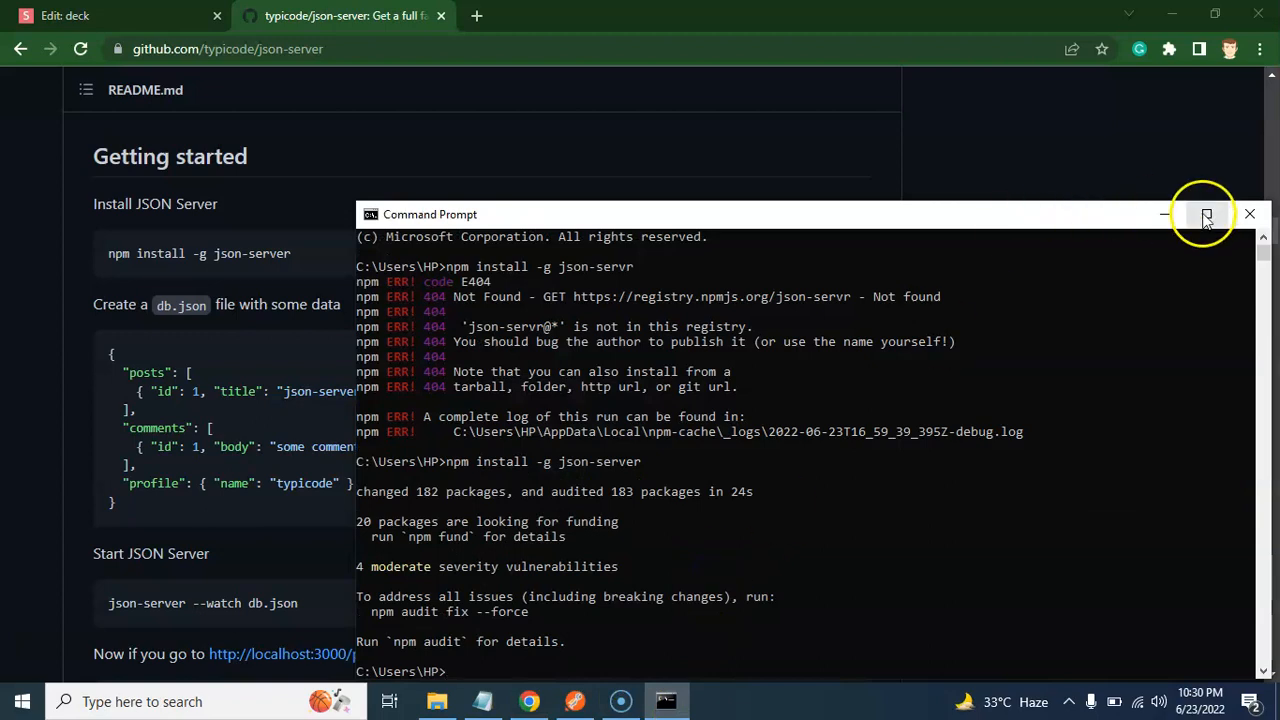
# - In File Explorer, create a new folder named db inside react-tut
pyautogui.click(1204, 214)
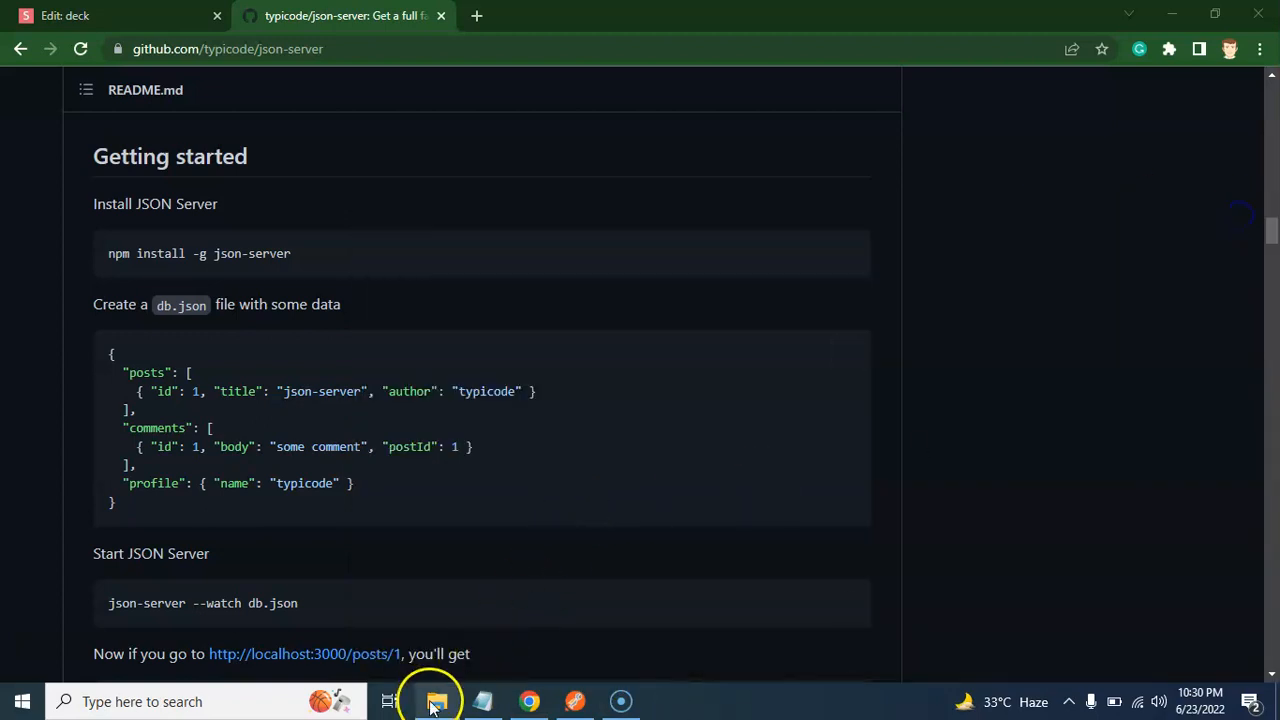
pyautogui.click(434, 700)
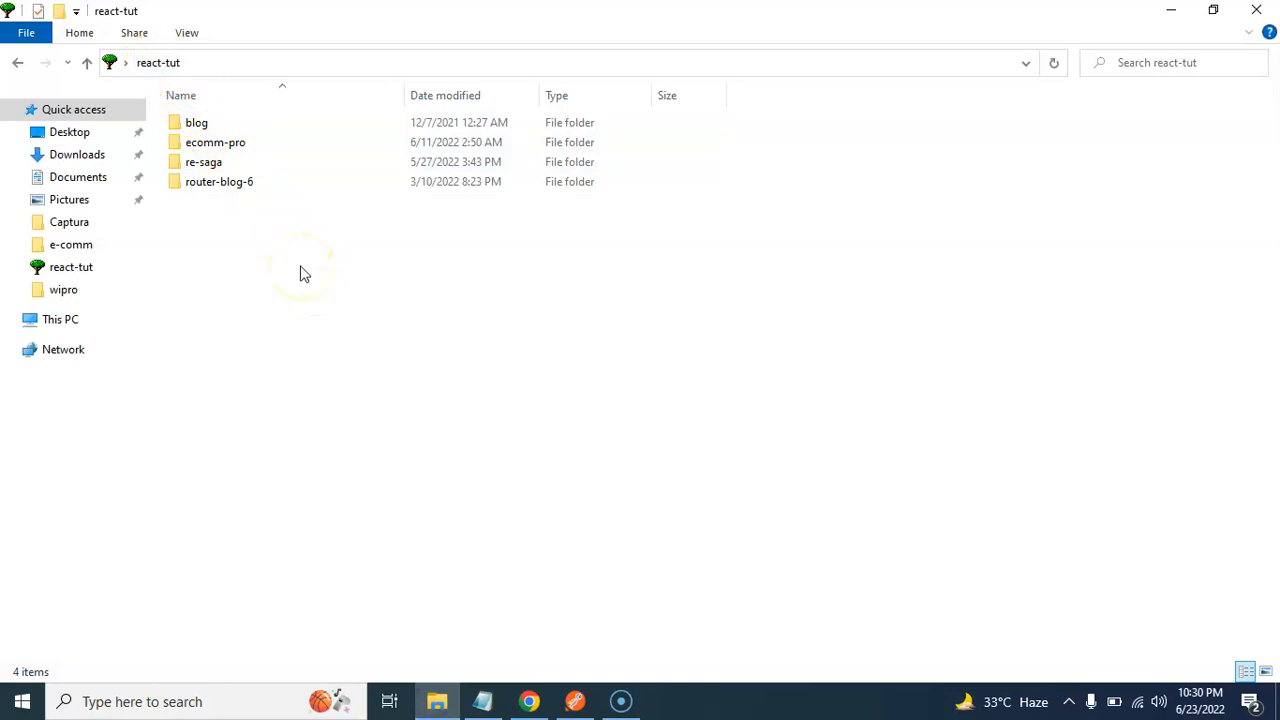
pyautogui.moveTo(268, 264)
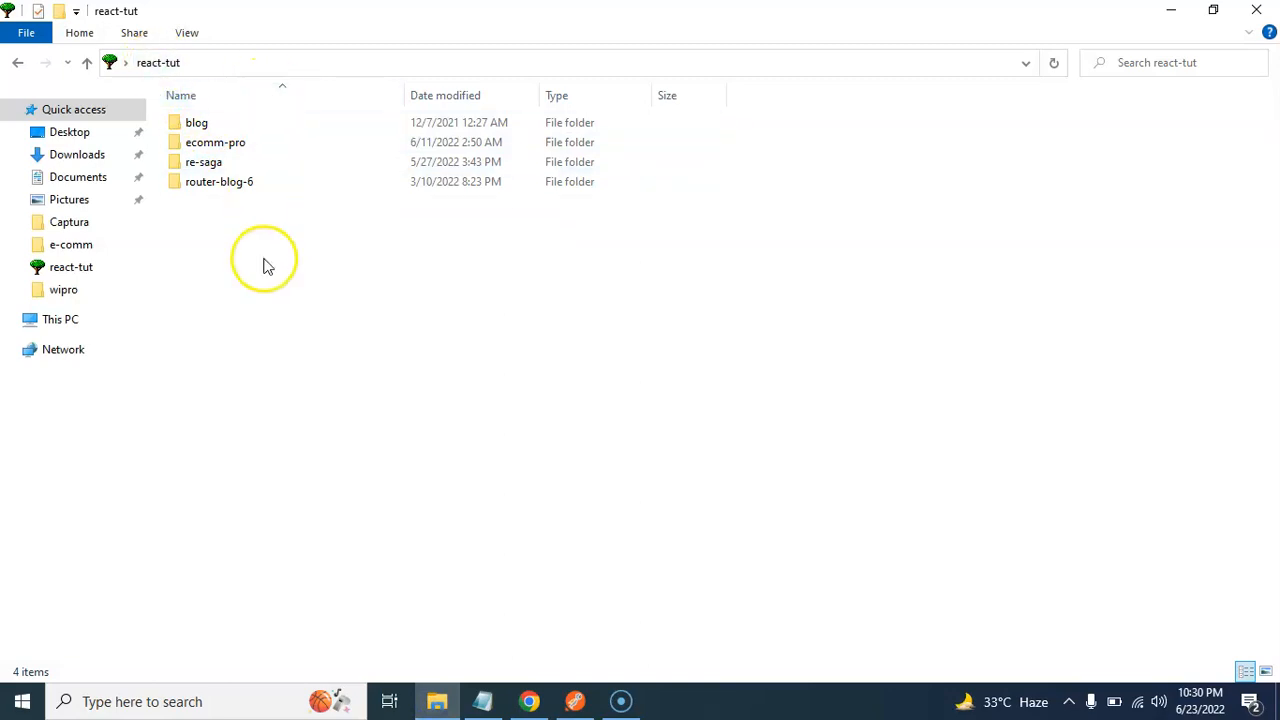
pyautogui.rightClick(264, 260)
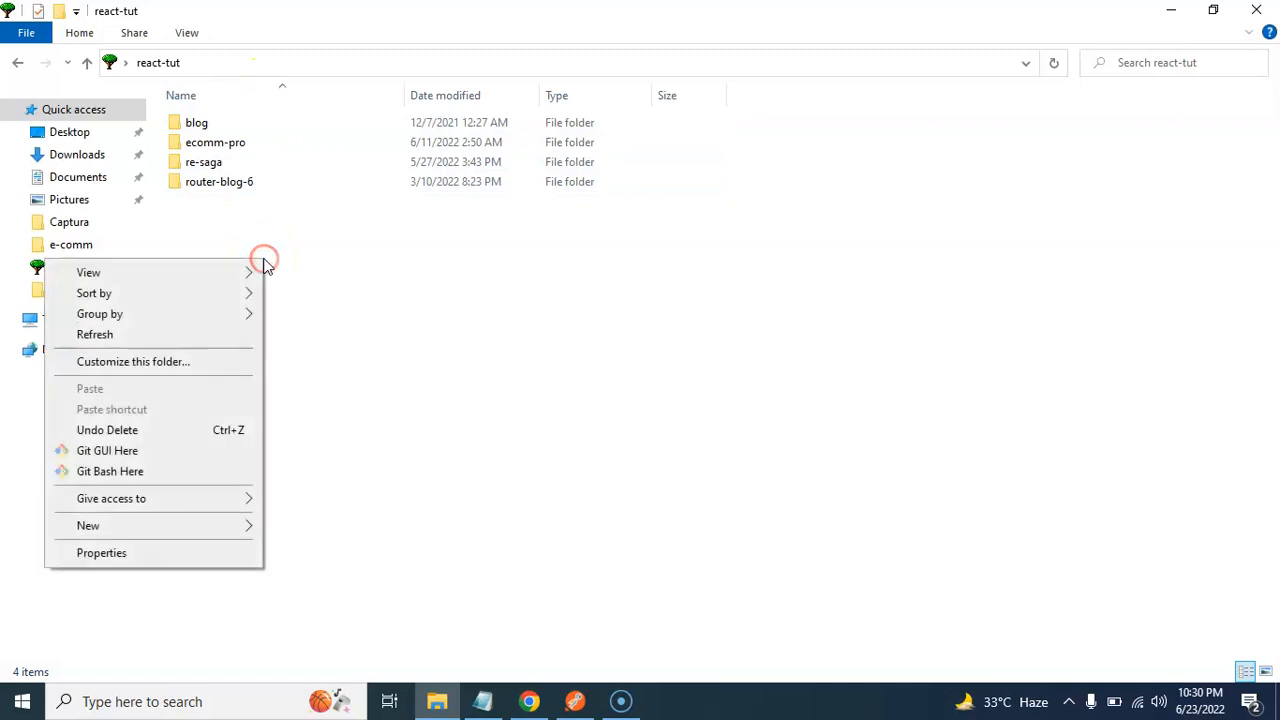
pyautogui.click(88, 526)
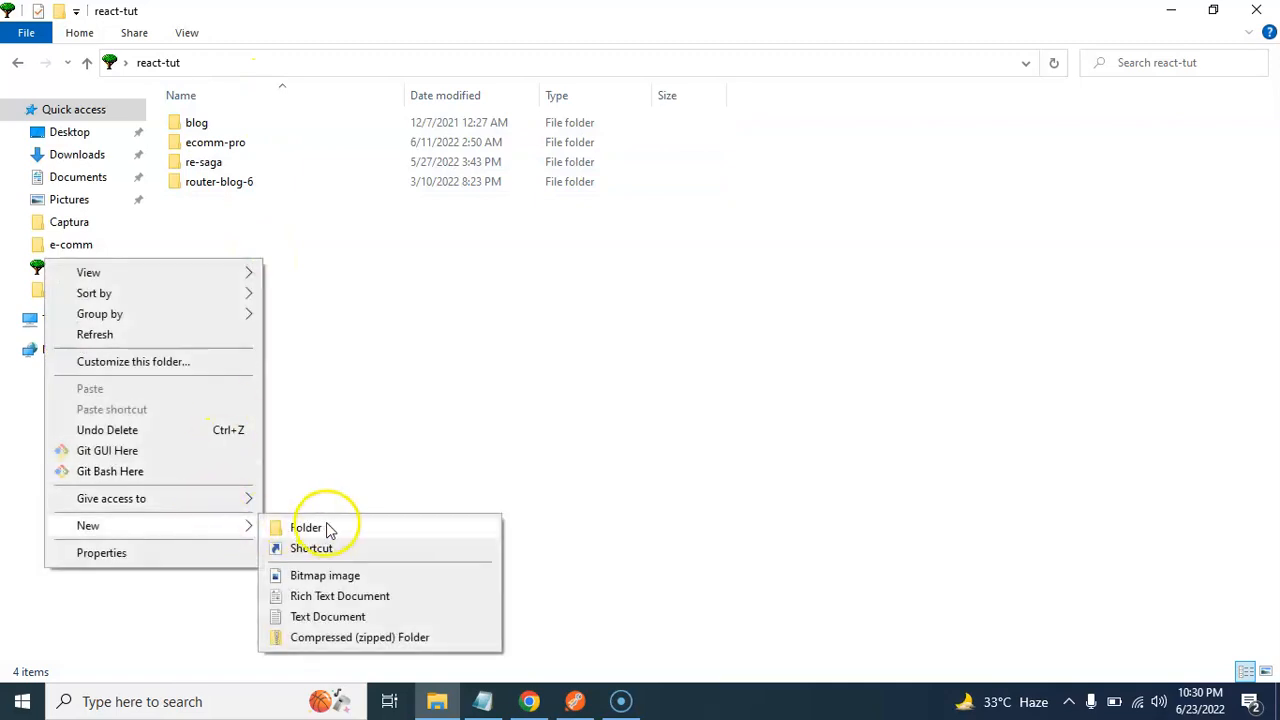
pyautogui.click(306, 528)
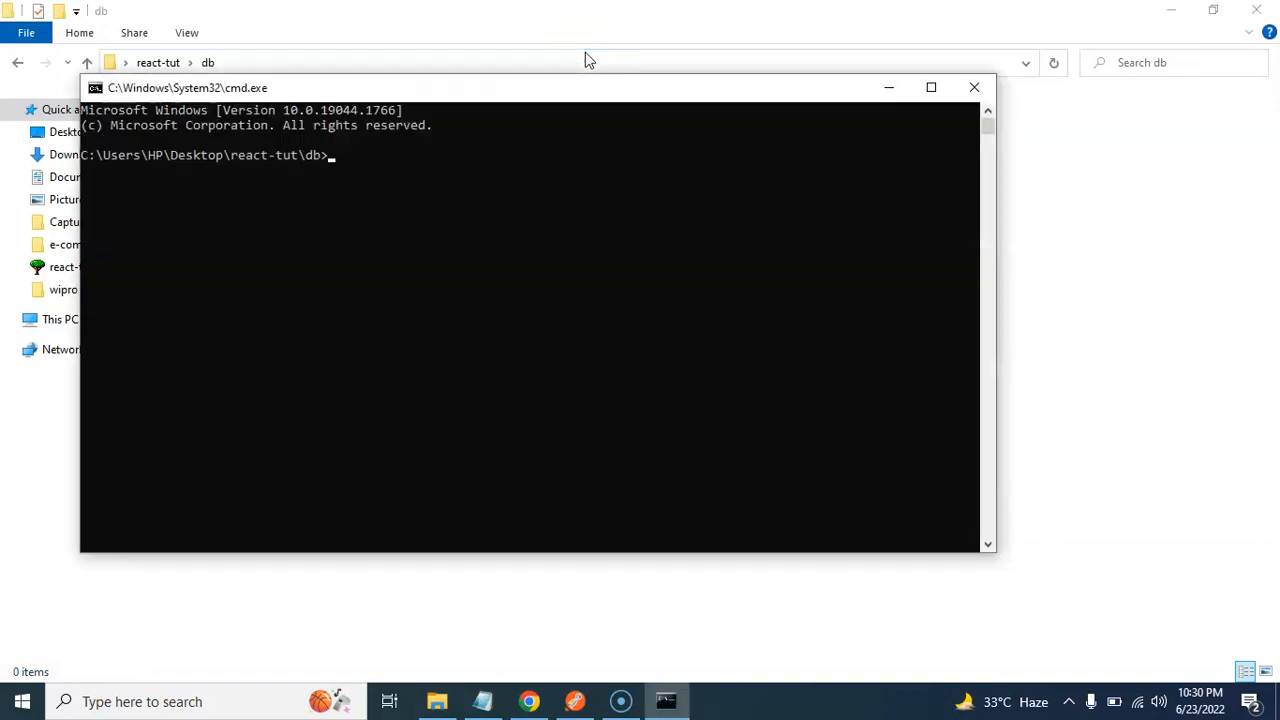
# - Launch Visual Studio Code on the db folder with 'code .'
pyautogui.write('code')
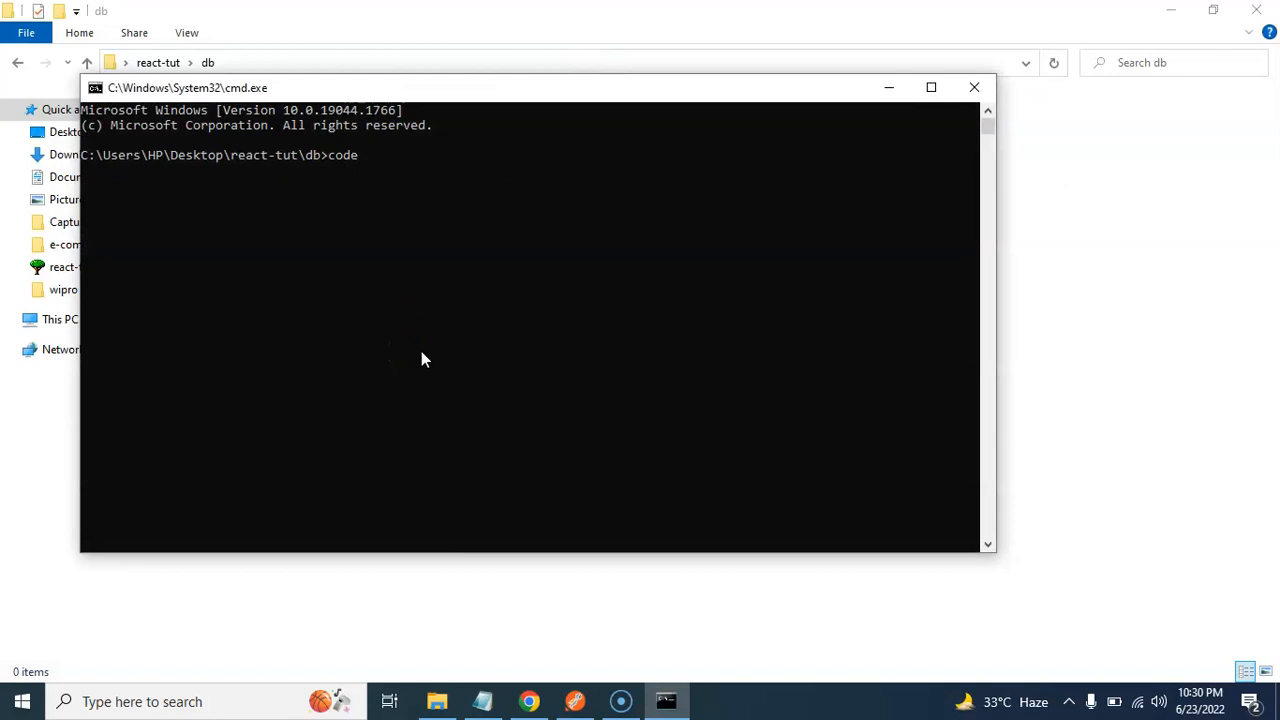
pyautogui.write('.')
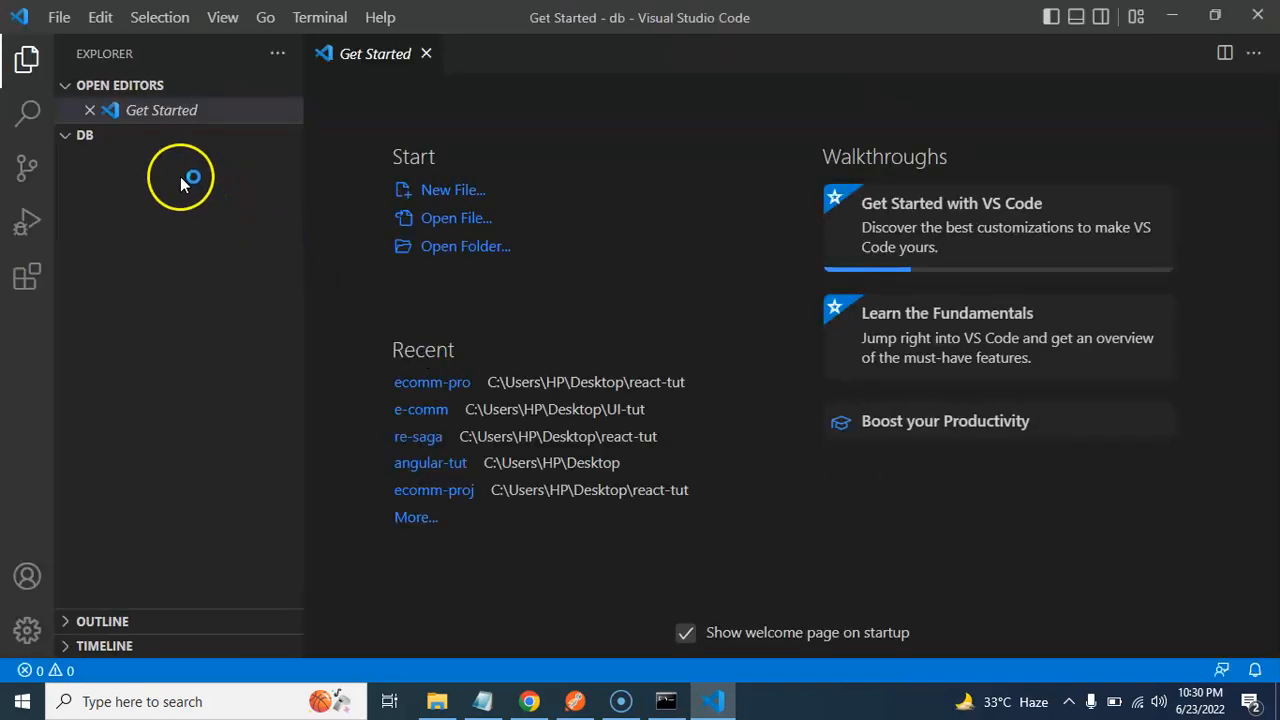
# - Create a new file named db.json in the db folder
pyautogui.click(206, 136)
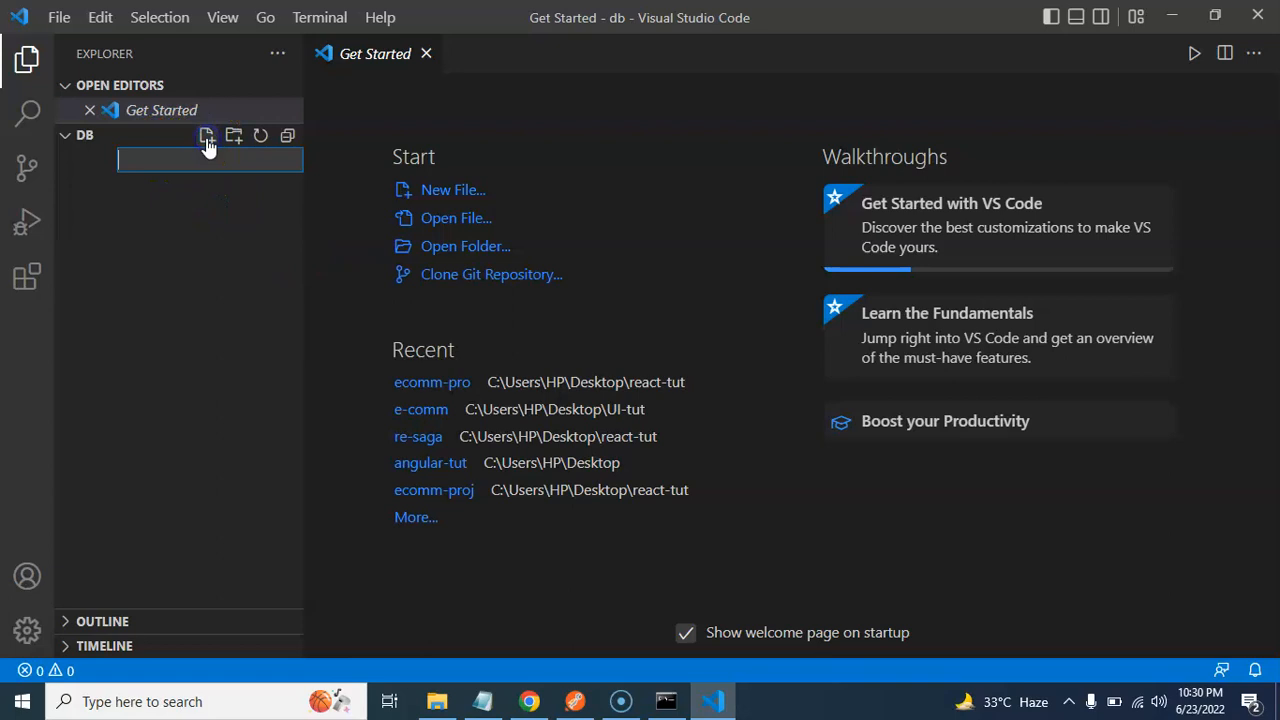
pyautogui.write('db.json')
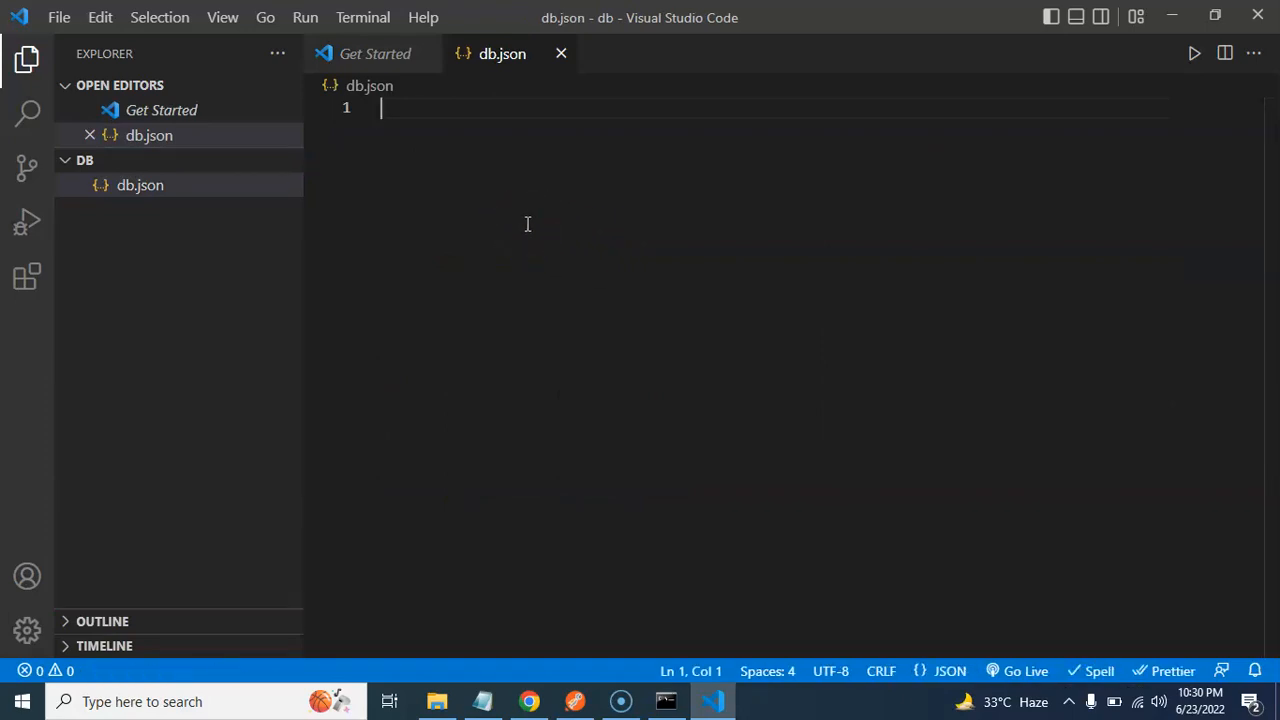
# - Save db.json and start it as an object with an empty "products" array
pyautogui.write('{')
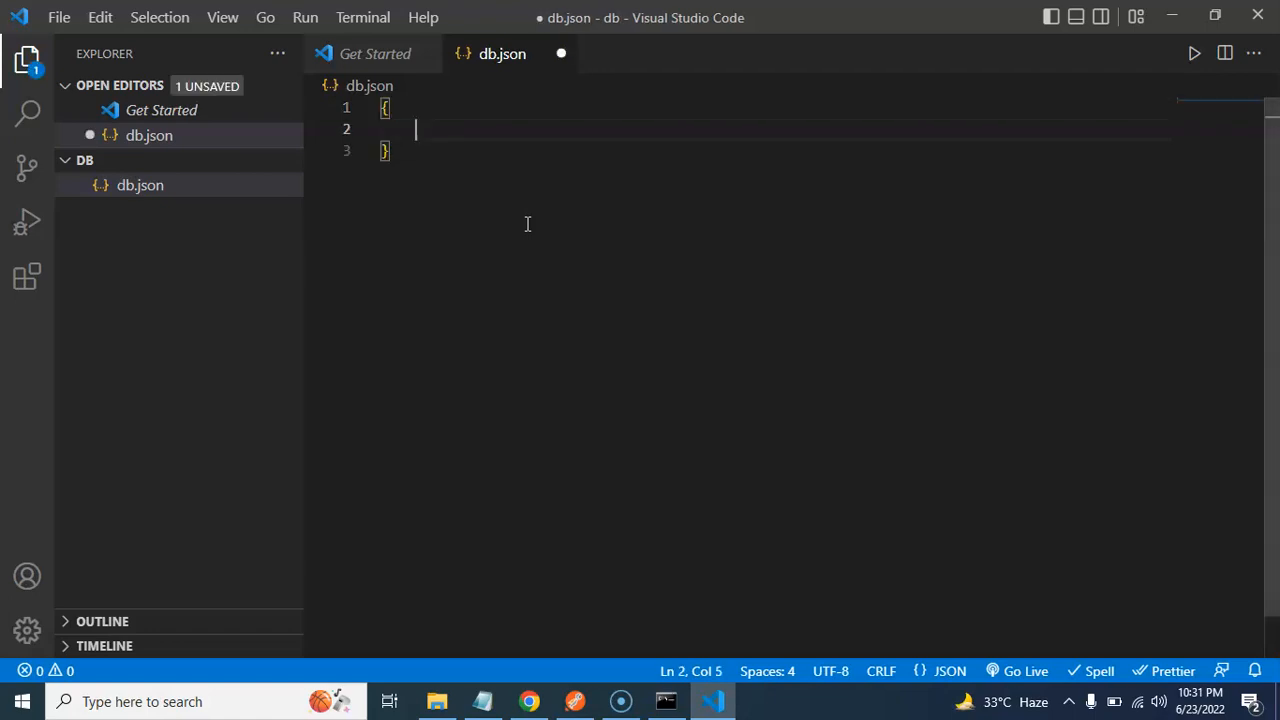
pyautogui.press('ctrl+s')
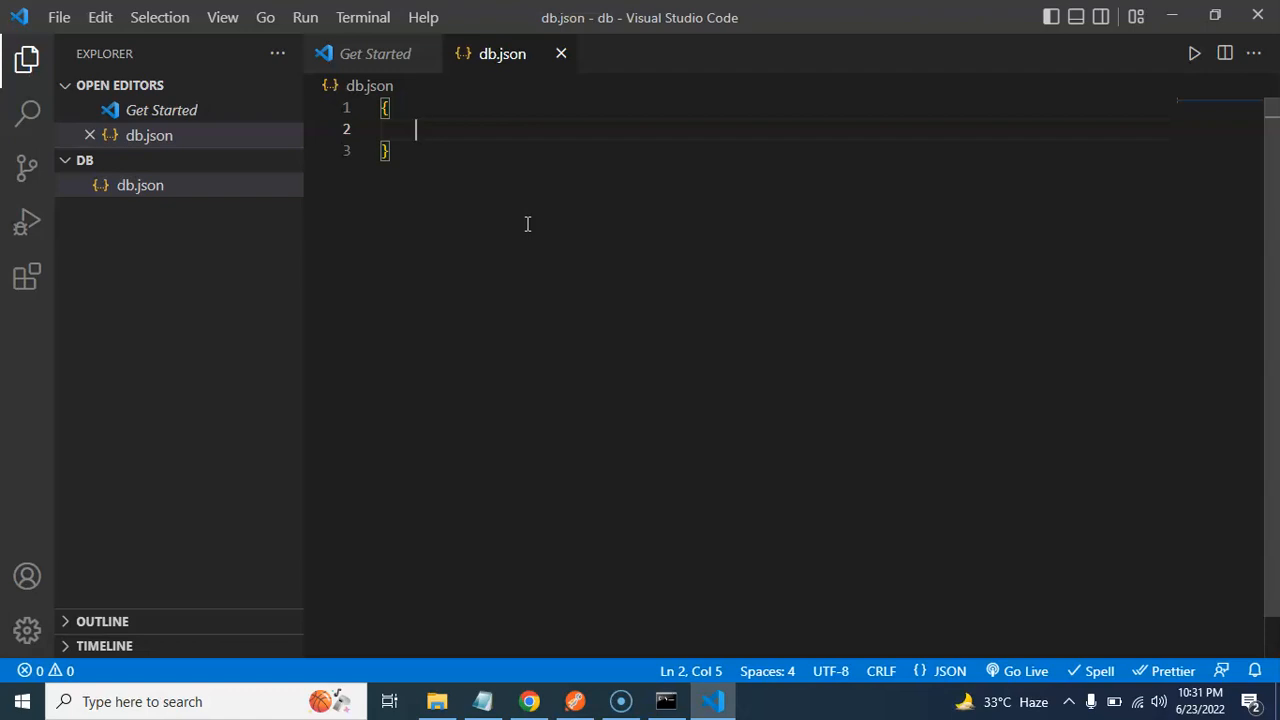
pyautogui.write('products"')
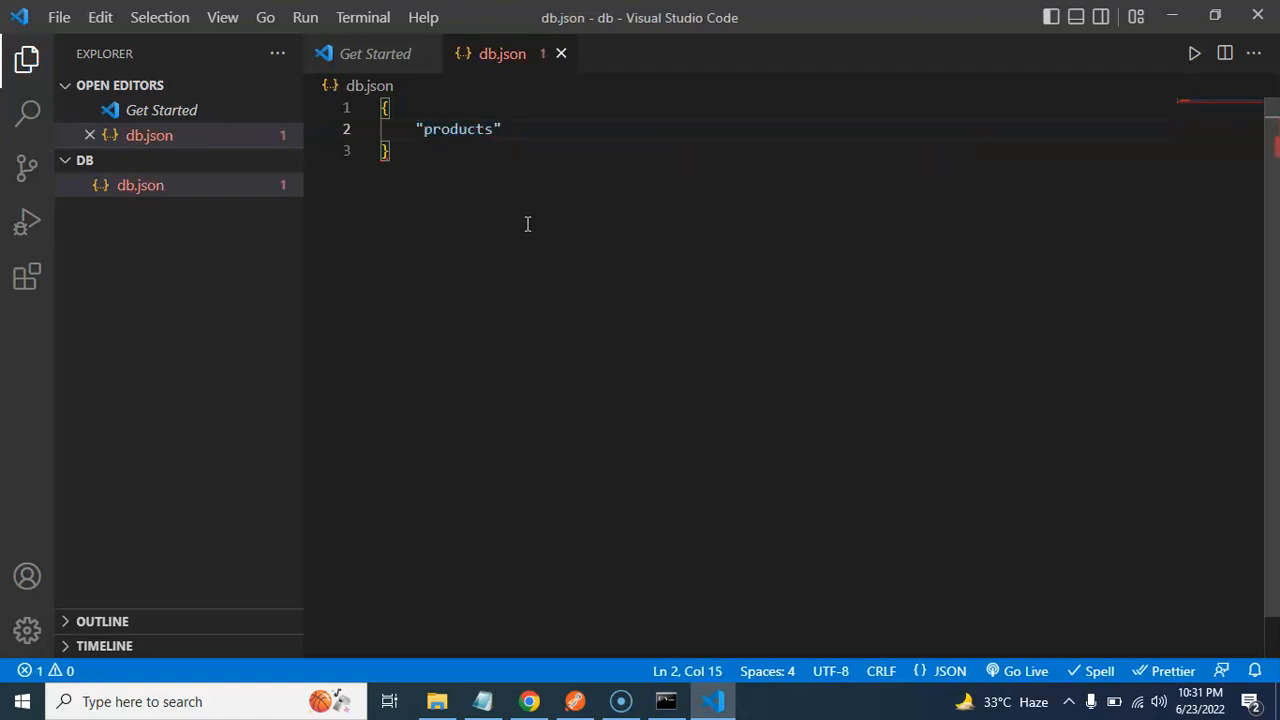
pyautogui.write(':')
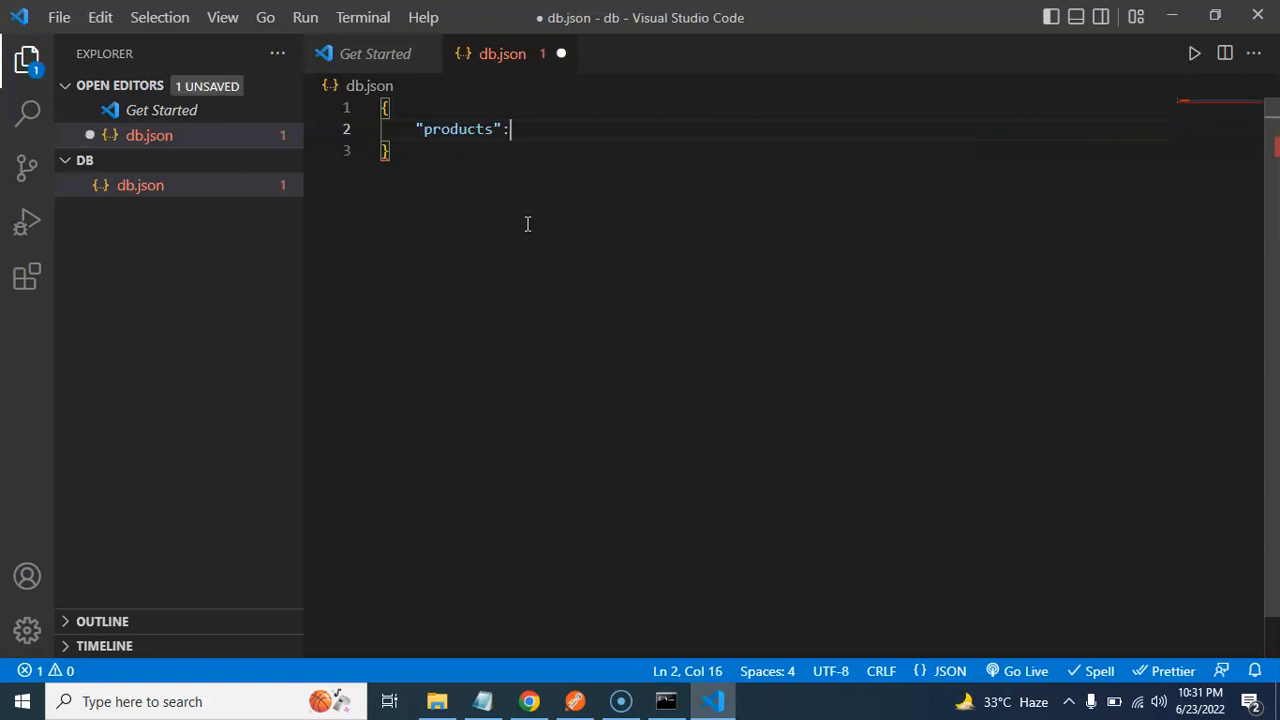
pyautogui.write('[')
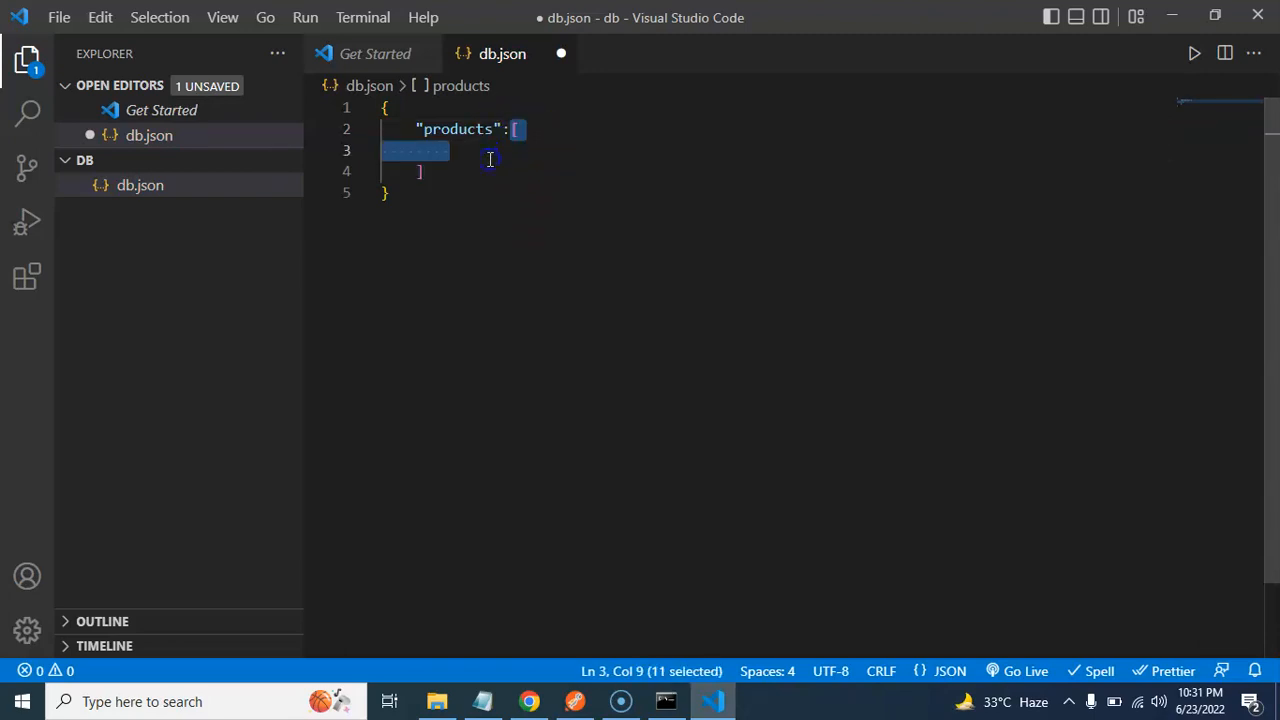
# - Add a first product object with "id":1, "name":"Samsung M 40" and "color":"black"
pyautogui.write('{')
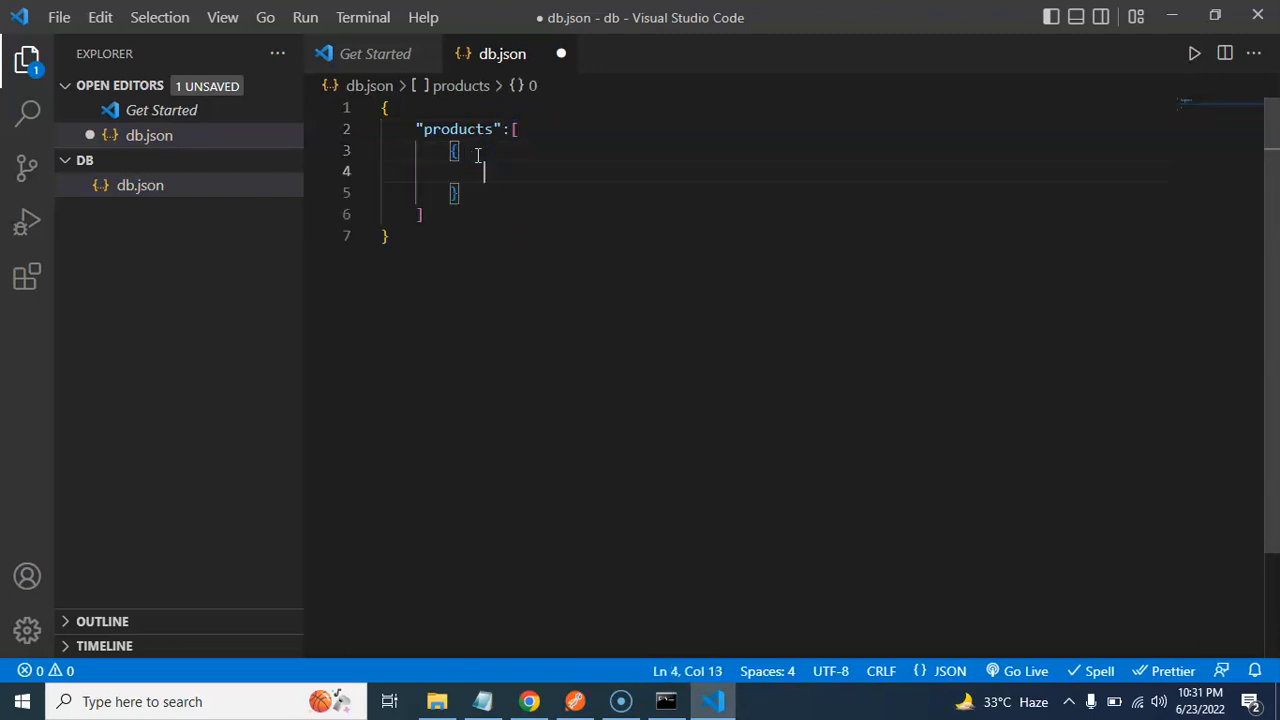
pyautogui.write('id')
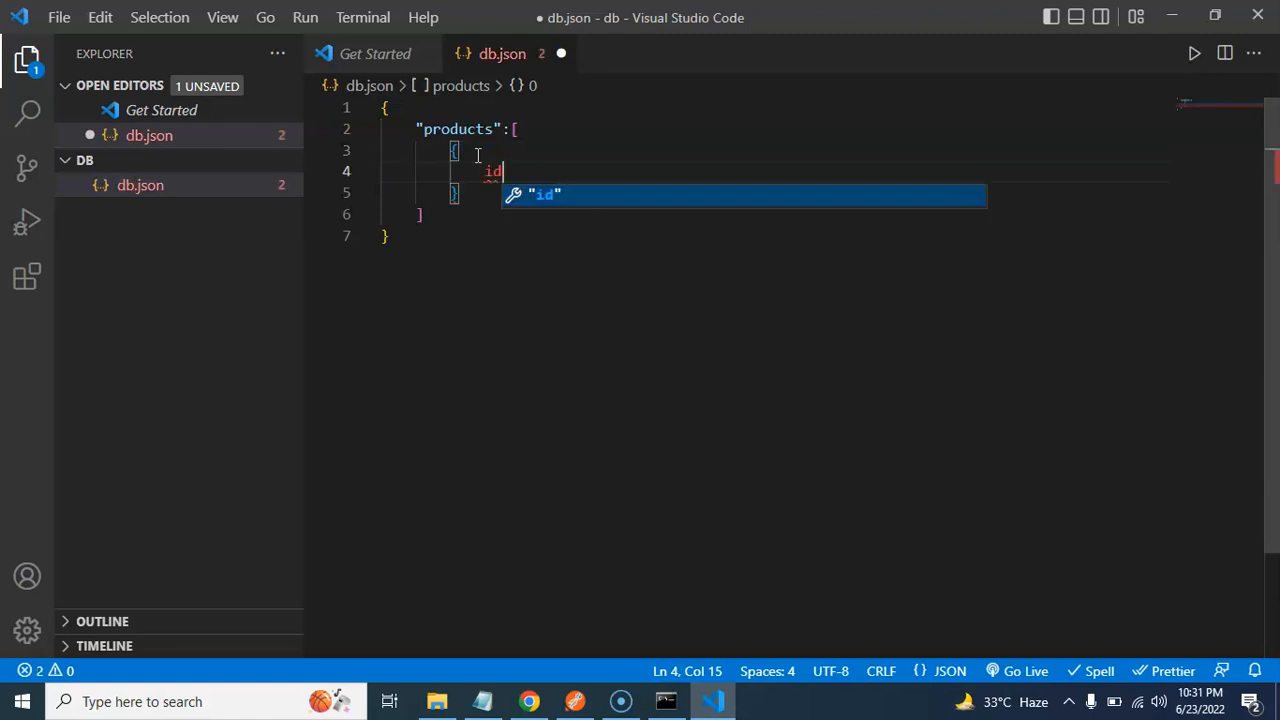
pyautogui.write('":"')
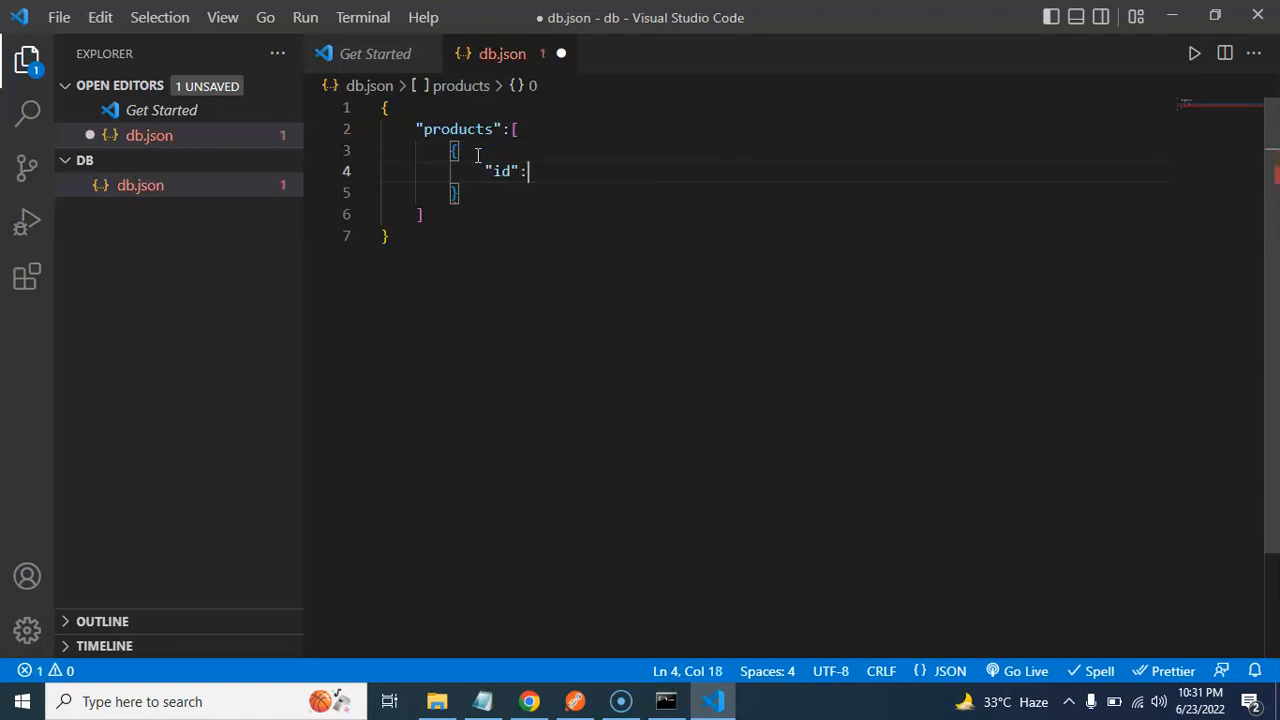
pyautogui.write('1,\\n"')
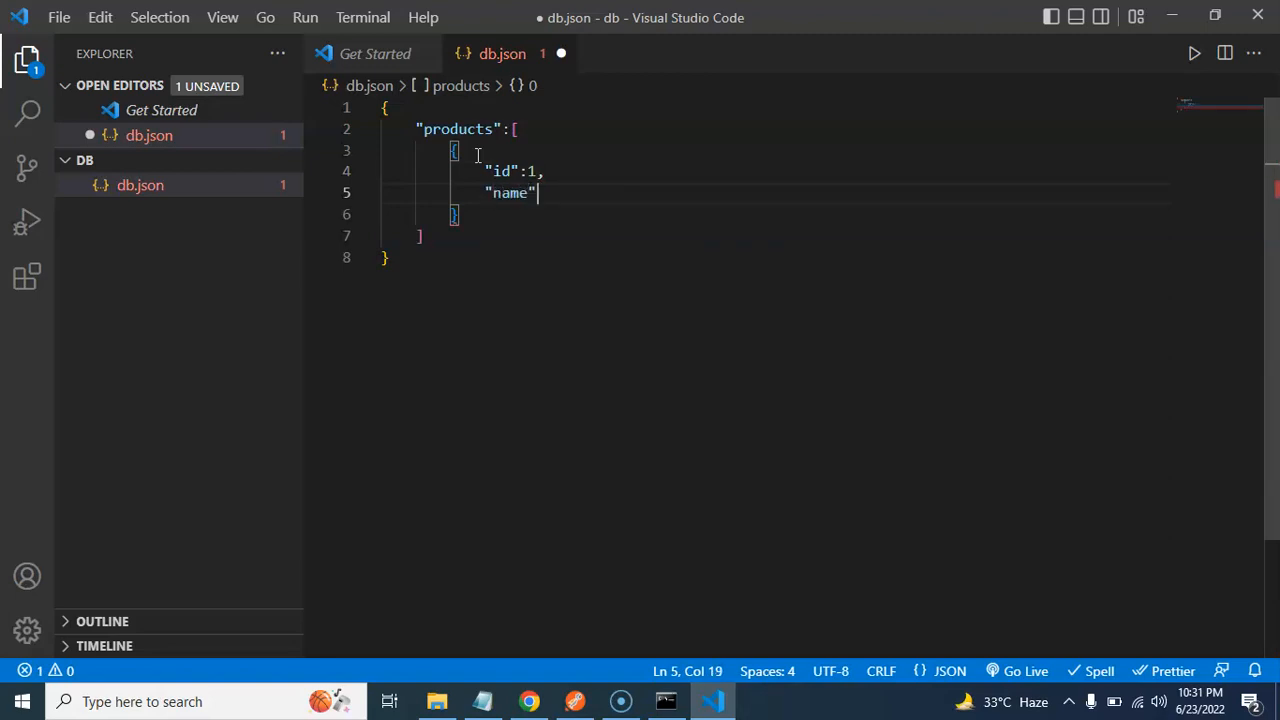
pyautogui.write(':""')
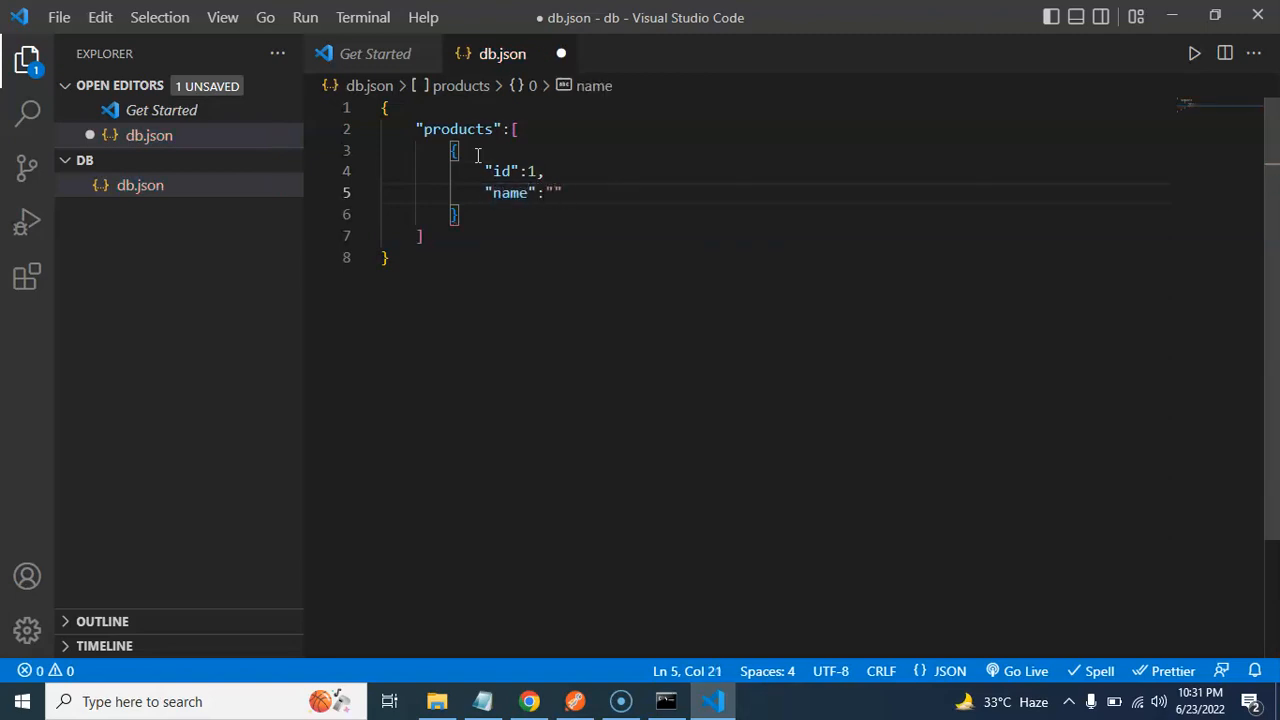
pyautogui.write('Samsun')
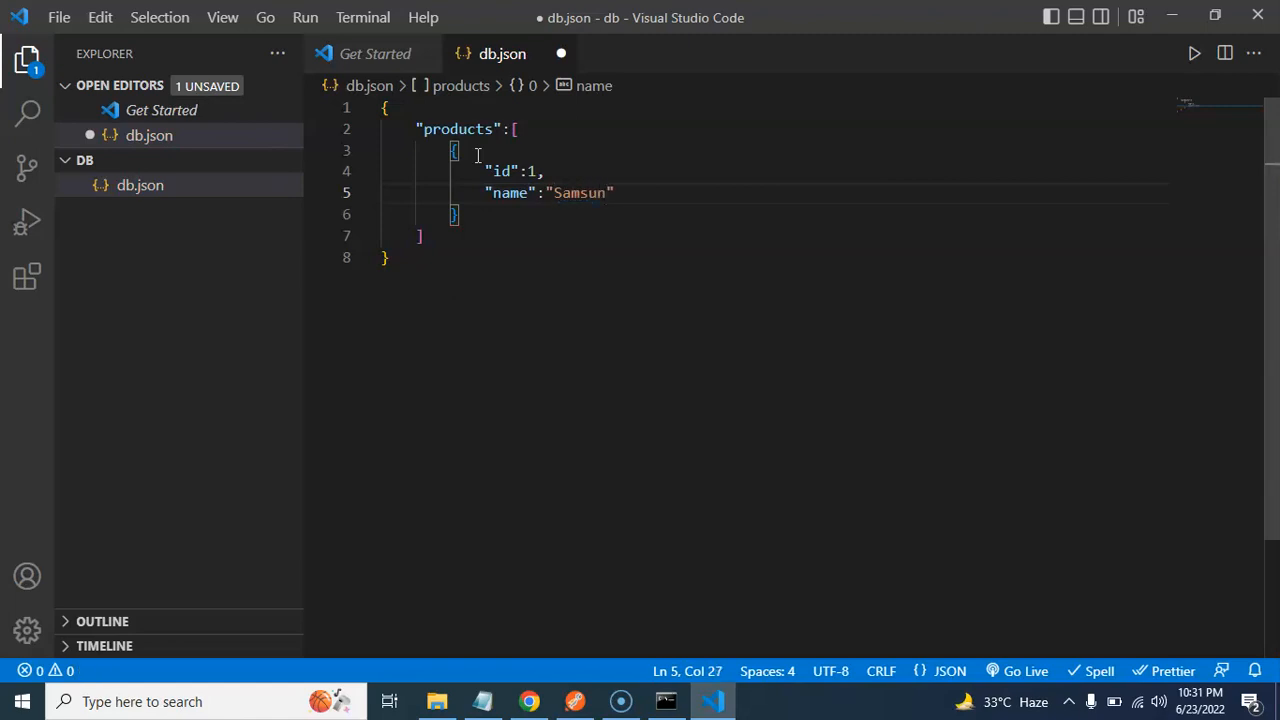
pyautogui.write('g M 40')
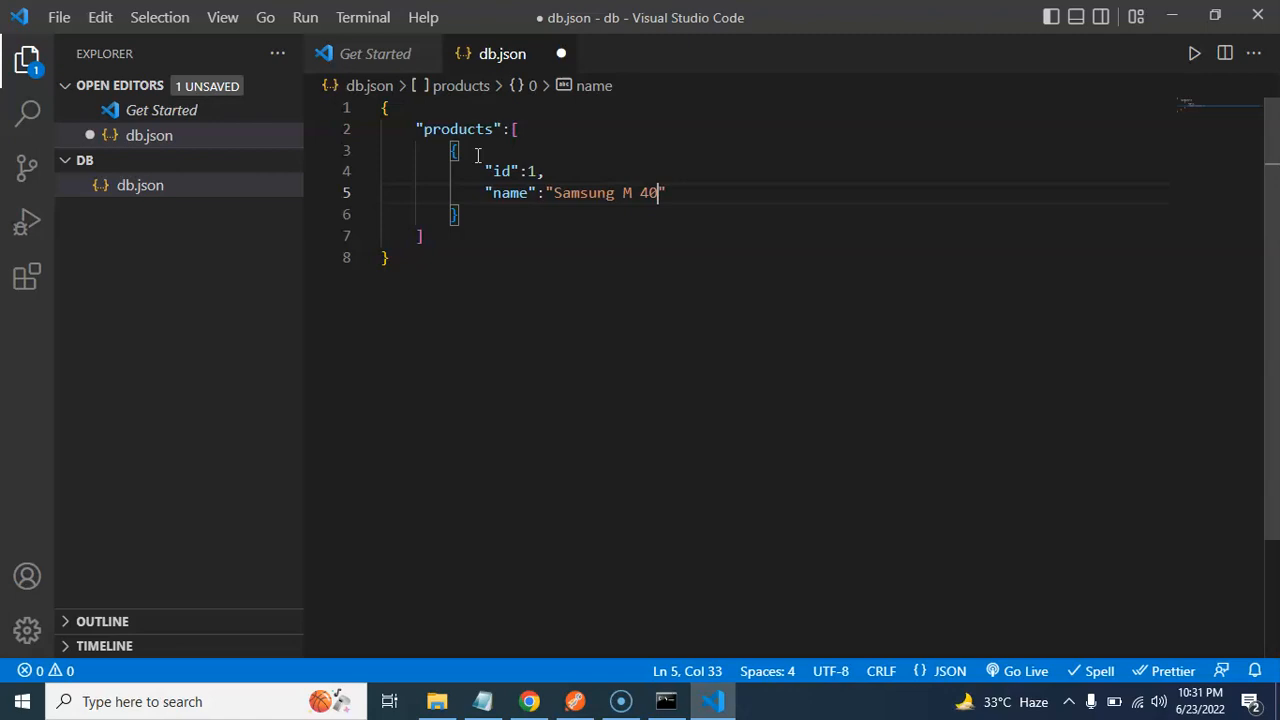
pyautogui.write('",')
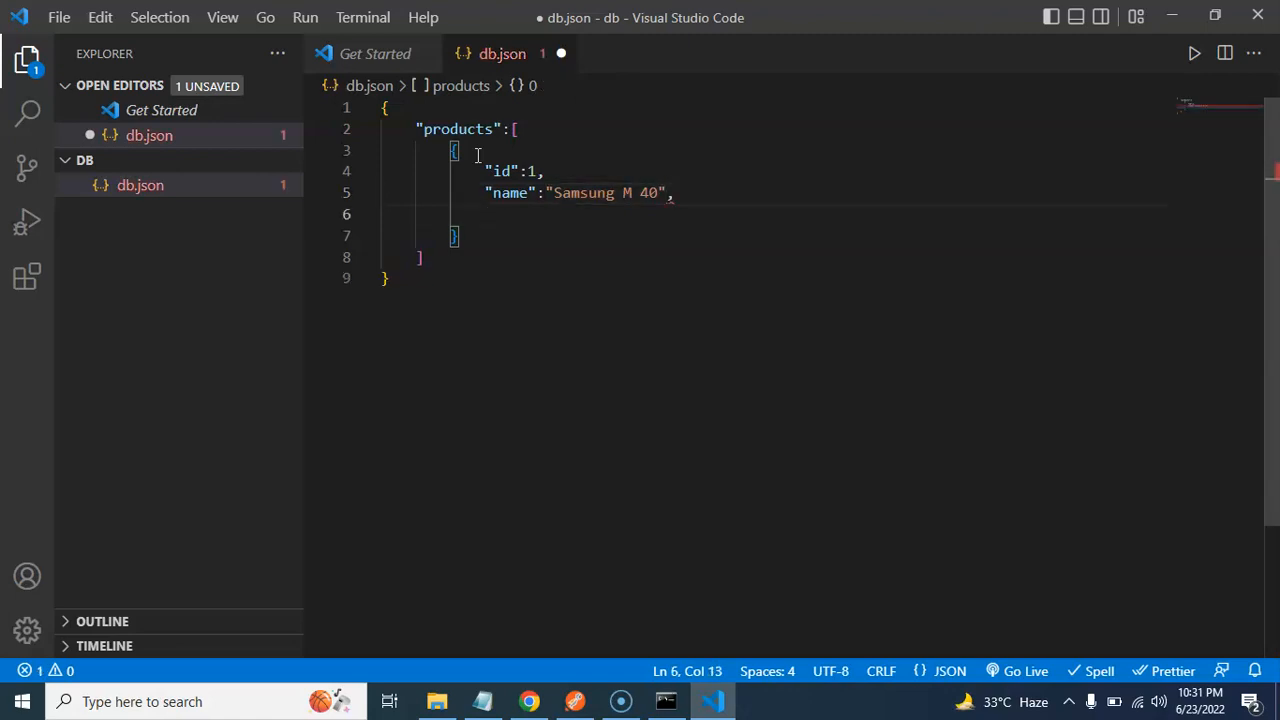
pyautogui.write('"co')
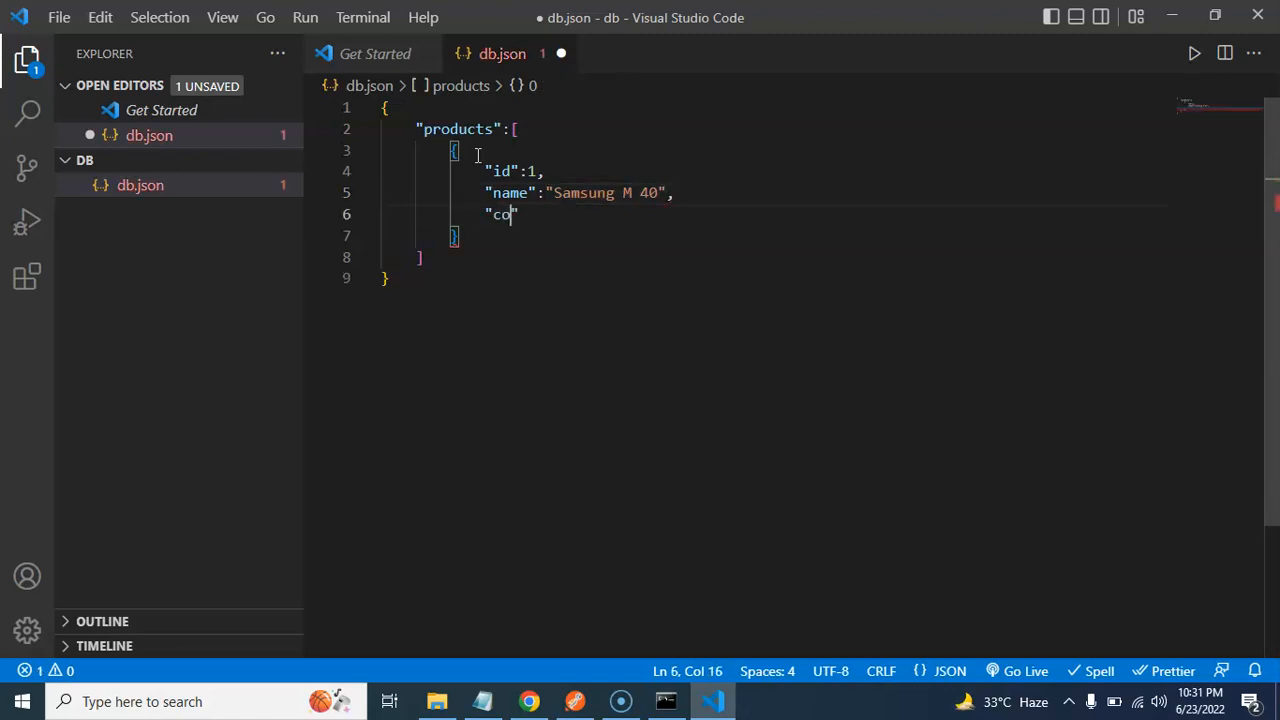
pyautogui.write('lor')
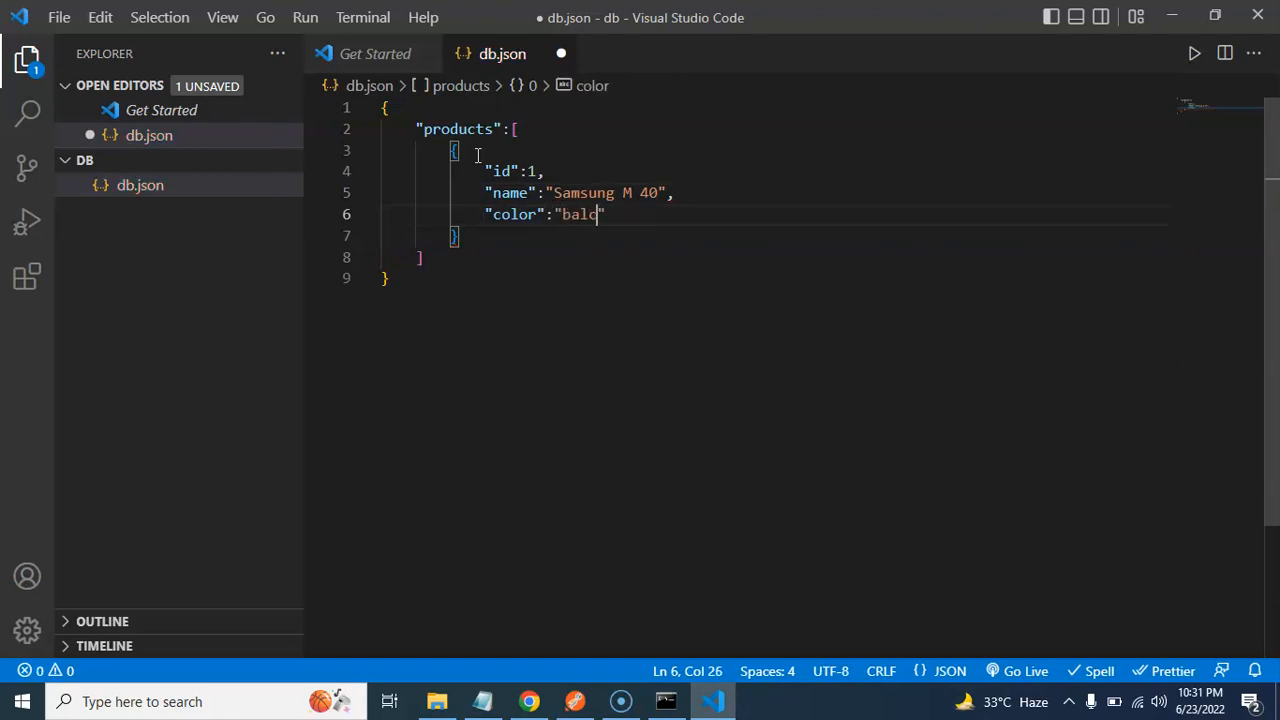
pyautogui.press('Backspace')
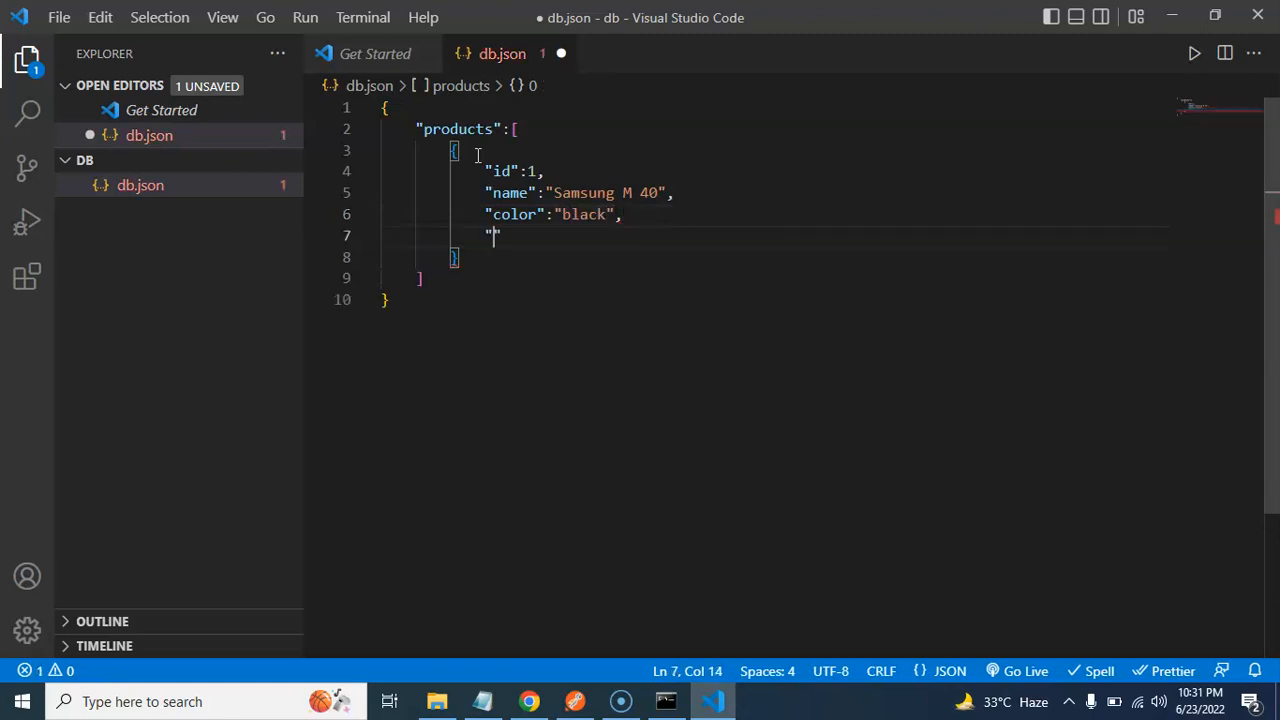
# - Give the product a numeric "price" of 15000
pyautogui.write('p')
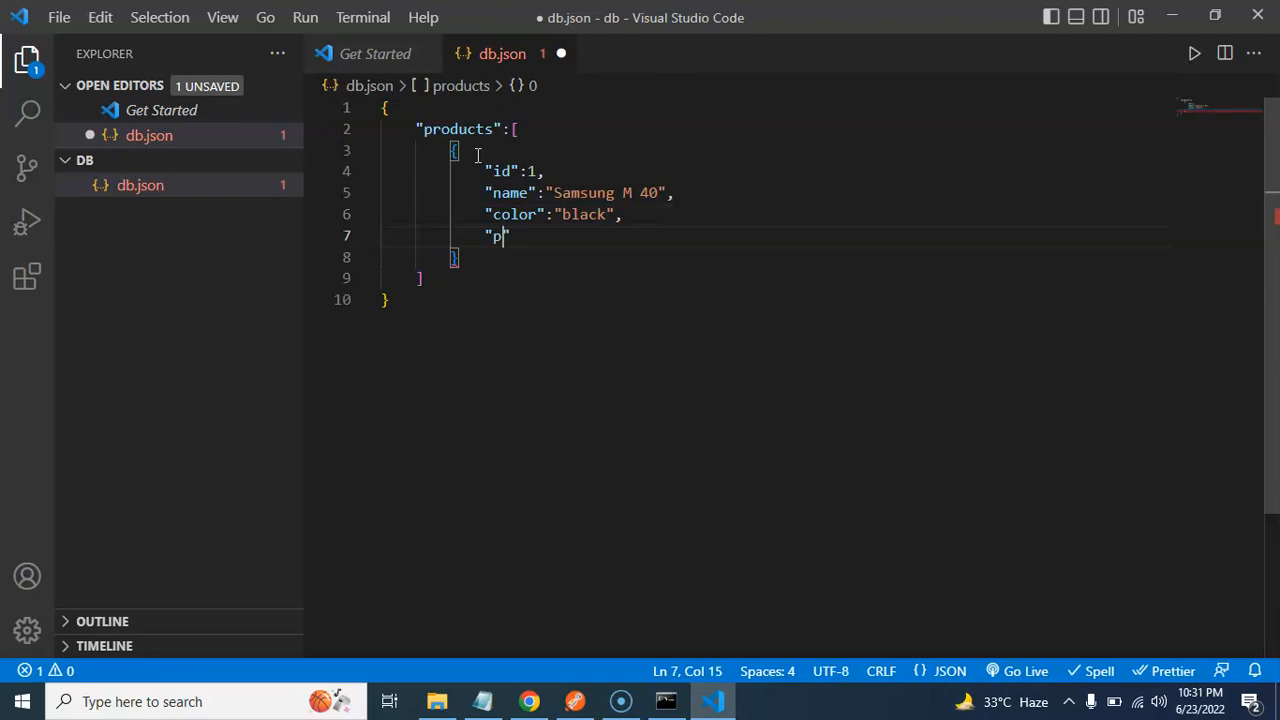
pyautogui.write('rice":')
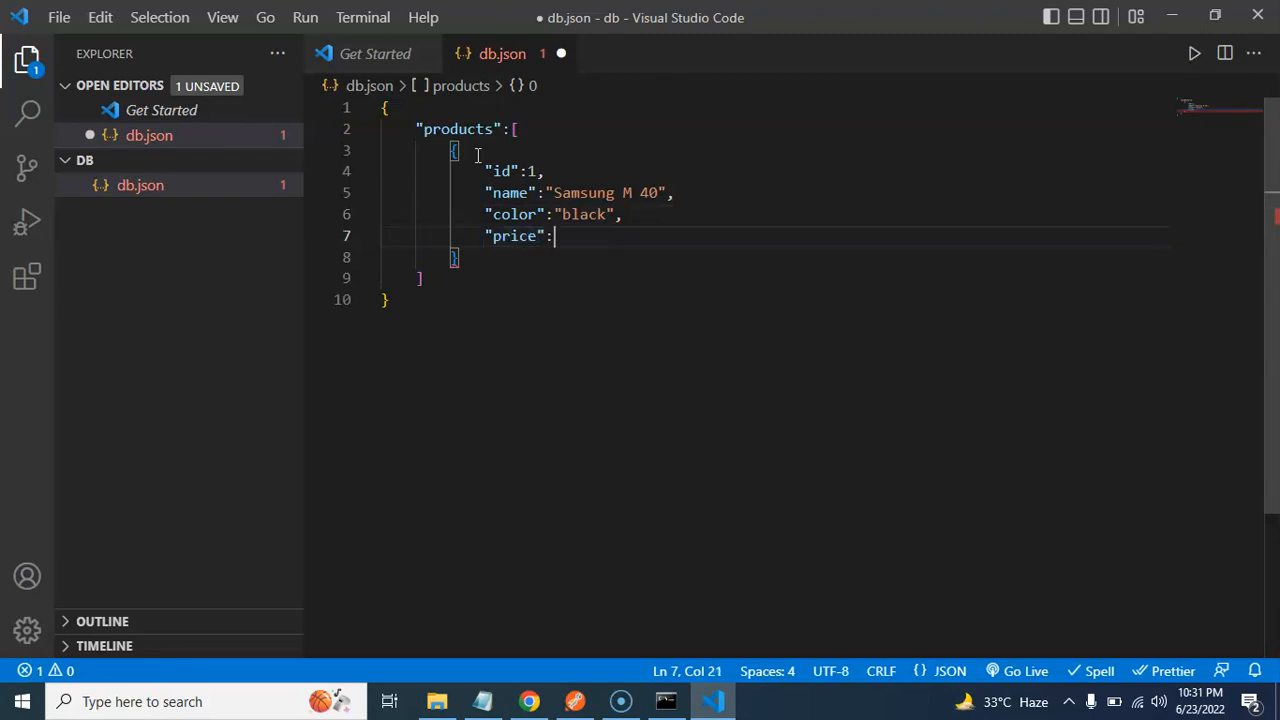
pyautogui.write('"1"')
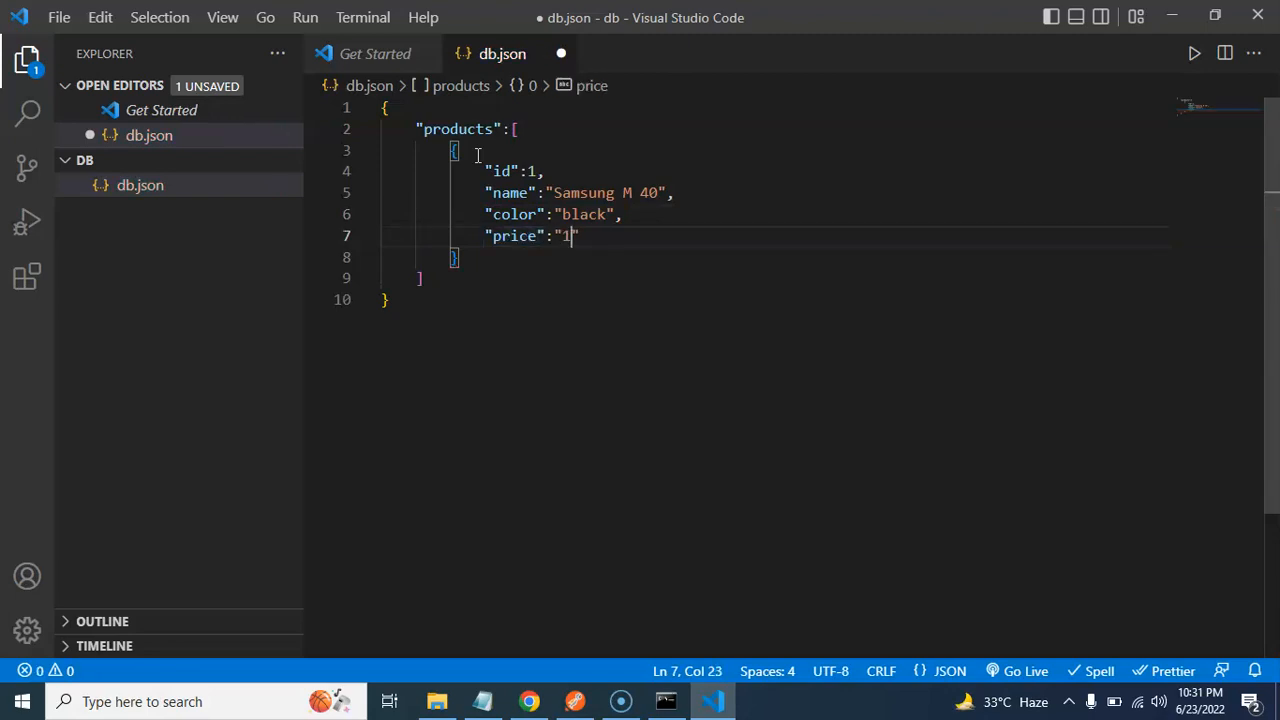
pyautogui.press('Backspace')
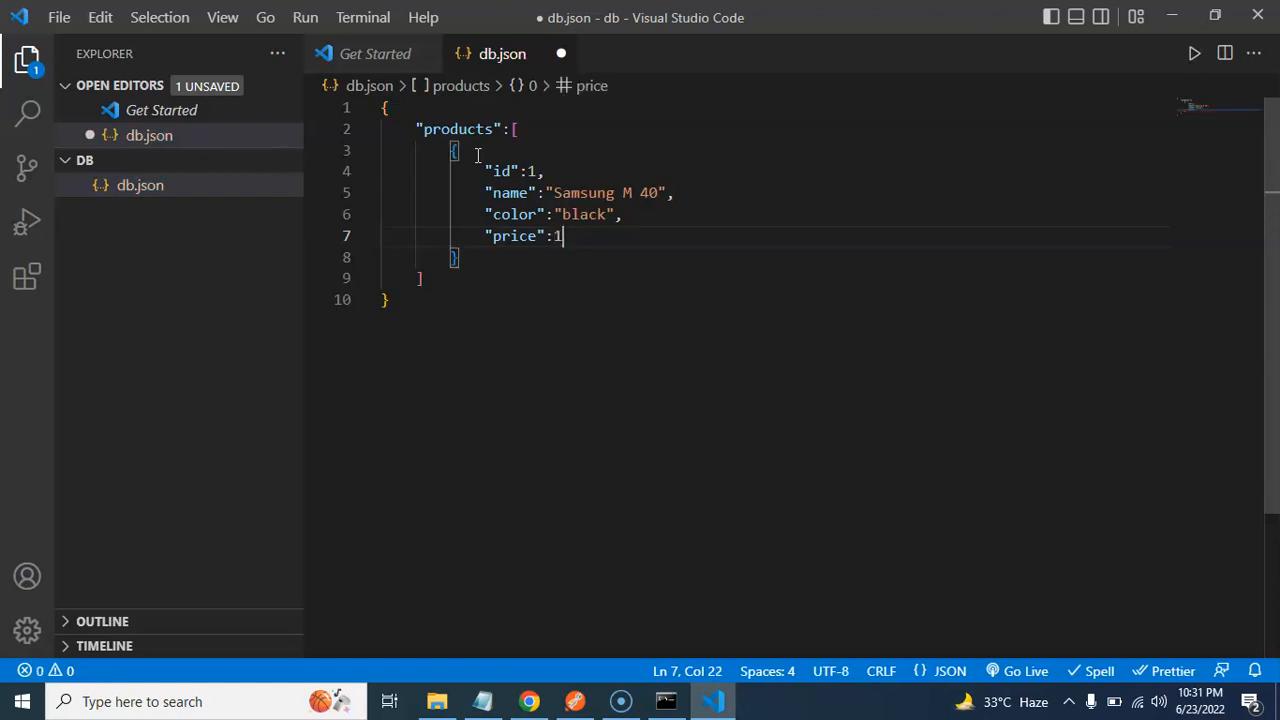
pyautogui.write('5000,')
pyautogui.write('"')
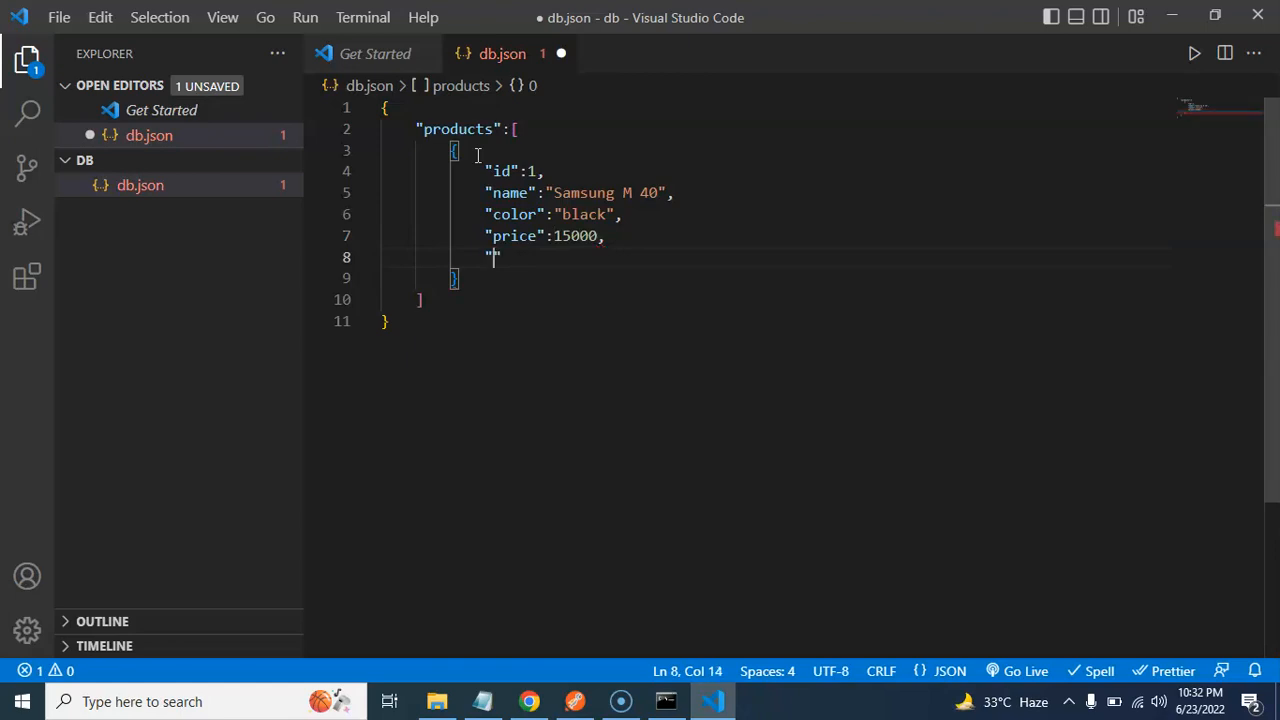
# - Add "category":"mobile" and "brand":"Samsung" to the product
pyautogui.write('cate')
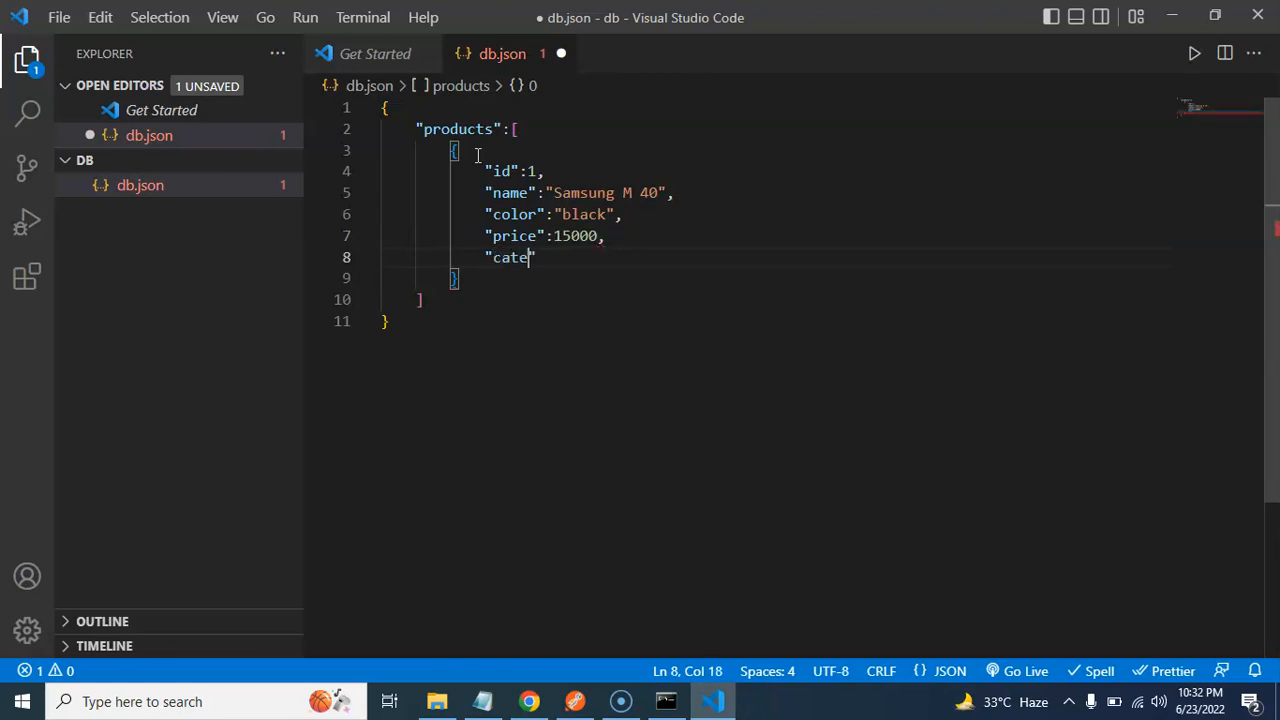
pyautogui.write('gory":')
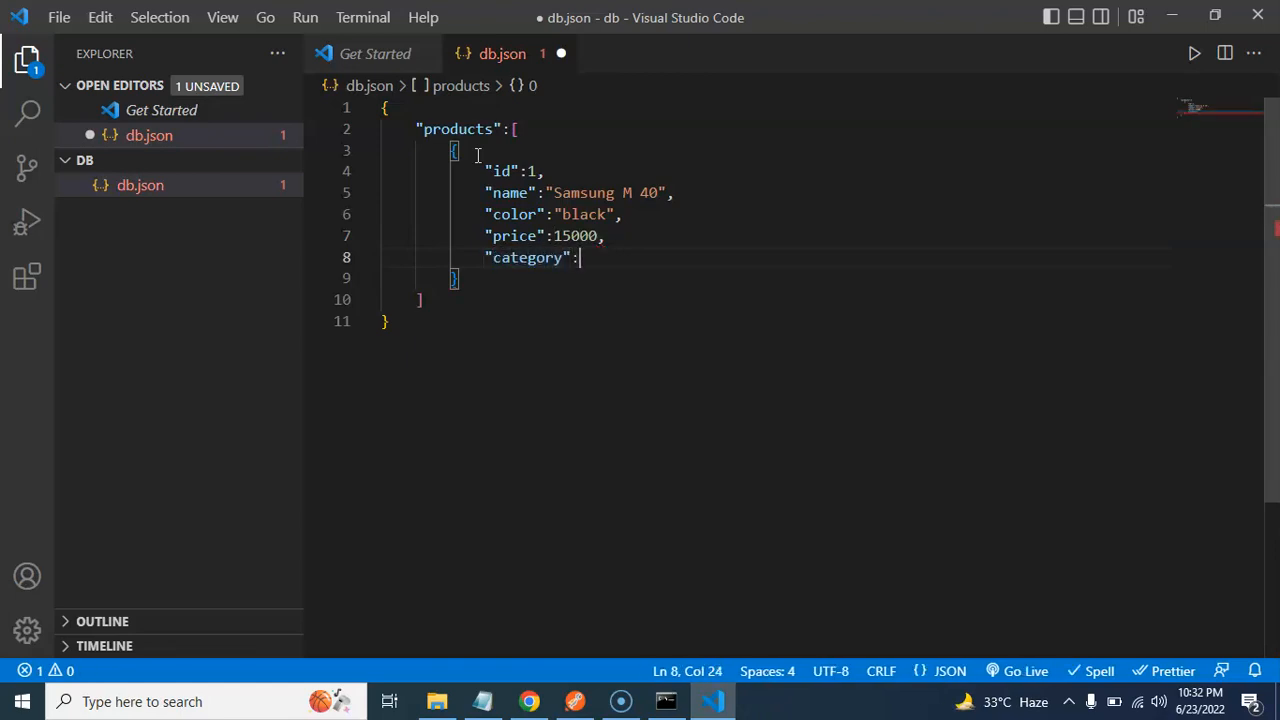
pyautogui.write('"mobil"')
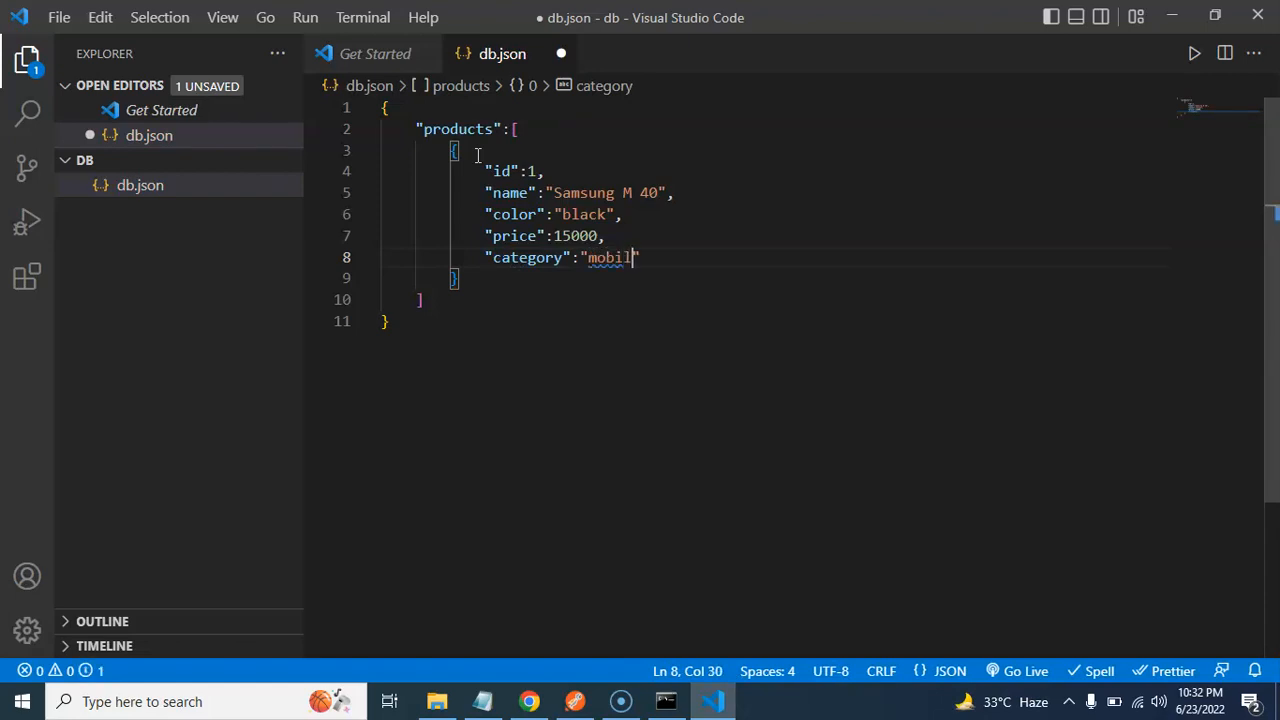
pyautogui.write('e",')
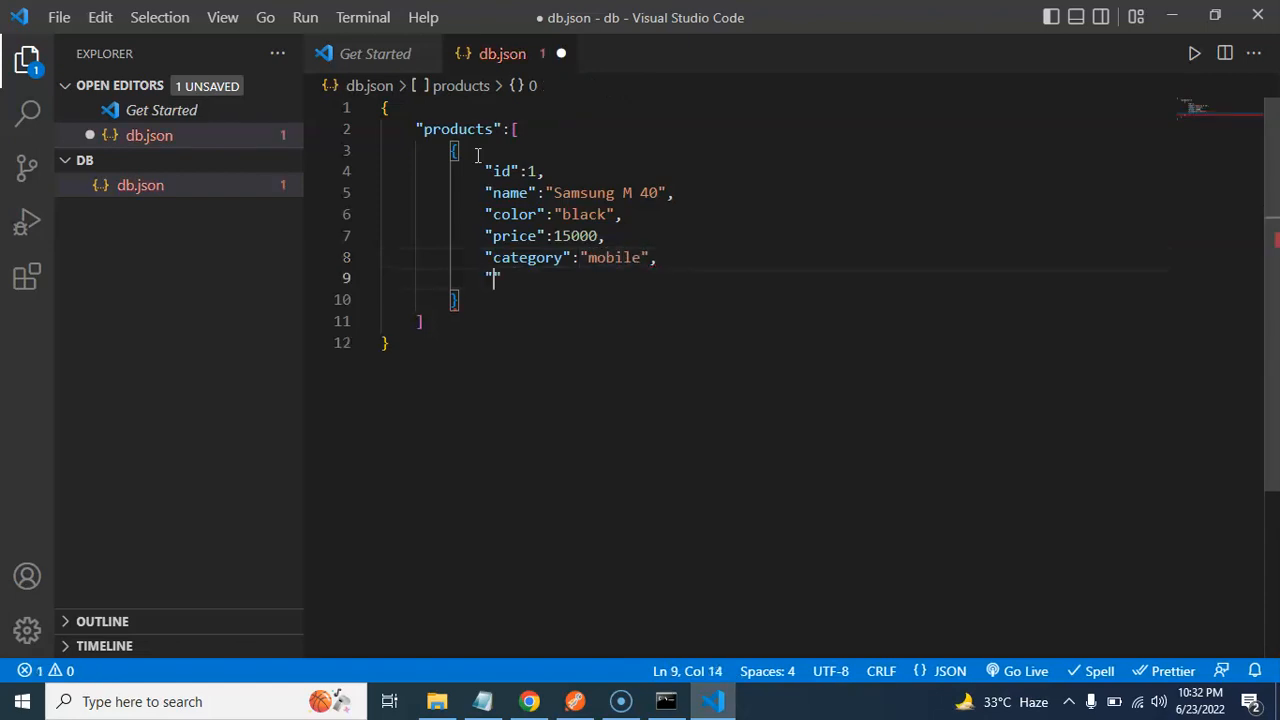
pyautogui.write('brand":')
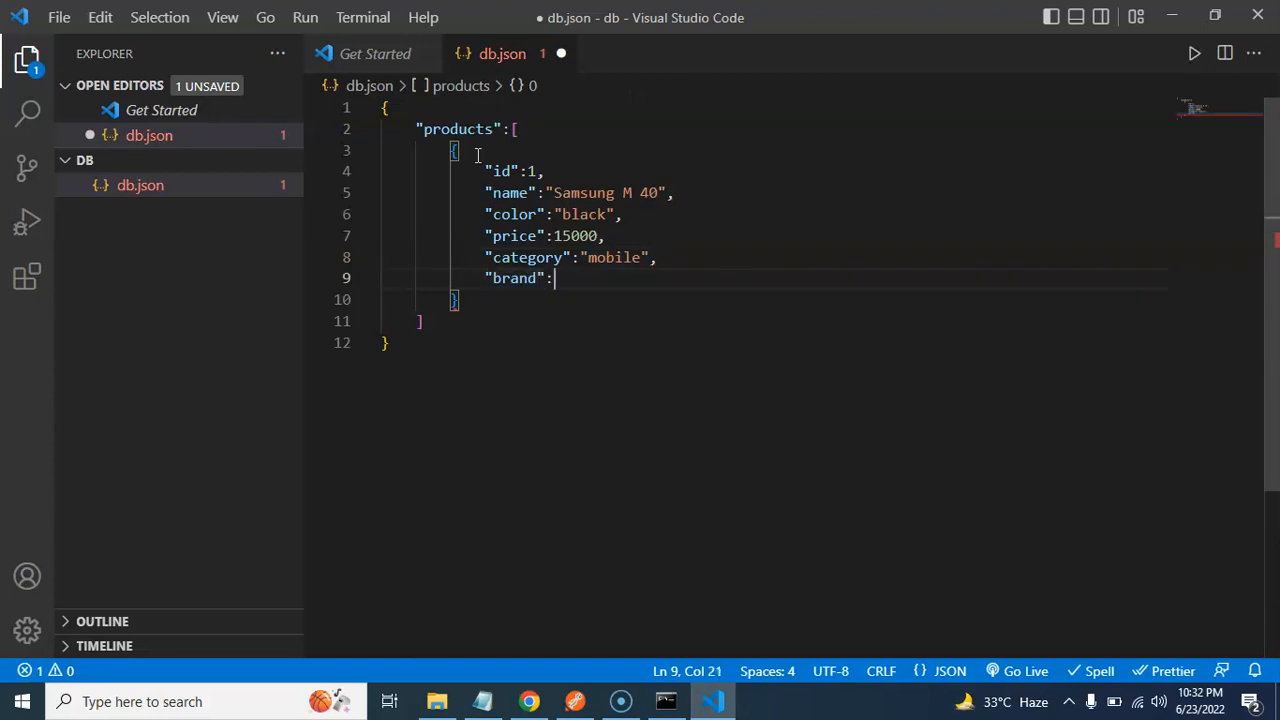
pyautogui.write('"S')
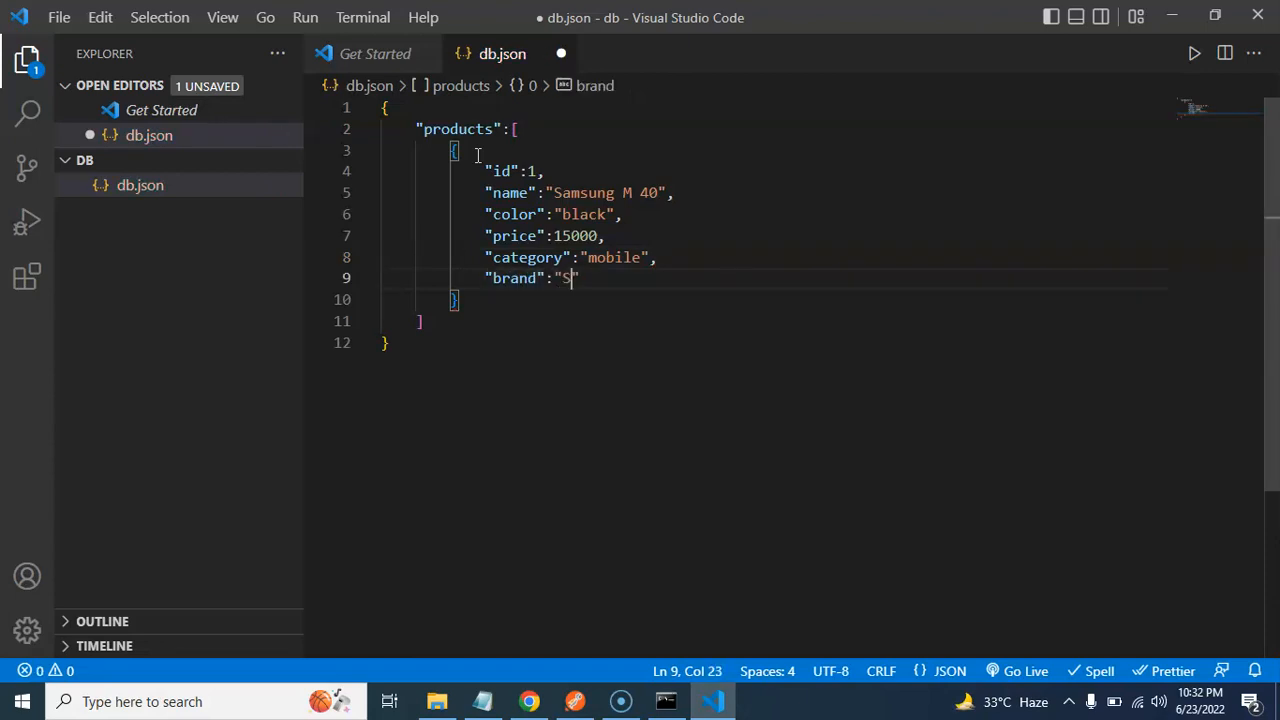
pyautogui.write('amsung')
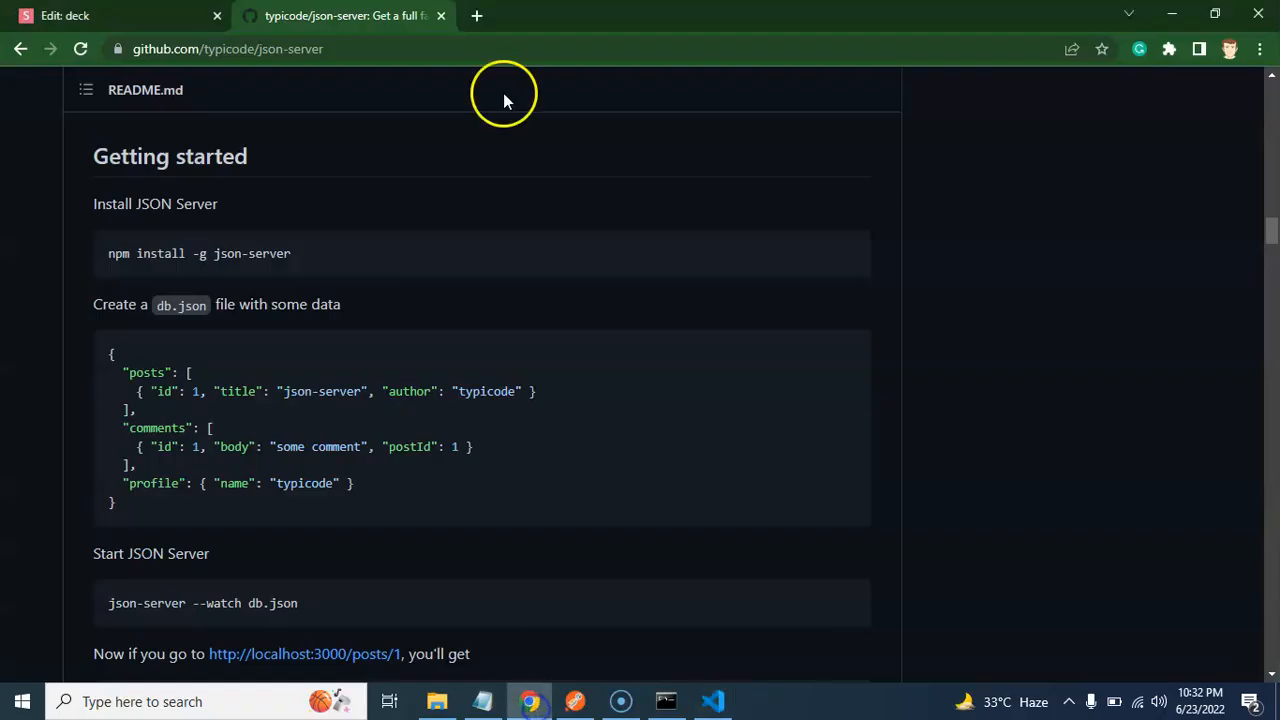
pyautogui.click(476, 16)
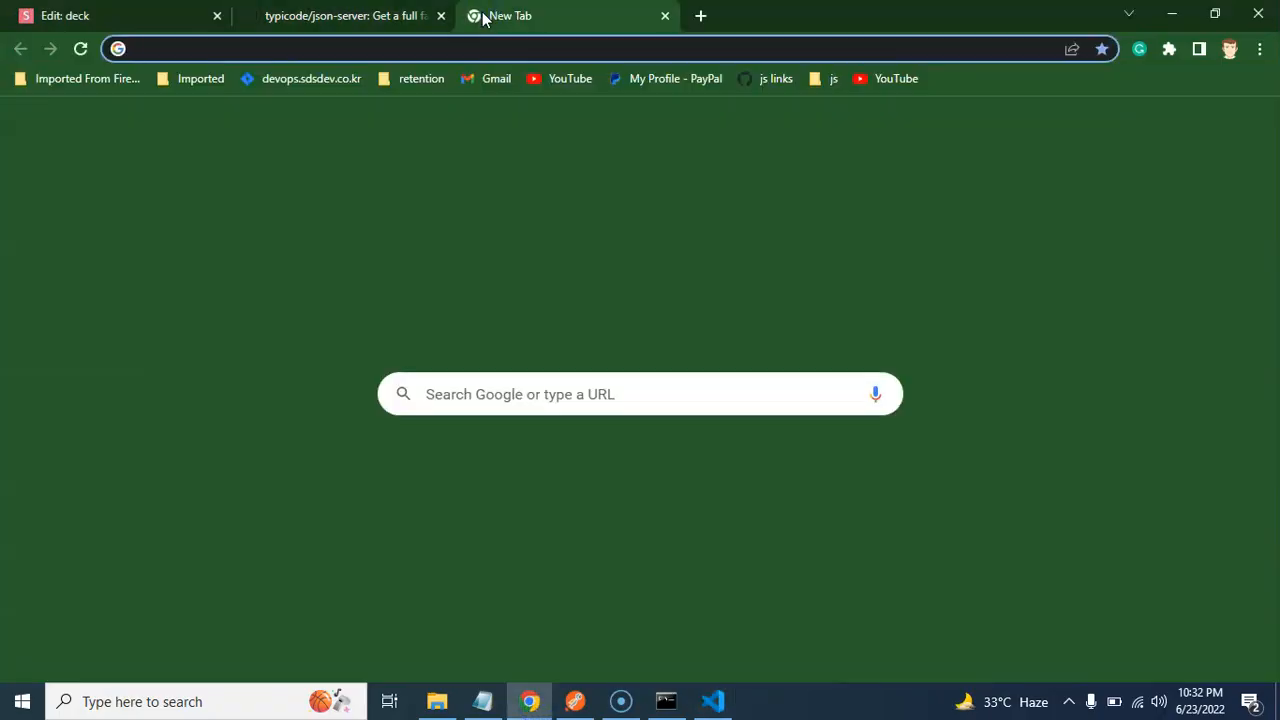
pyautogui.write('dummy product')
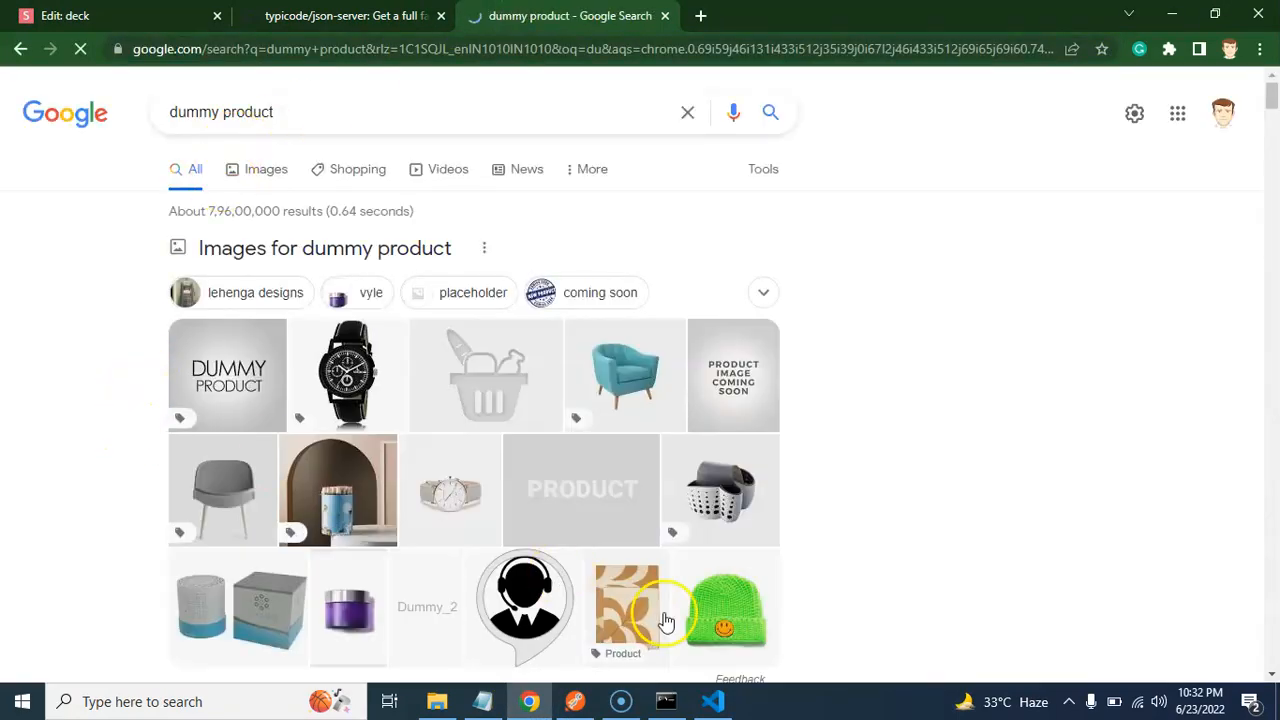
pyautogui.click(264, 168)
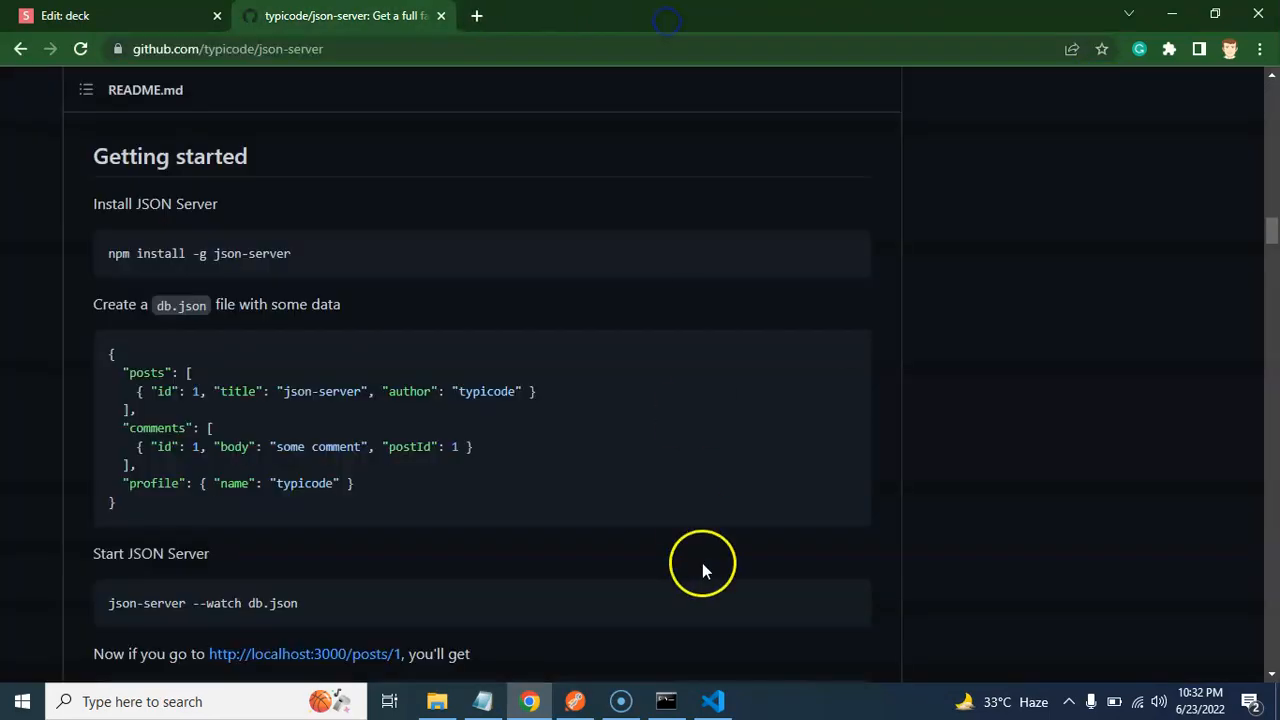
pyautogui.click(712, 700)
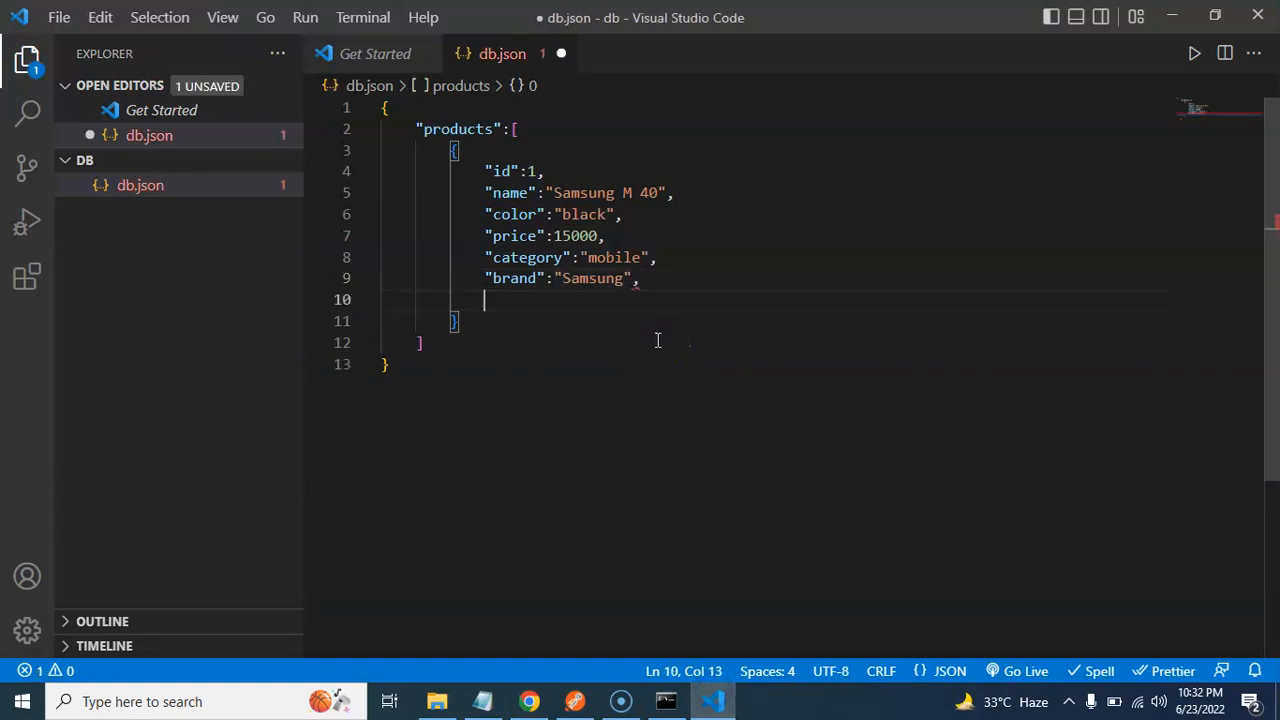
# - Add a "photo" URL to product 1, fix the fourth product's id, and save db.json
pyautogui.write('"p')
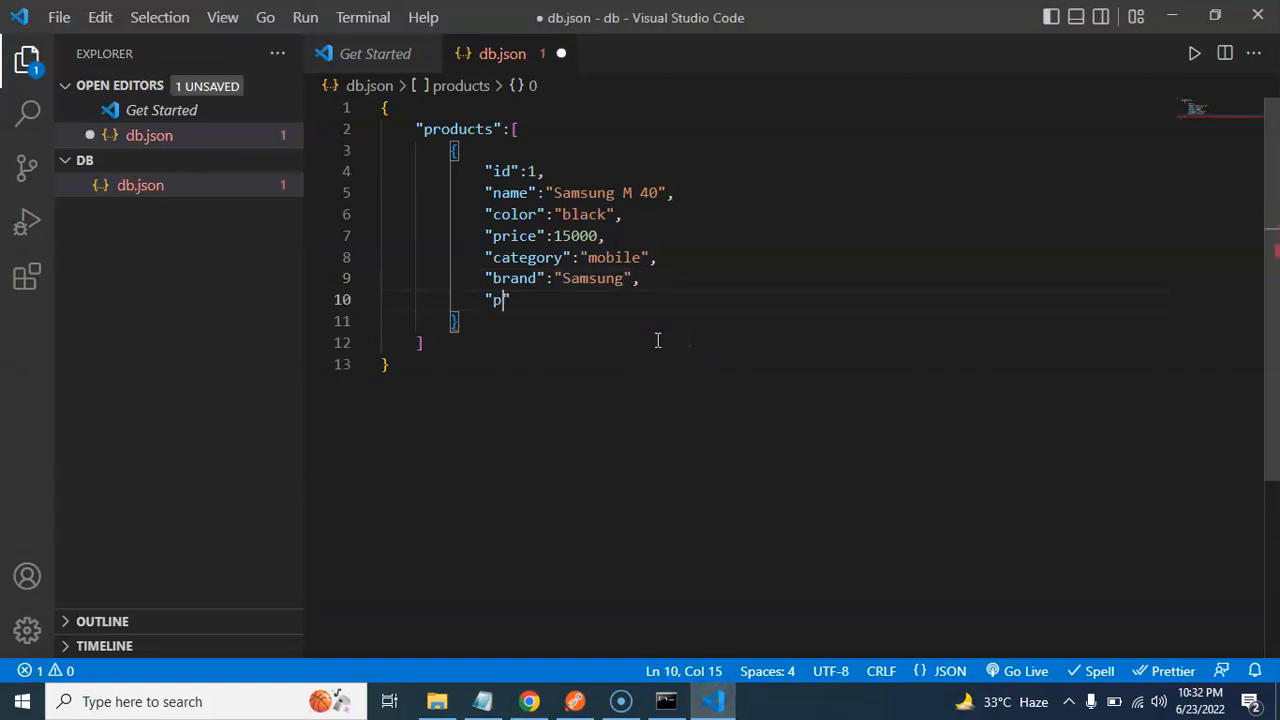
pyautogui.write('hoto":"https://herakoi.com/wp-content/uploads/sites/3/2020/12/dummy-product-0')
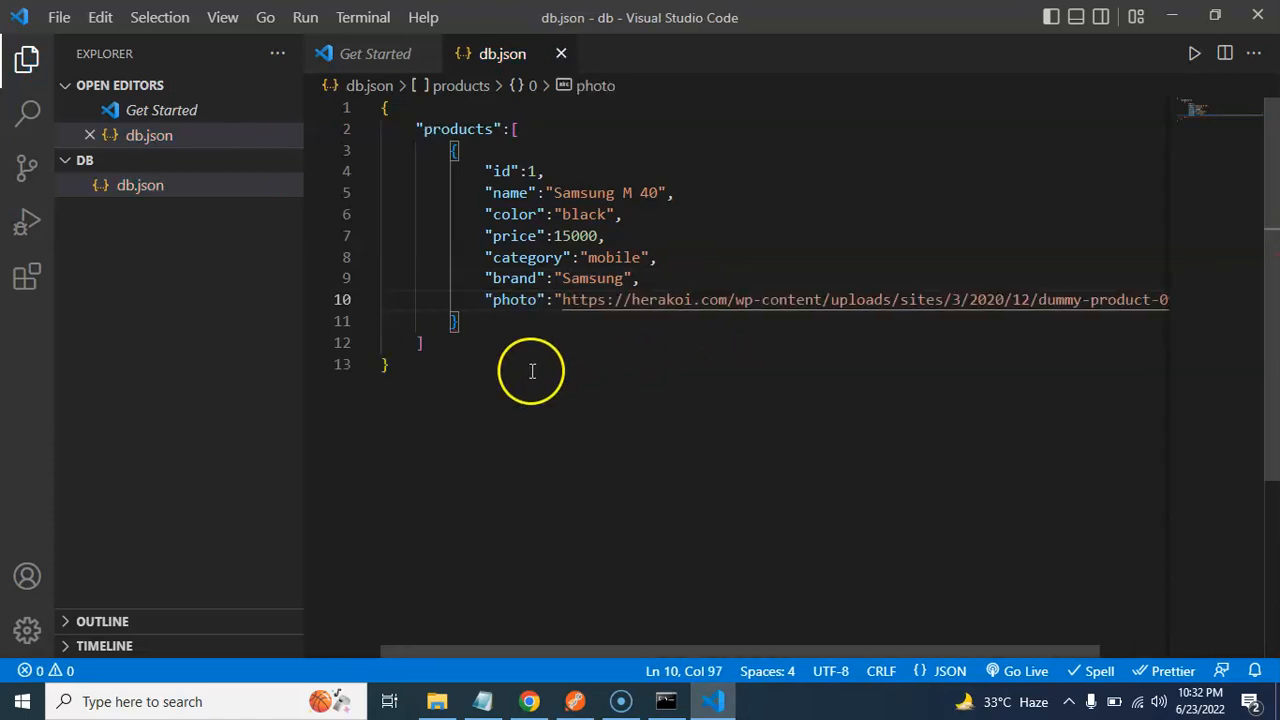
pyautogui.moveTo(544, 472)
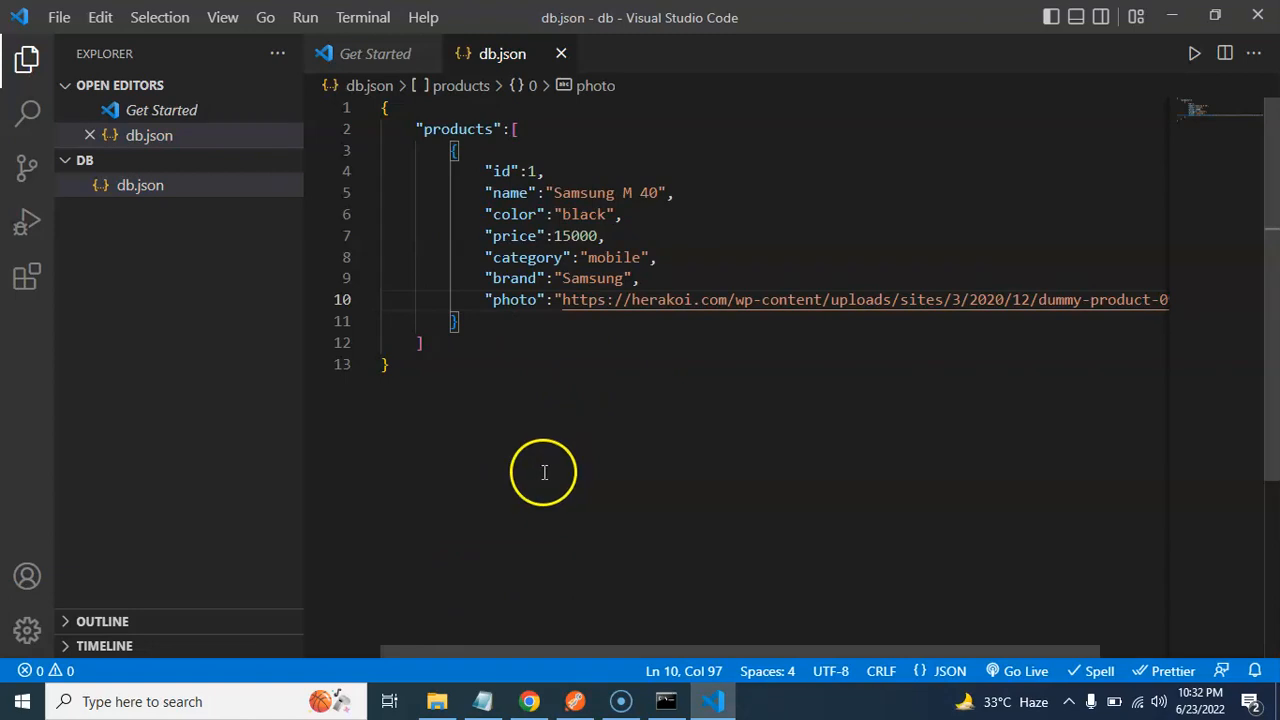
pyautogui.moveTo(468, 480)
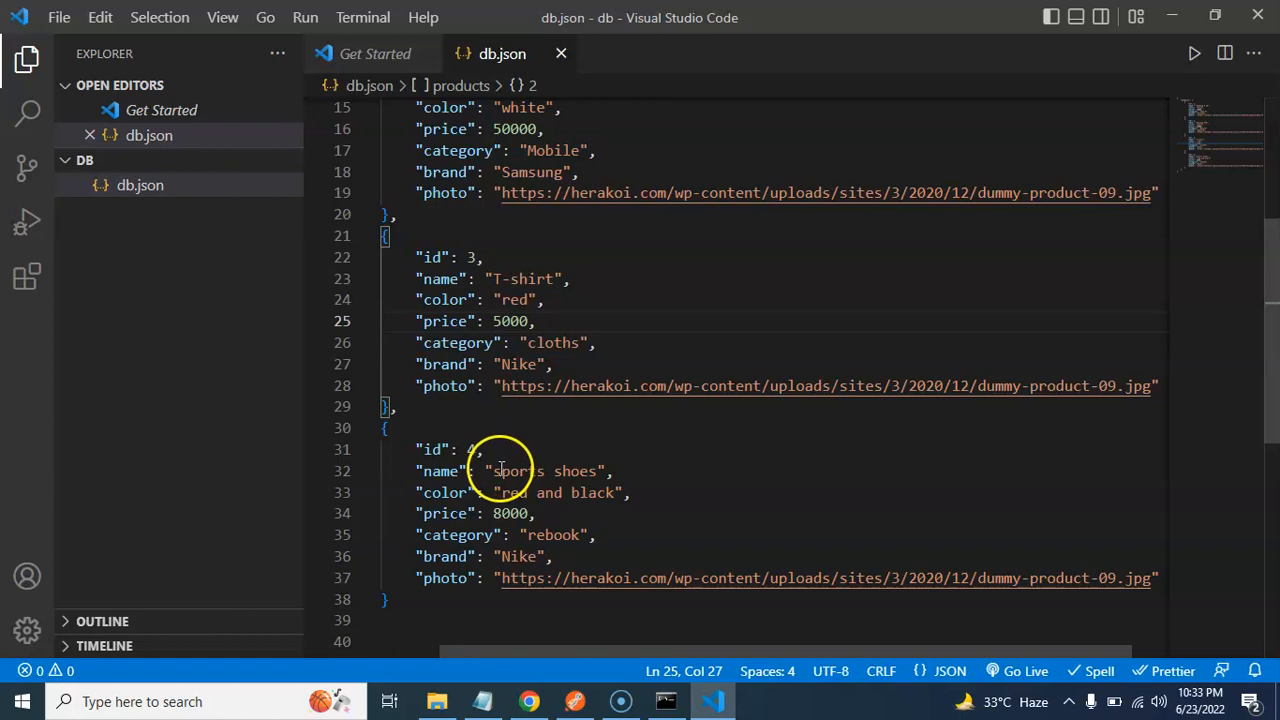
pyautogui.click(496, 472)
pyautogui.write('S')
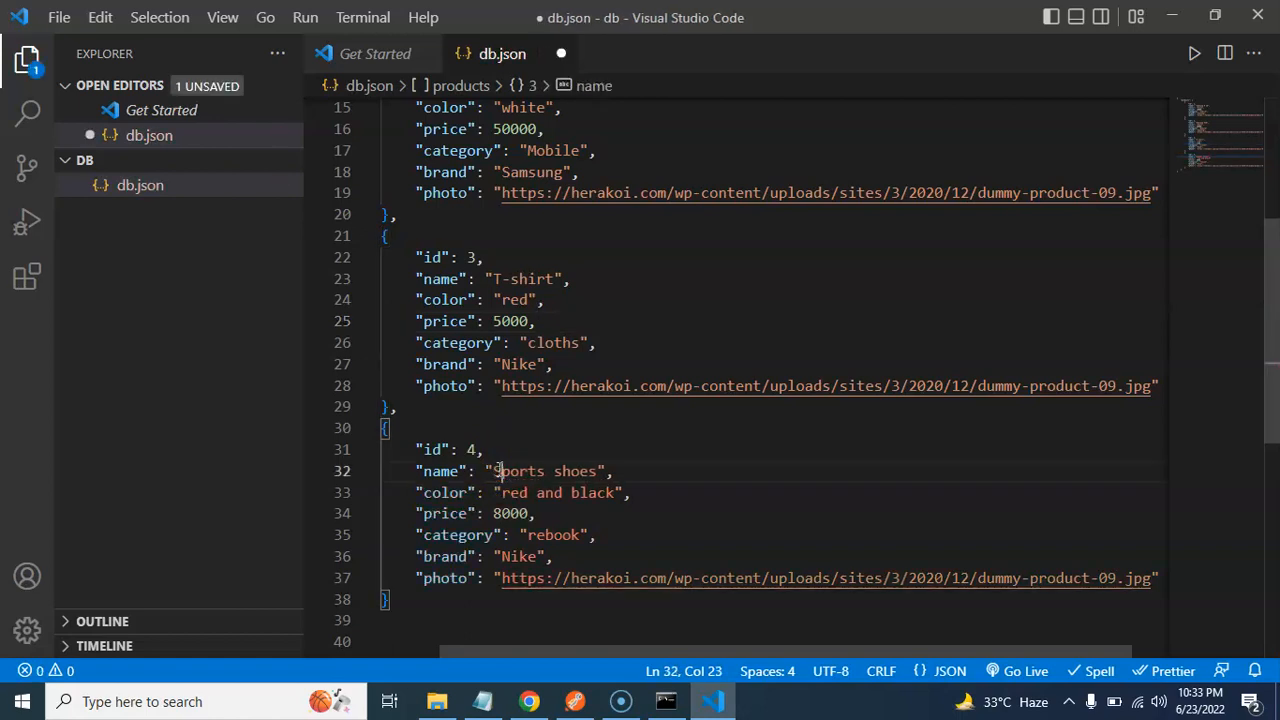
pyautogui.press('ctrl+s')
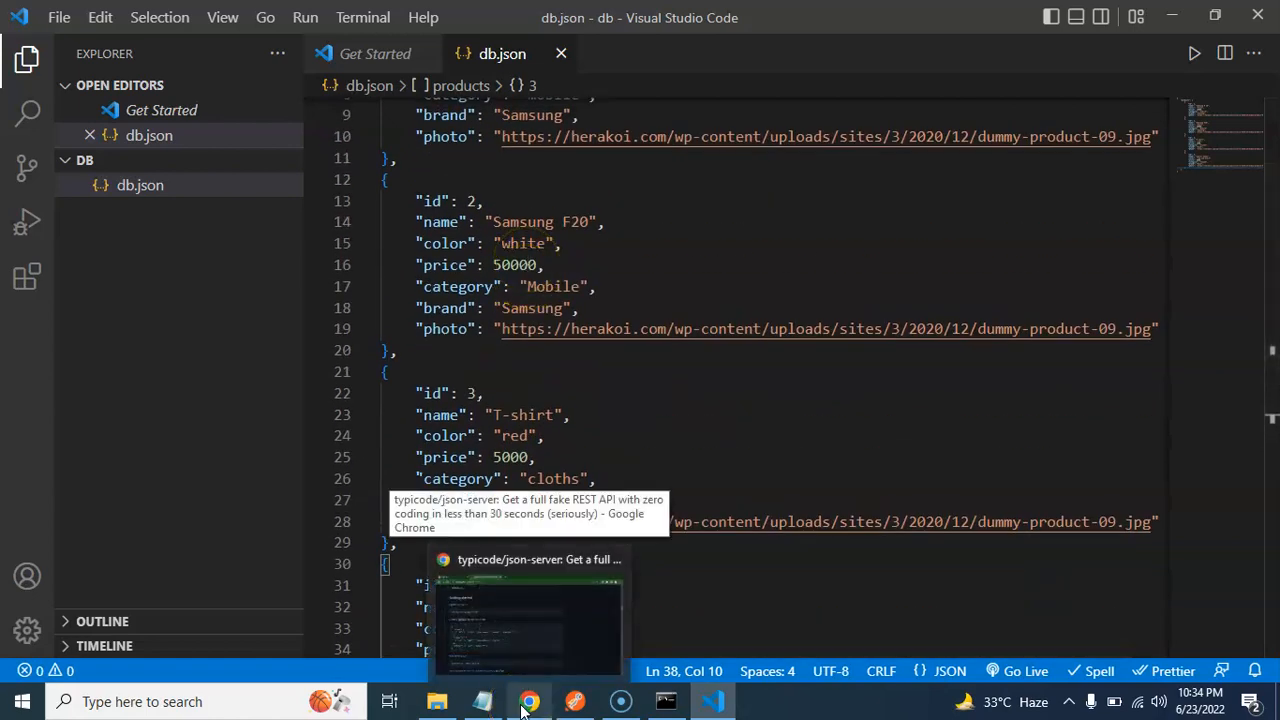
# - Review the json-server README's watch command on db.json, then return to Command Prompt
pyautogui.click(528, 700)
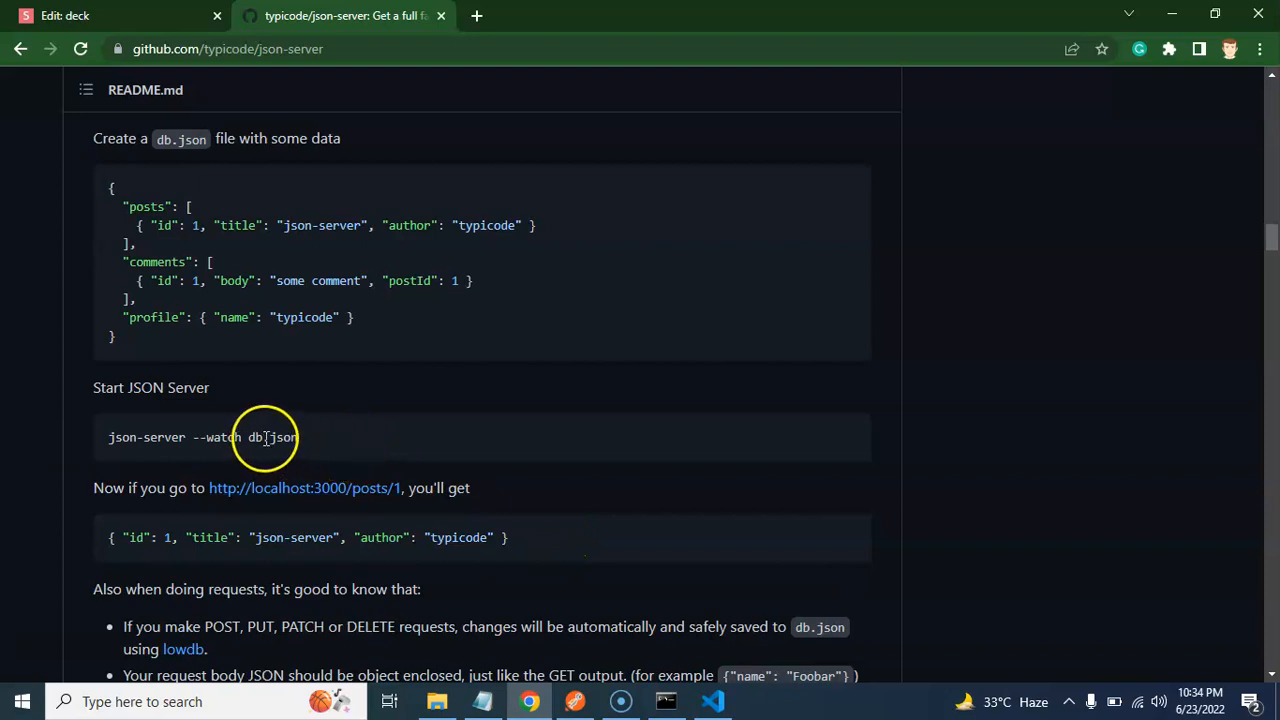
pyautogui.doubleClick(272, 436)
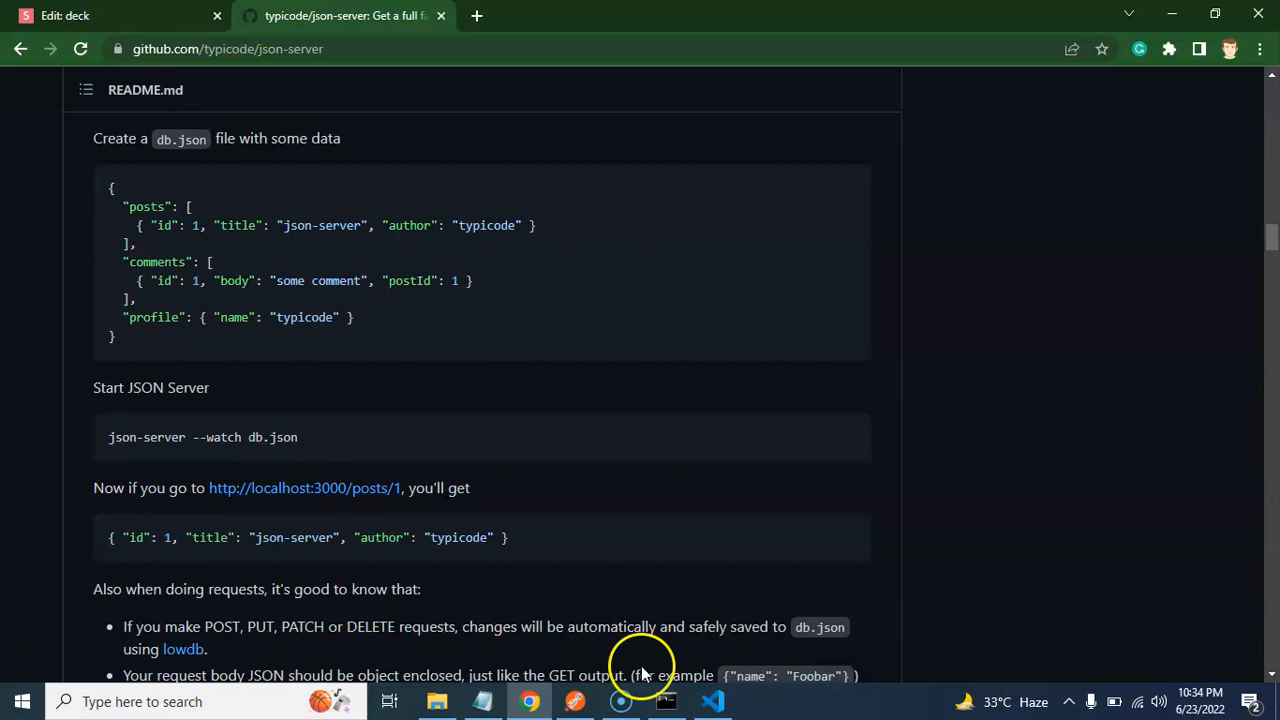
pyautogui.click(664, 702)
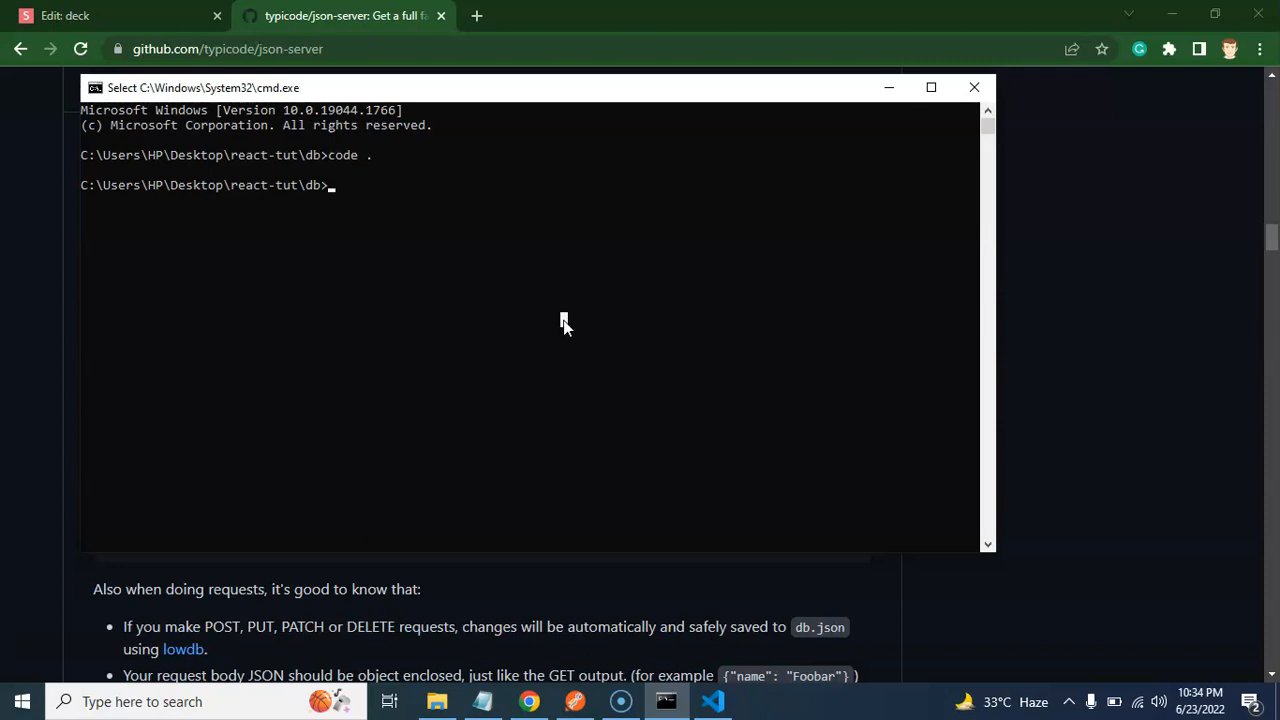
# - Run json-server --watch db.json in the db folder and note the localhost:3000 address
pyautogui.write('jso')
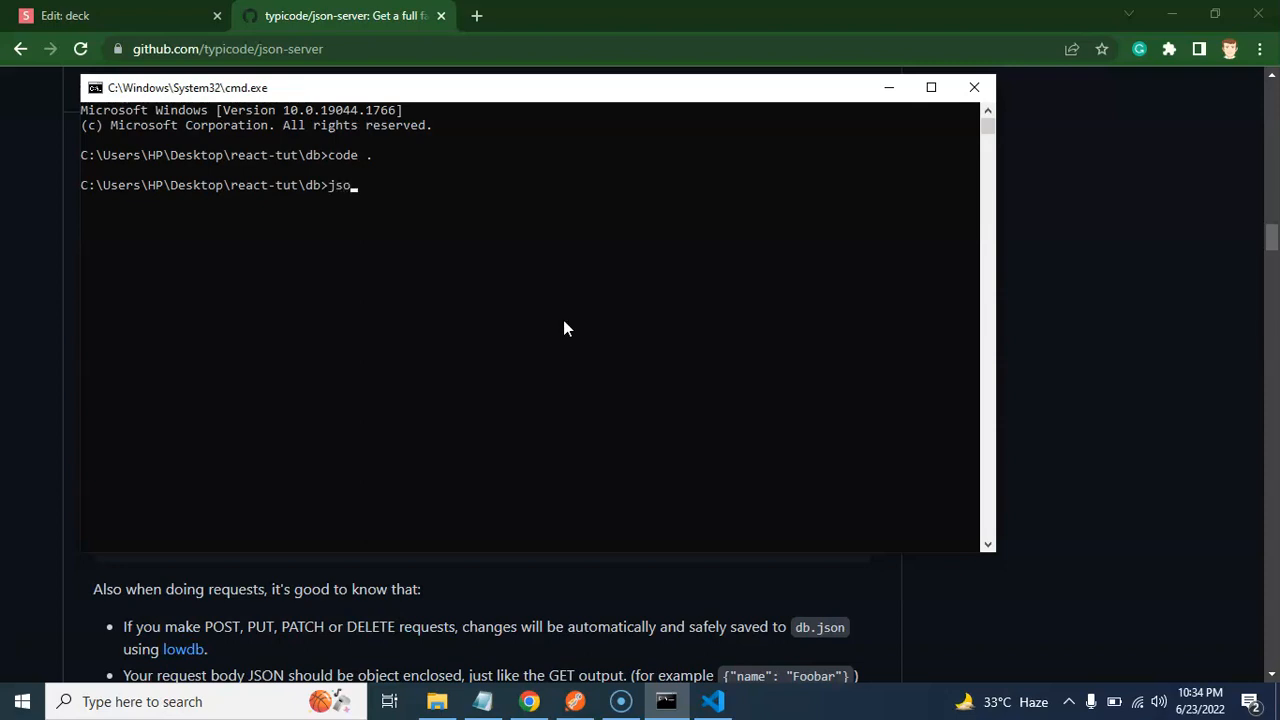
pyautogui.write('n0')
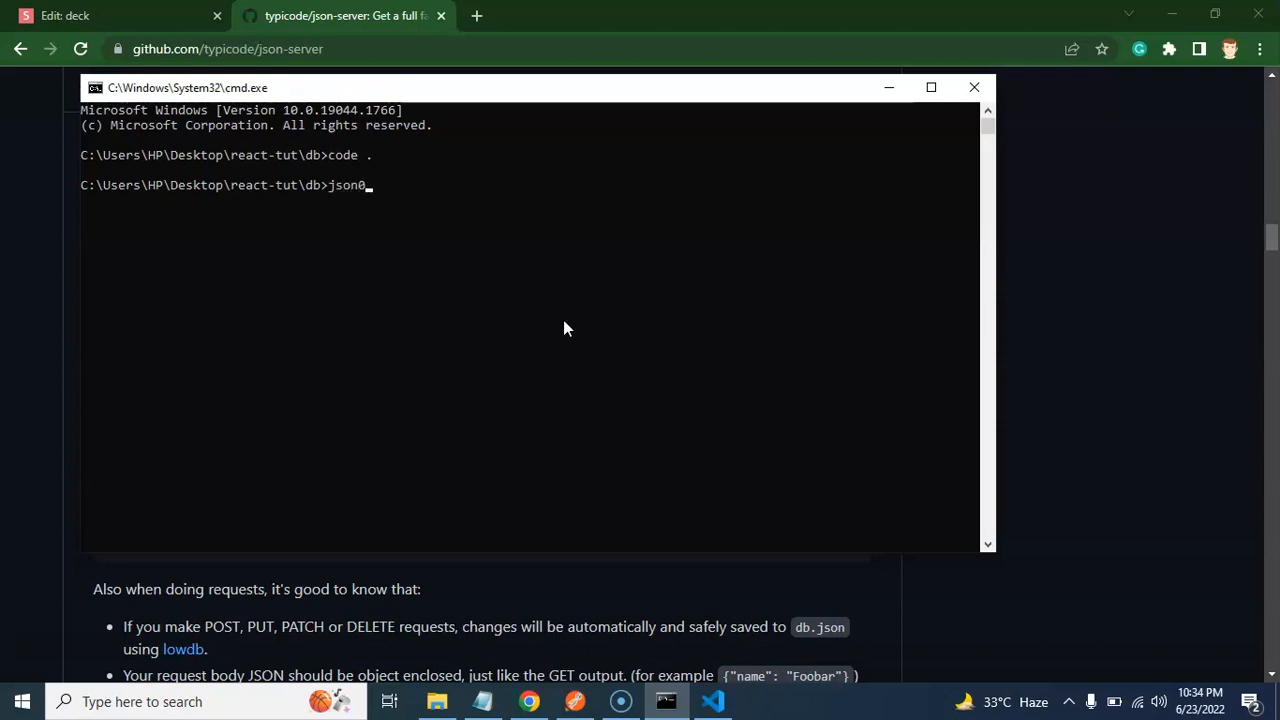
pyautogui.write('server')
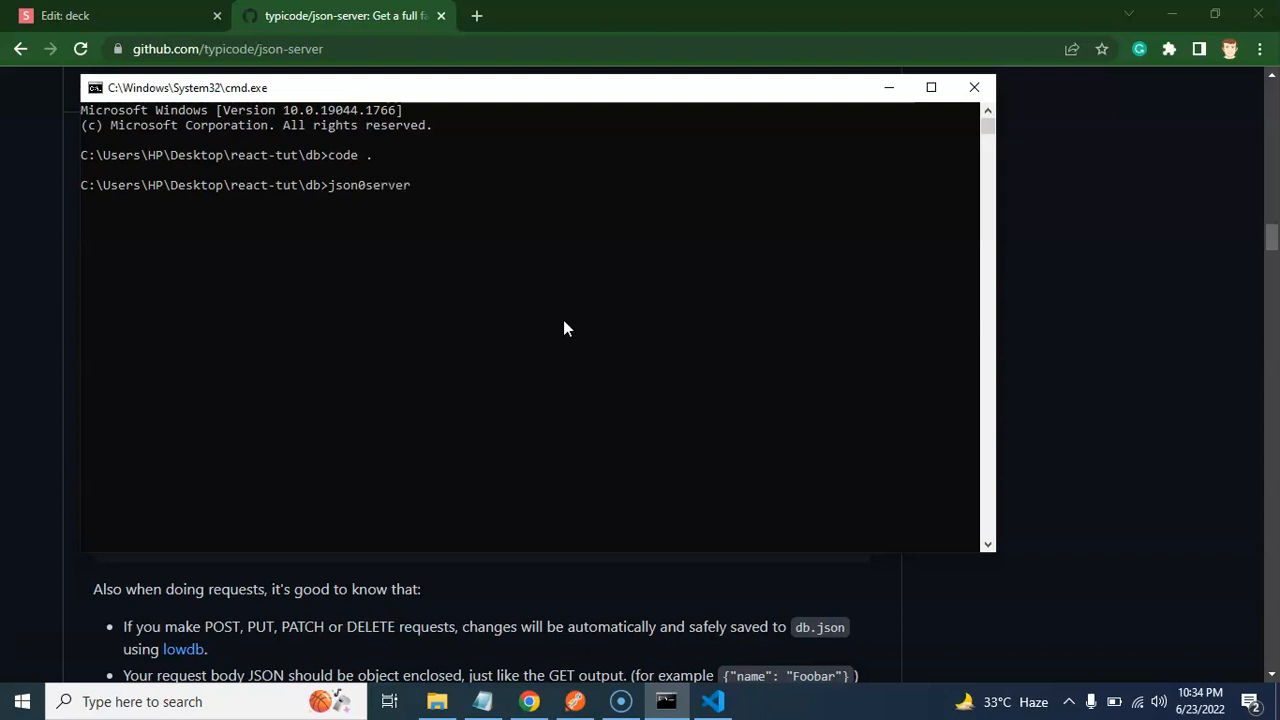
pyautogui.write('--watch')
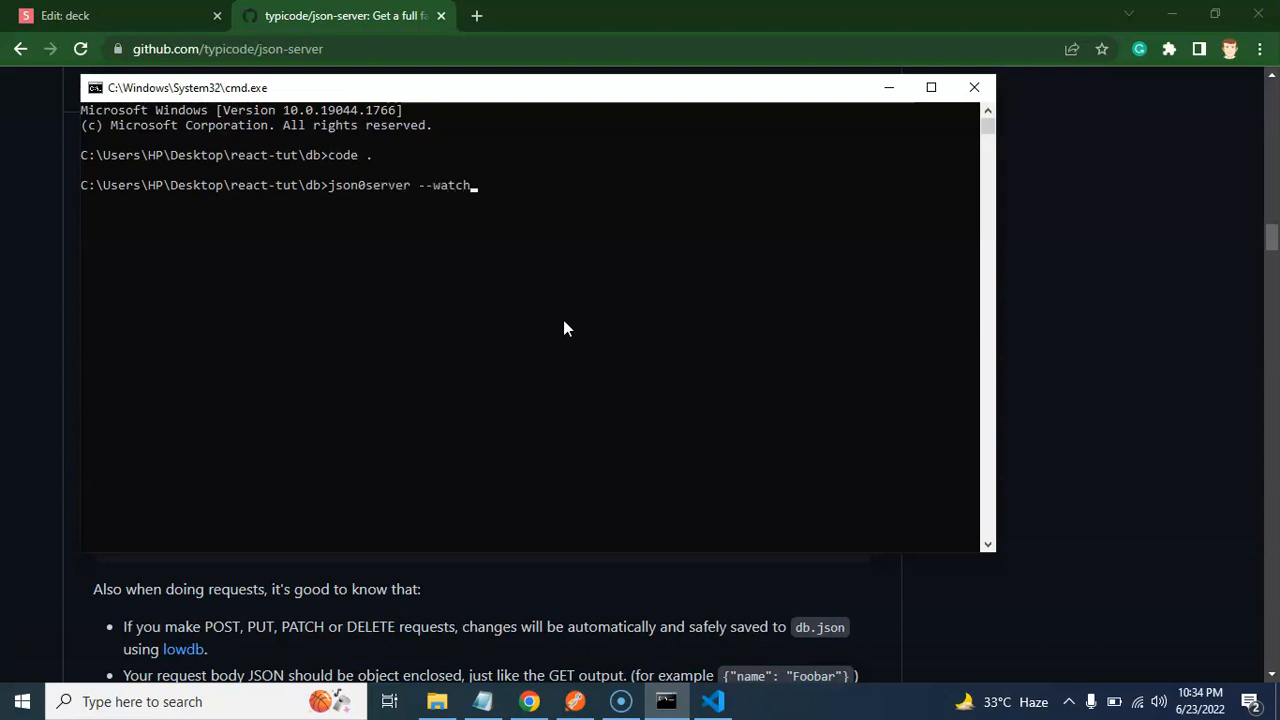
pyautogui.write('d')
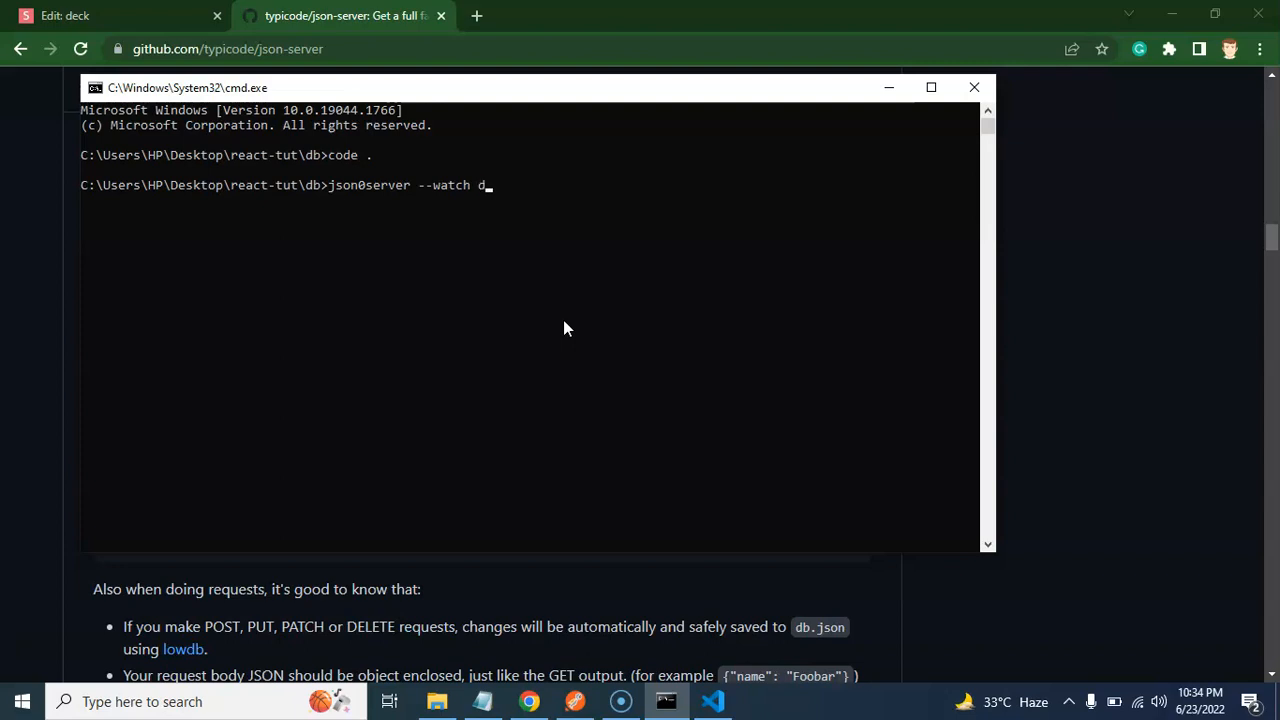
pyautogui.write('b.json')
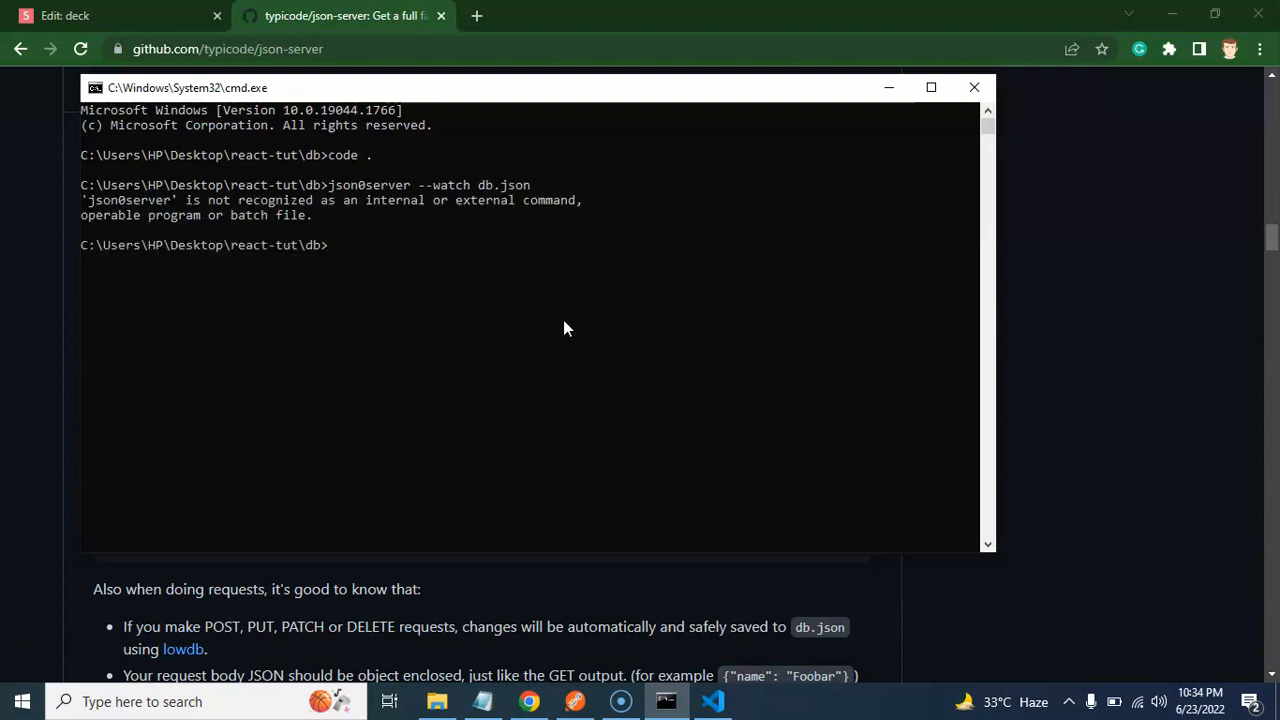
pyautogui.write('json0server --watch db.json')
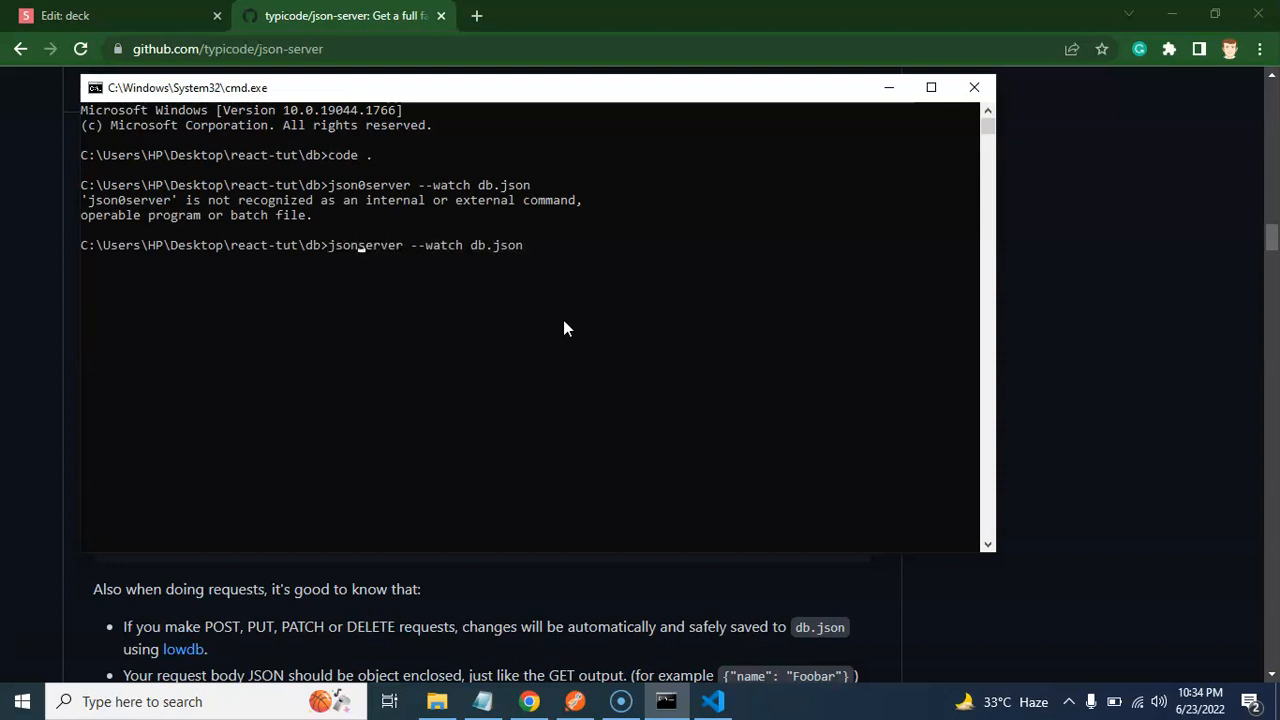
pyautogui.write('-')
pyautogui.press('enter')
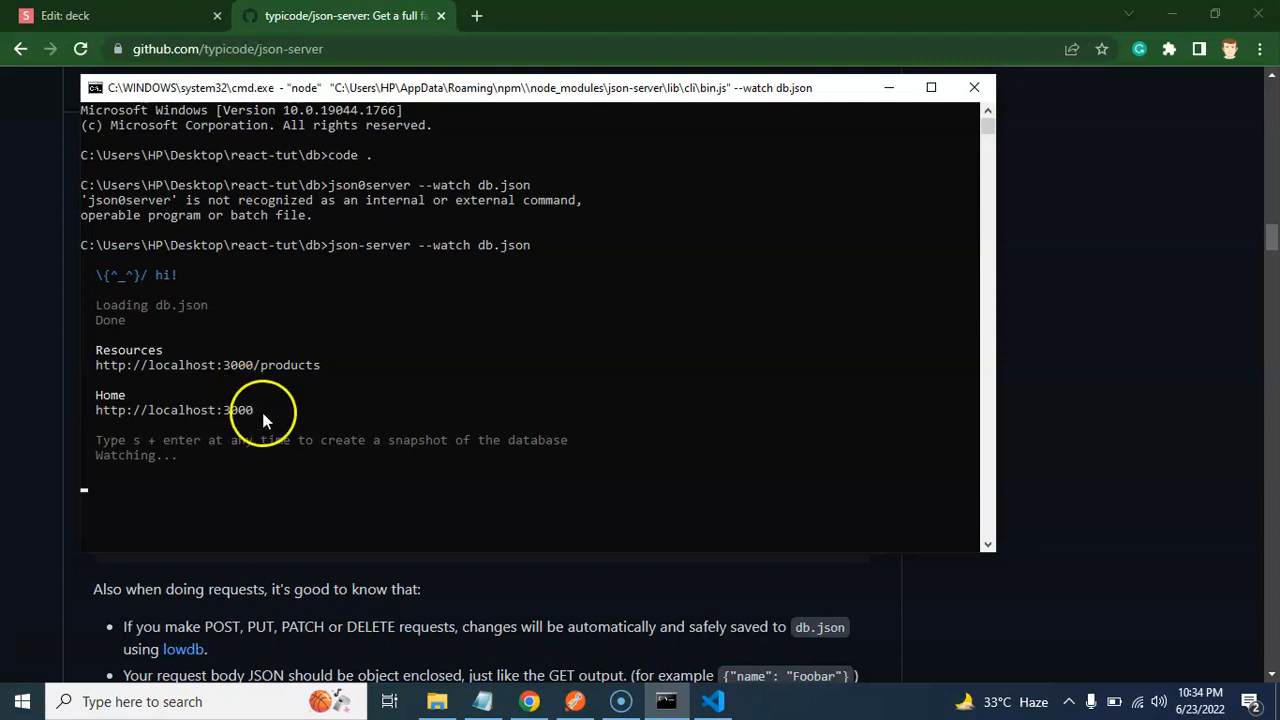
pyautogui.doubleClick(176, 410)
pyautogui.write('localhost:3')
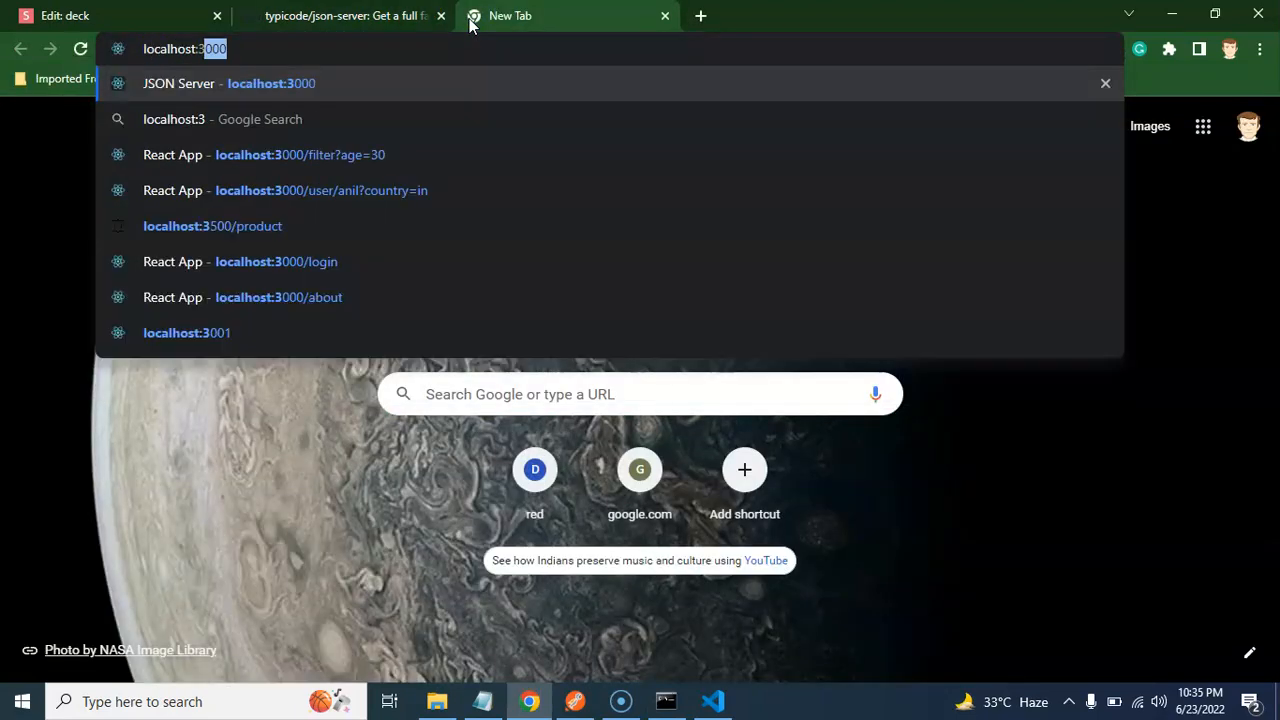
# - Load localhost:3000 and its /products resource showing the four products as JSON
pyautogui.click(240, 84)
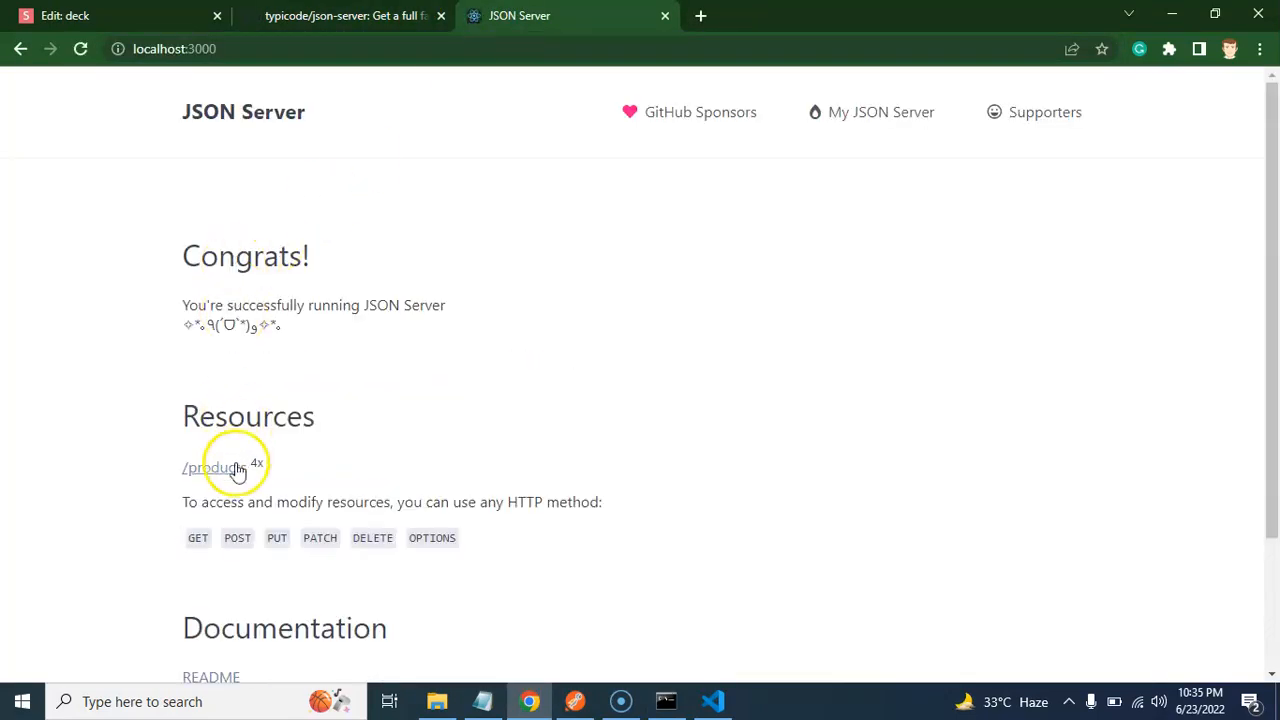
pyautogui.moveTo(218, 474)
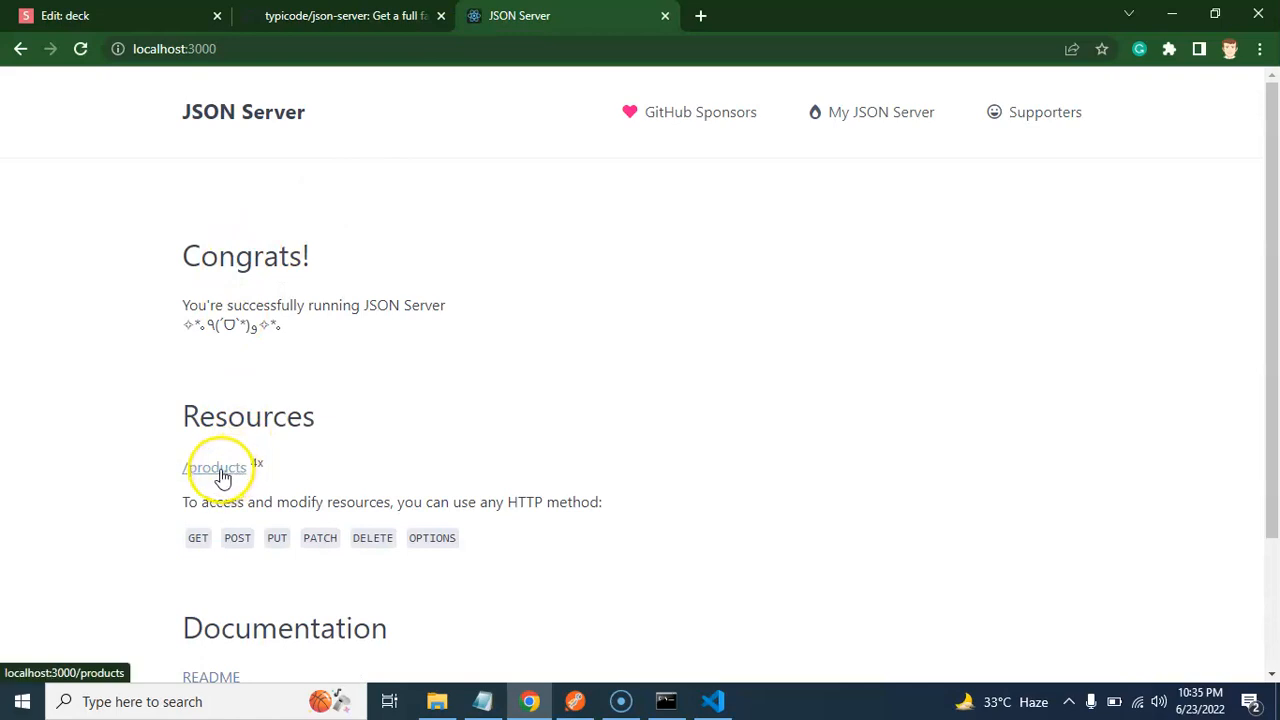
pyautogui.click(214, 468)
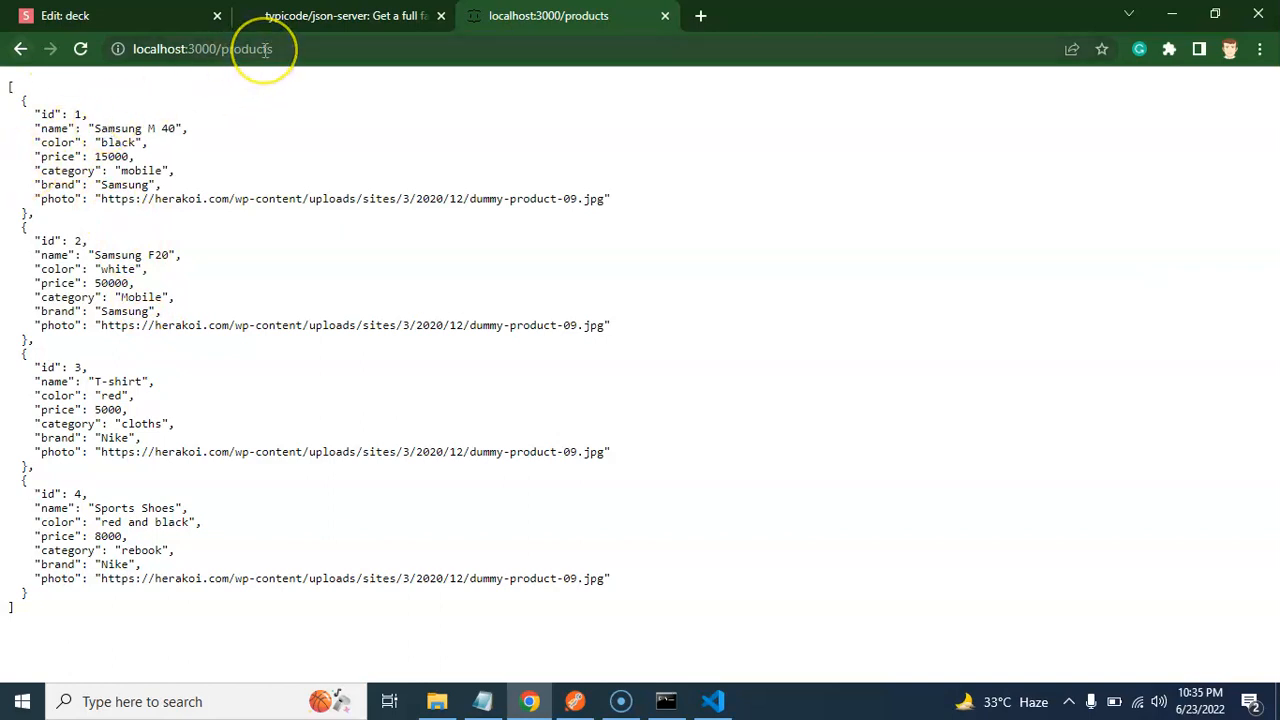
pyautogui.click(264, 50)
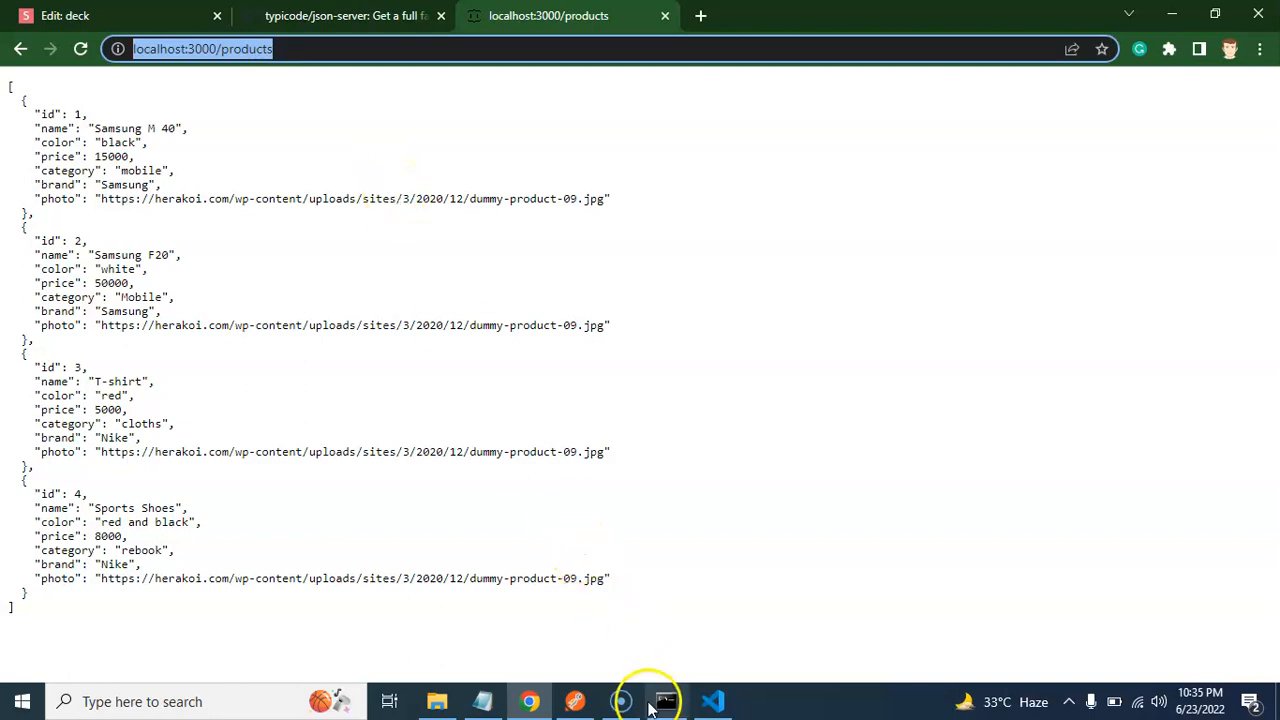
# - Stop the server with Ctrl+C and re-enter json-server --watch db.json --port 3500
pyautogui.click(664, 700)
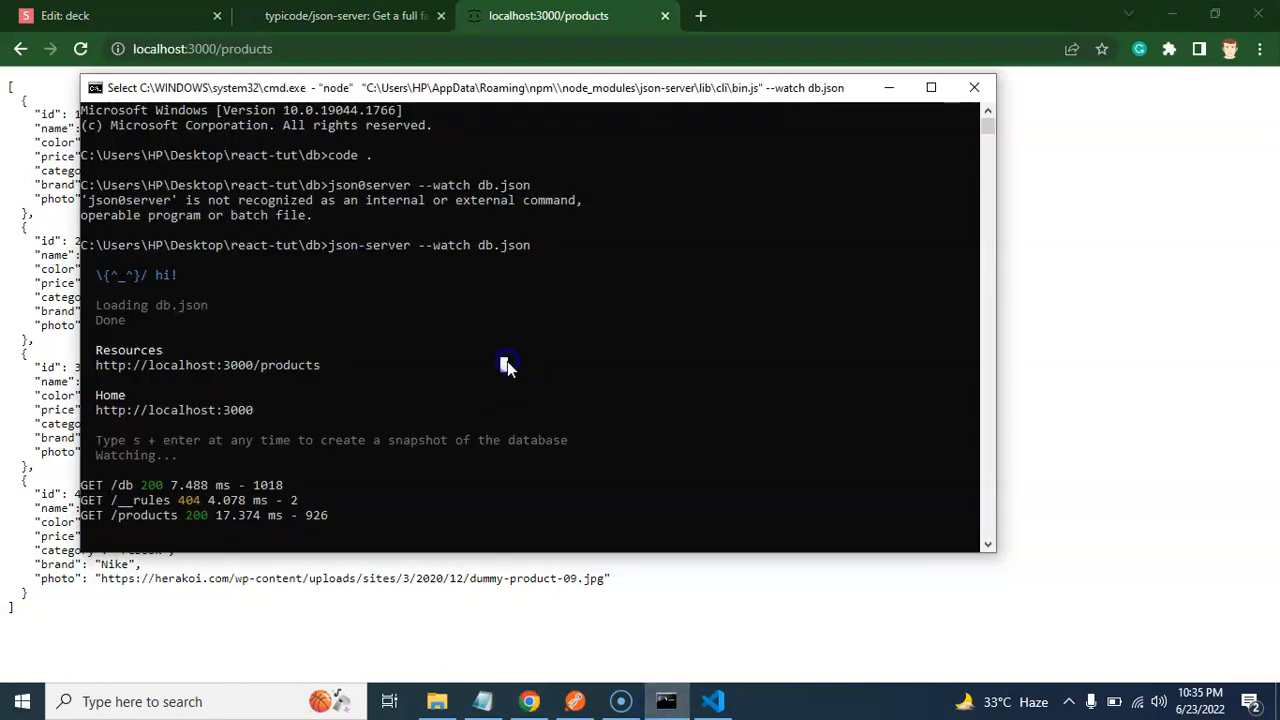
pyautogui.press('ctrl+c')
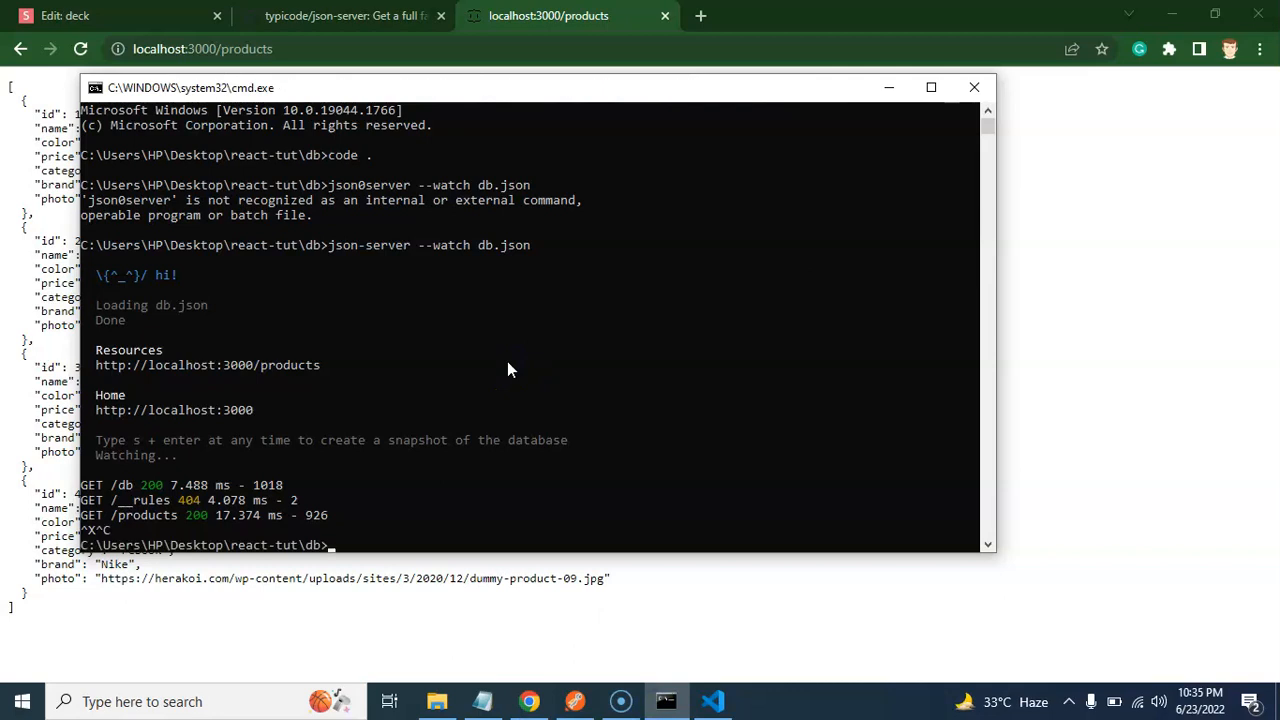
pyautogui.write('json-server --watch db.json')
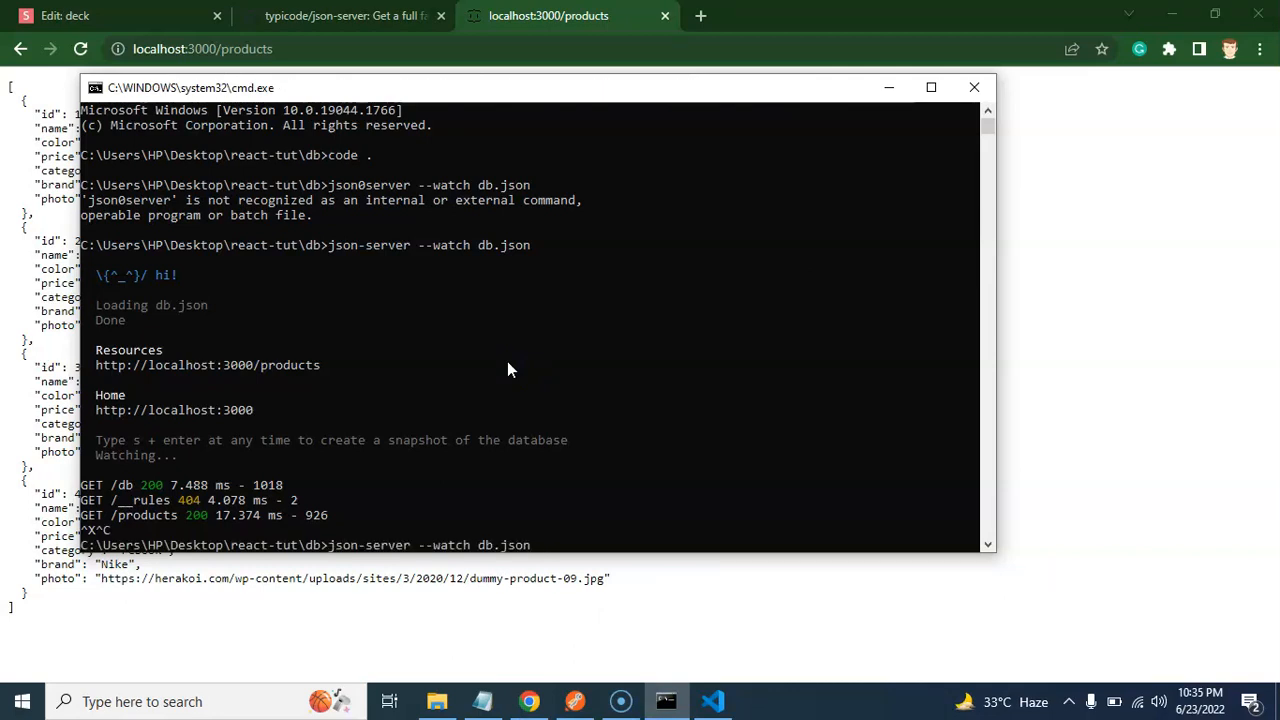
pyautogui.write('--port')
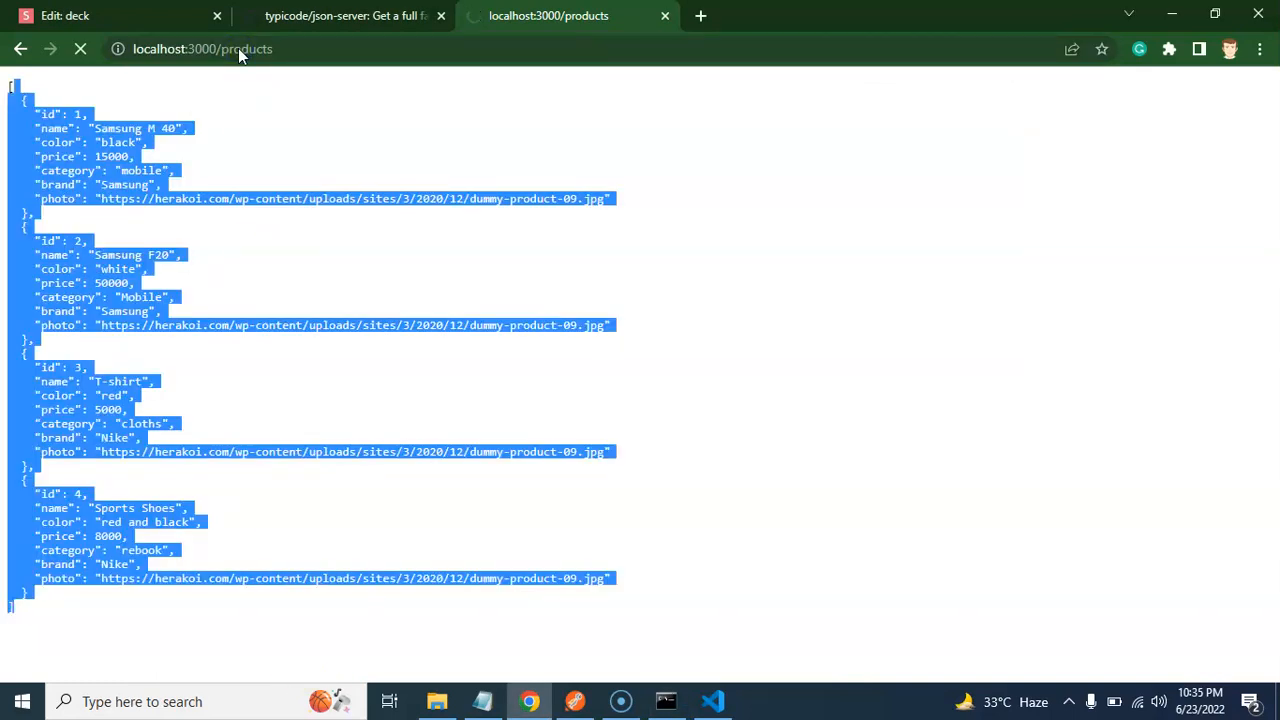
# - Load the JSON Server home page at localhost:3500 and its /products resource
pyautogui.click(264, 132)
pyautogui.write('localhost:35')
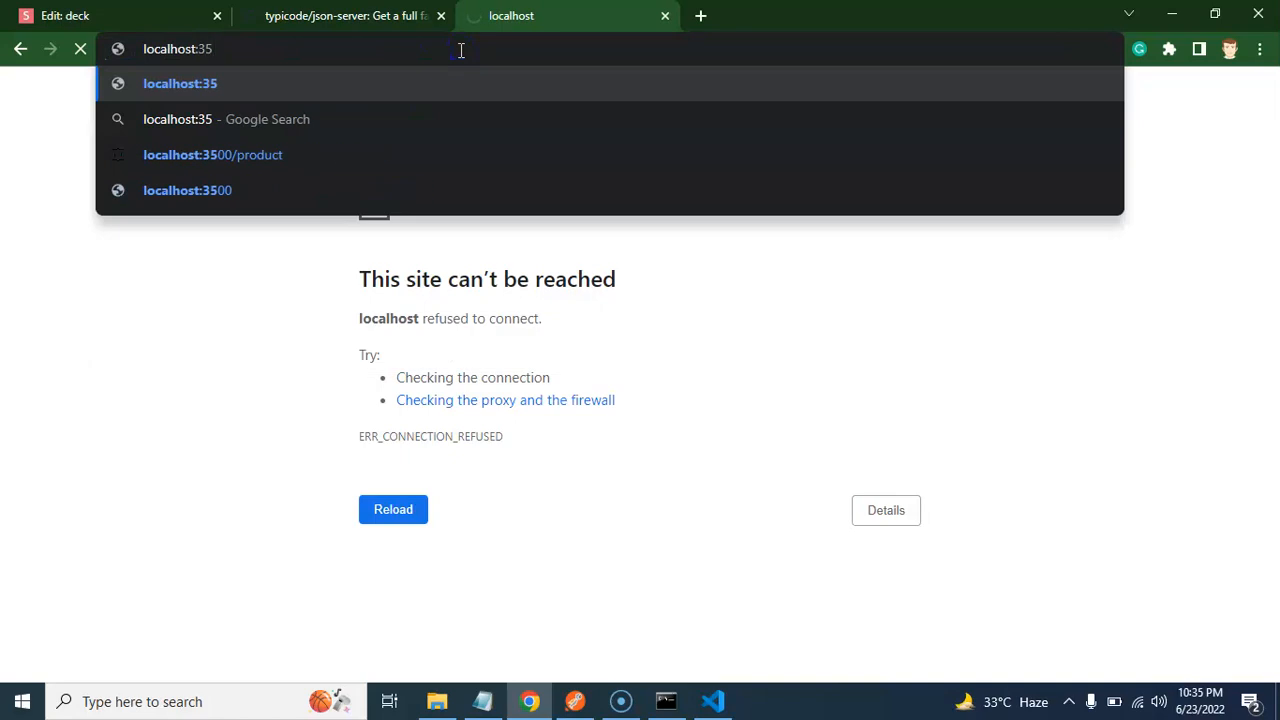
pyautogui.click(188, 190)
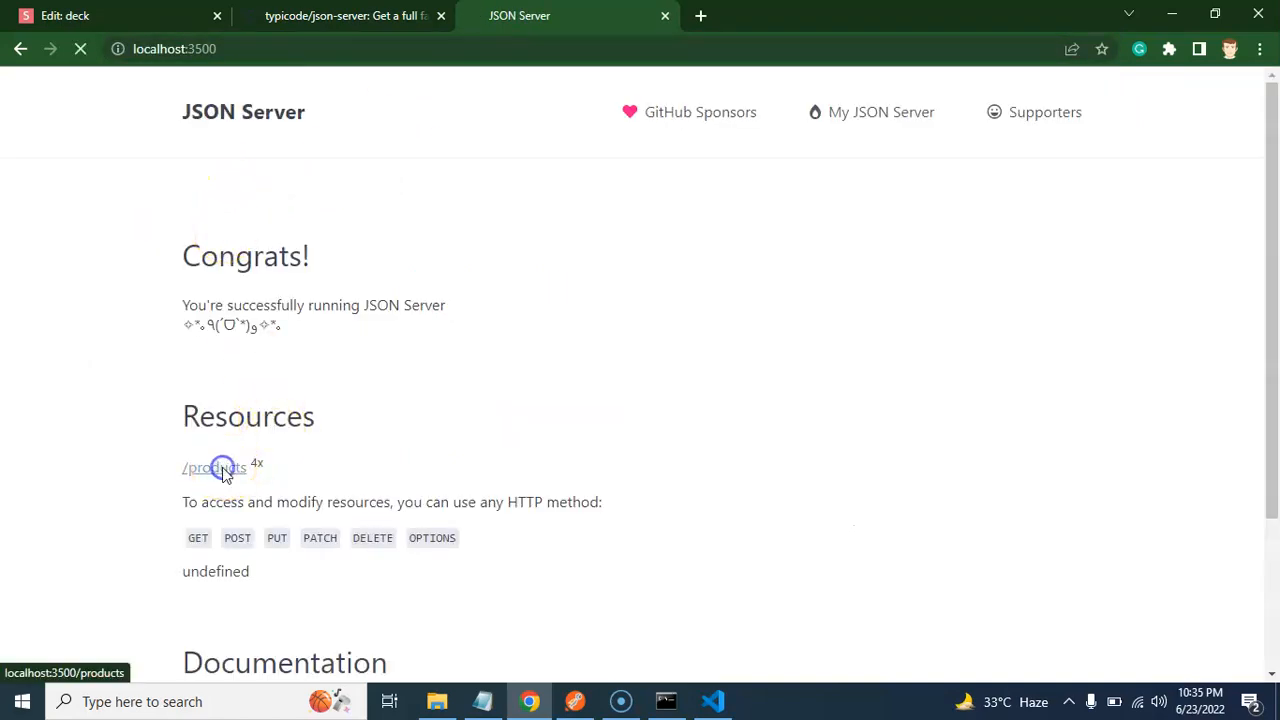
pyautogui.click(212, 468)
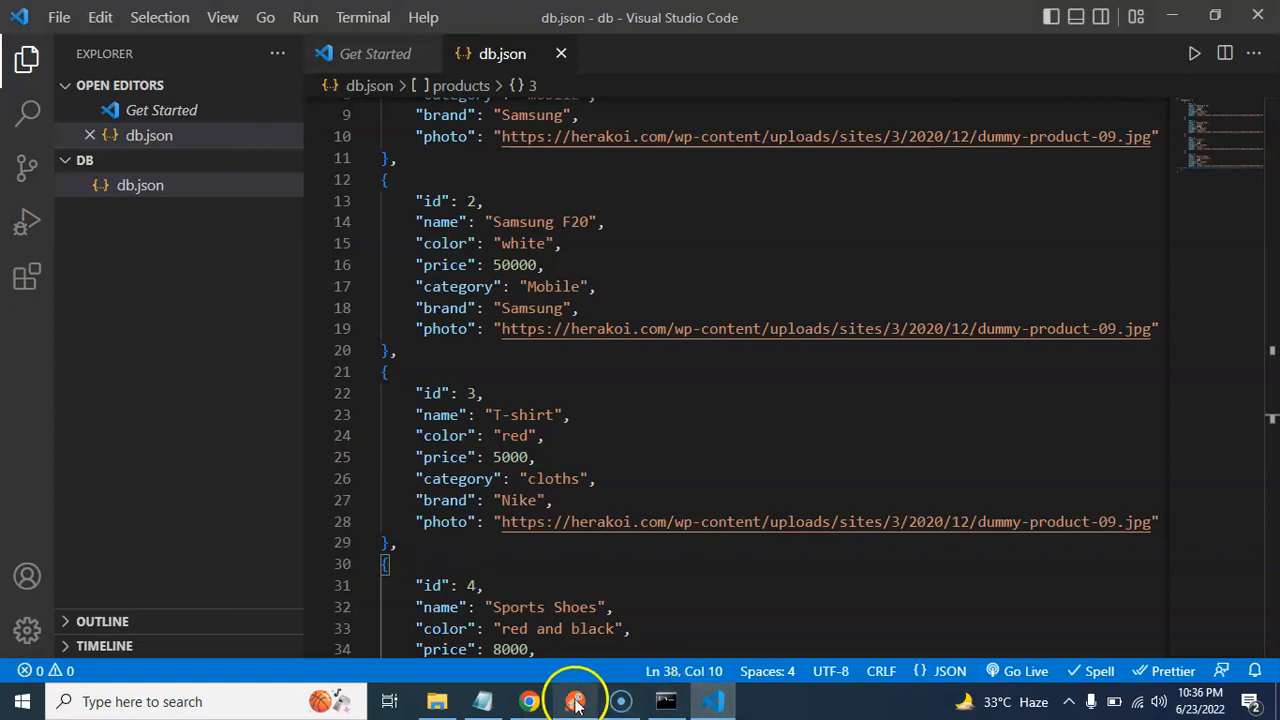
pyautogui.click(578, 700)
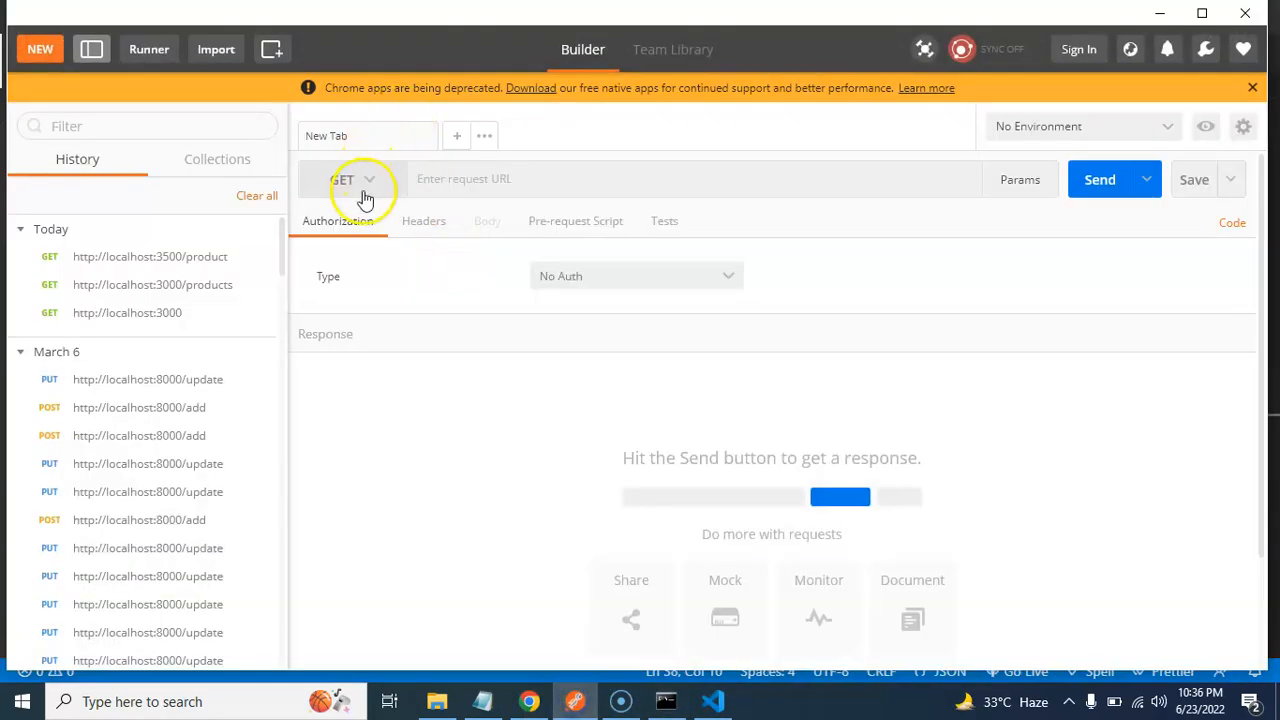
pyautogui.click(352, 180)
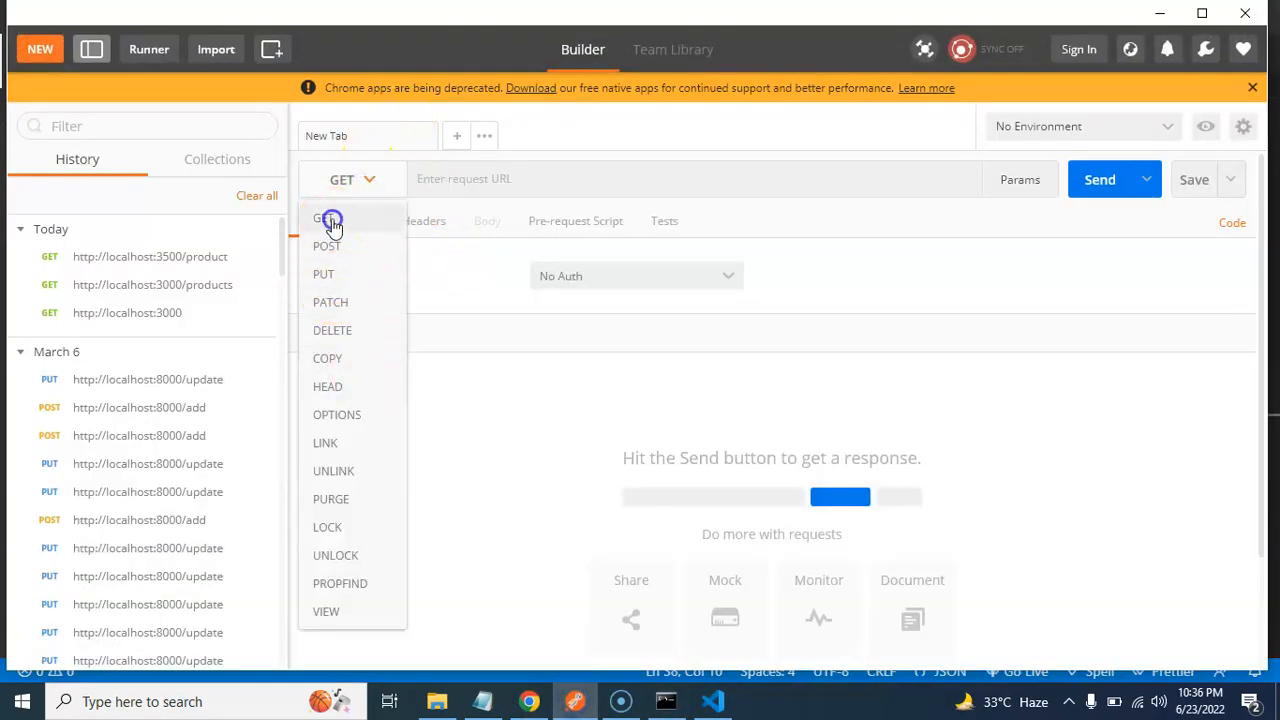
pyautogui.click(328, 218)
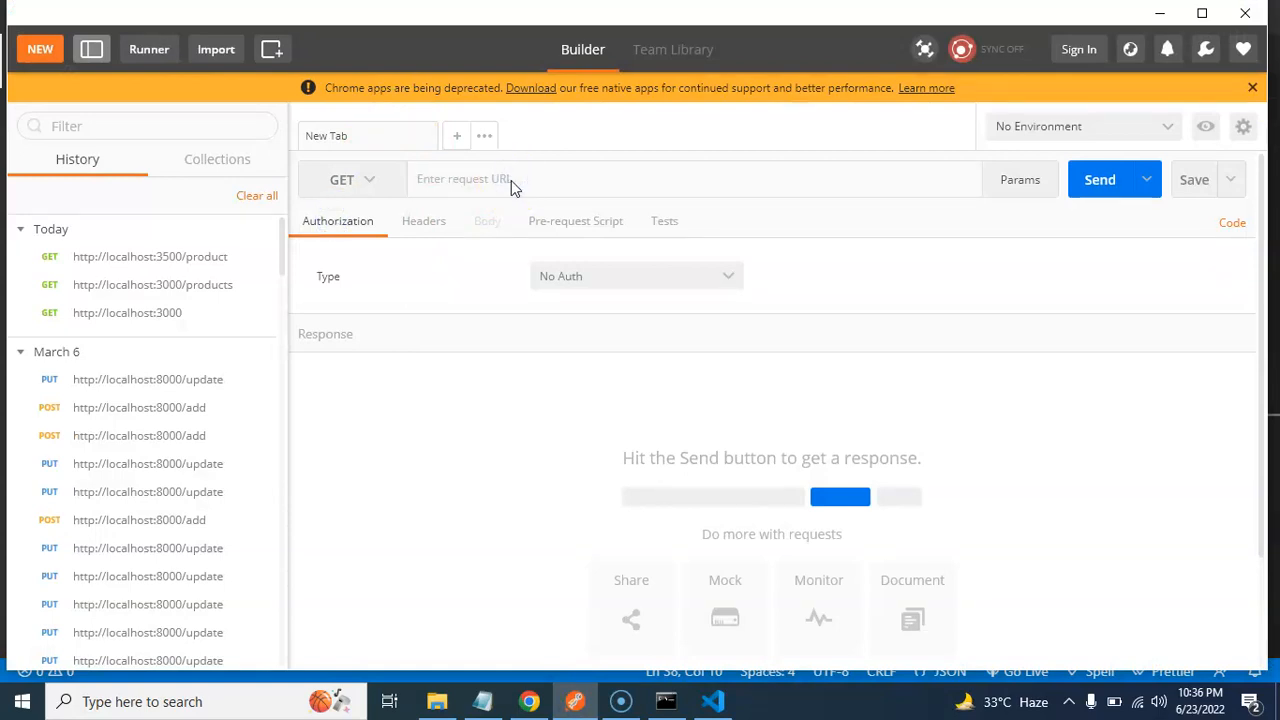
pyautogui.click(1102, 180)
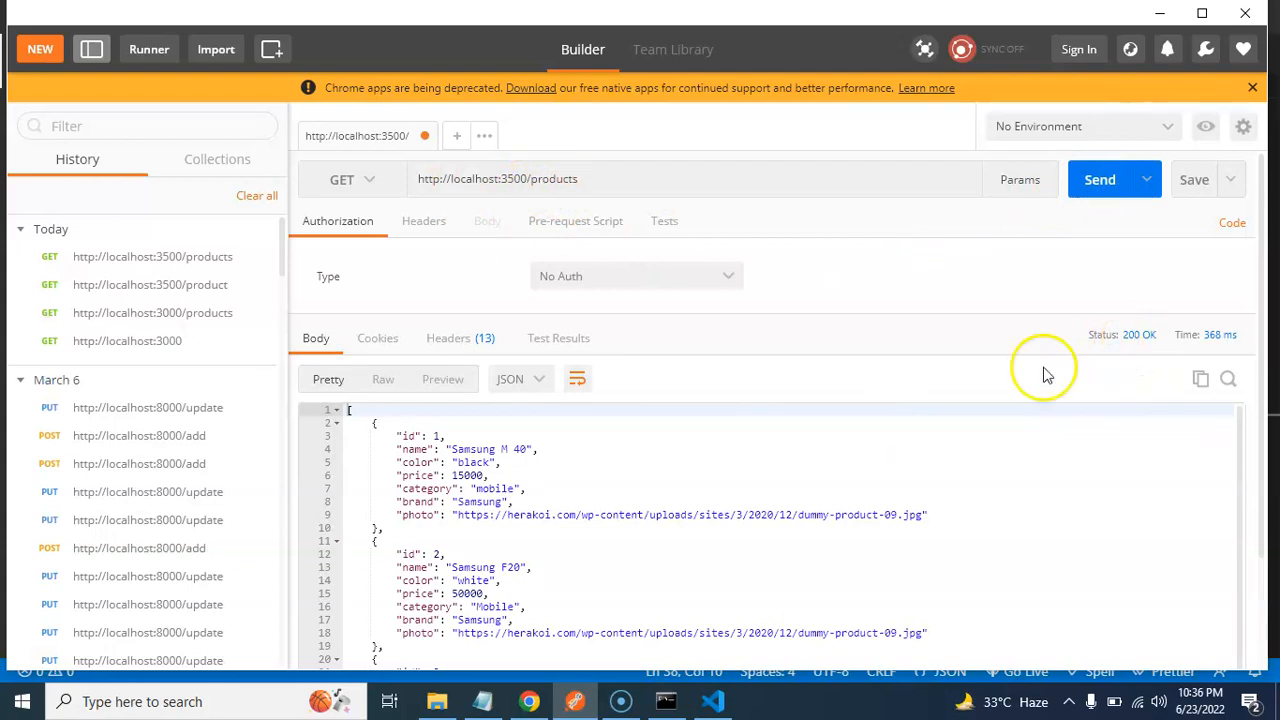
pyautogui.scroll(-3)
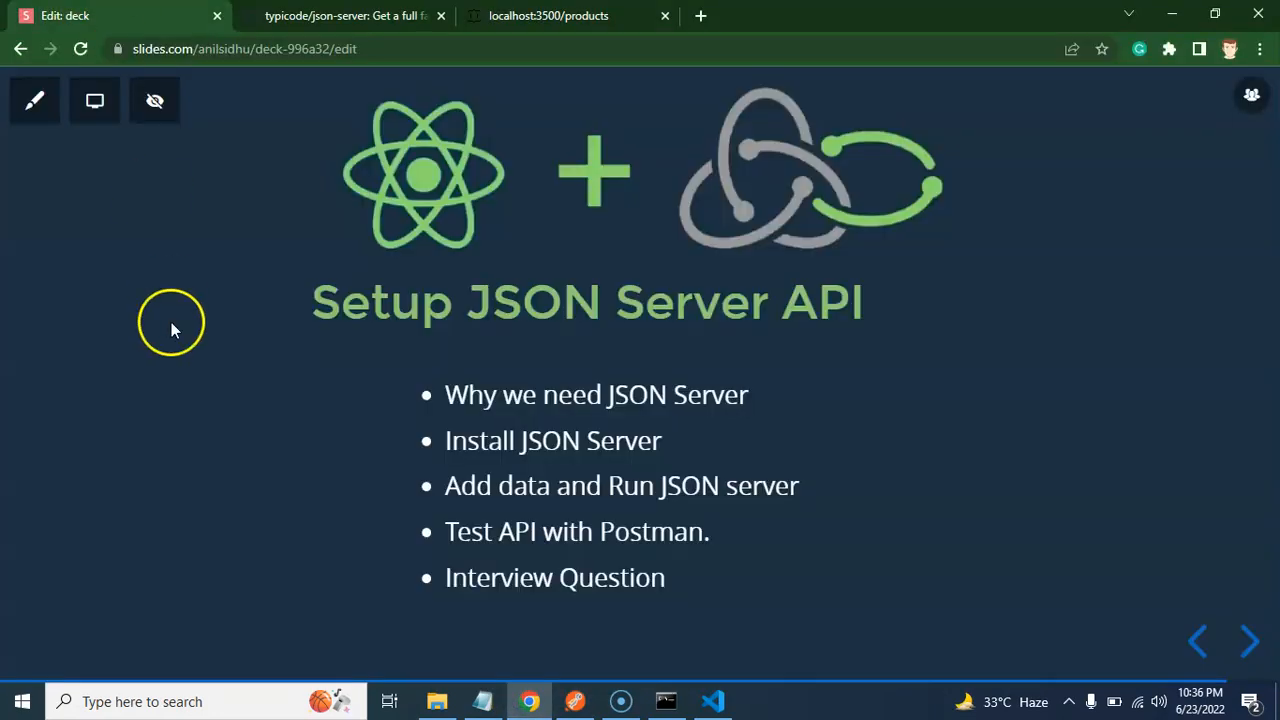
pyautogui.click(1248, 640)
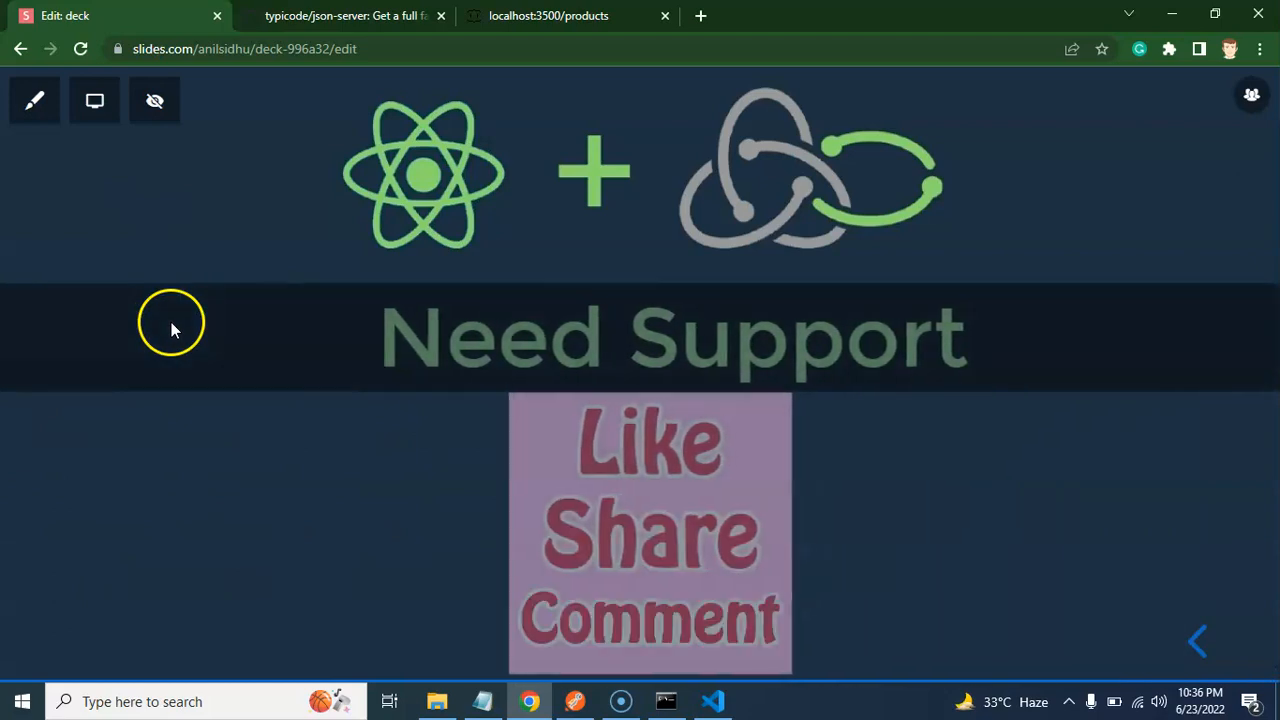